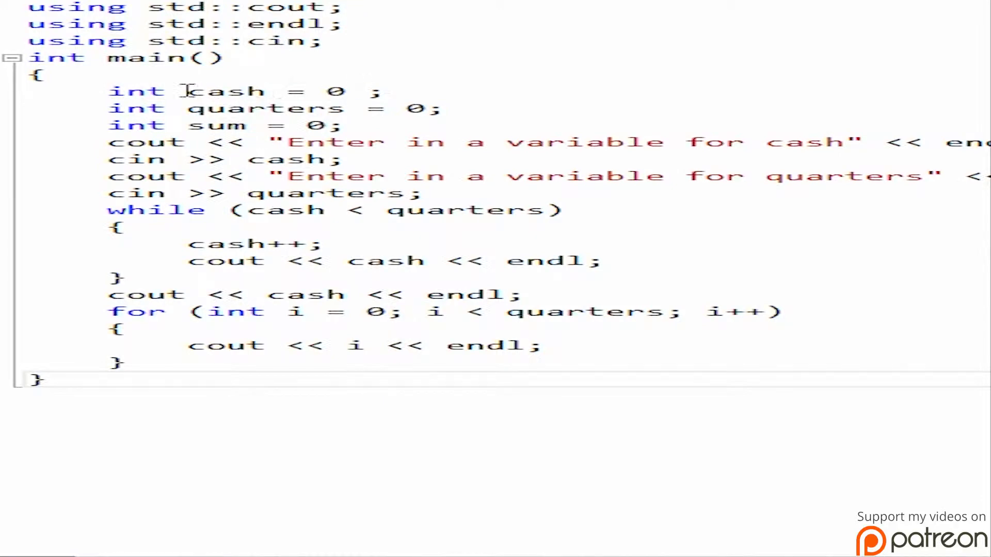
- Redeclare the variables as double classes = 0, double gpa = 0 and double gradepoints = 0
{"action": "double_click", "coordinate": [228, 92]}
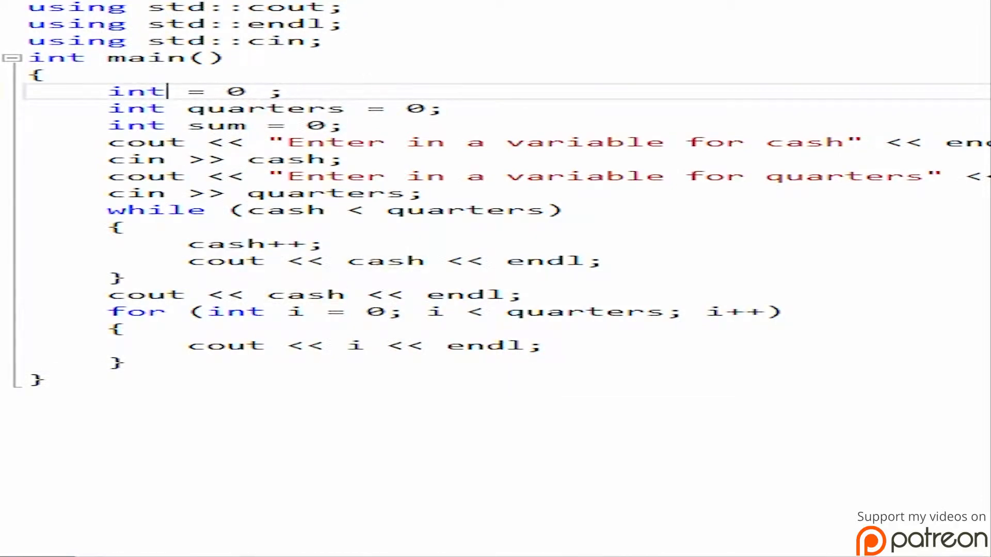
{"action": "type", "text": "double  ;"}
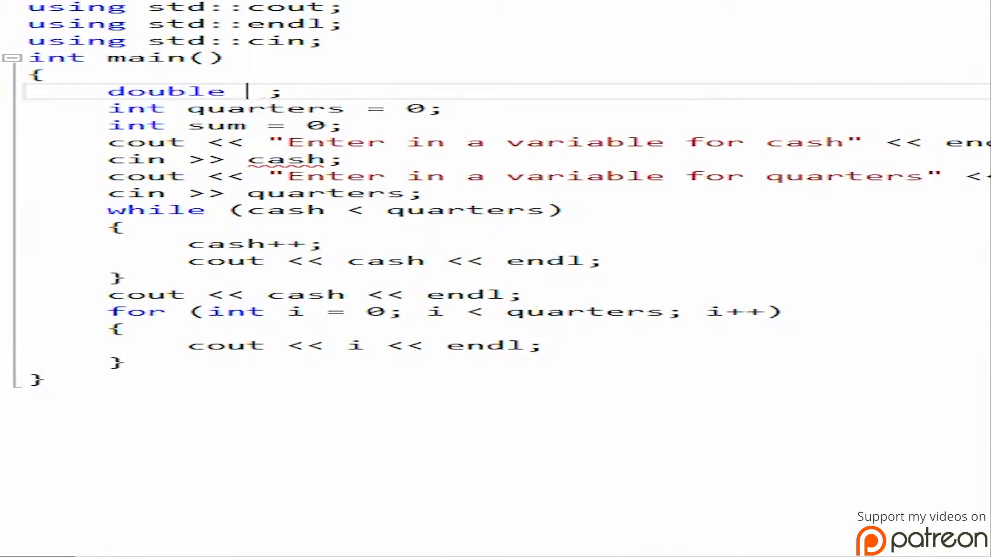
{"action": "type", "text": "clas"}
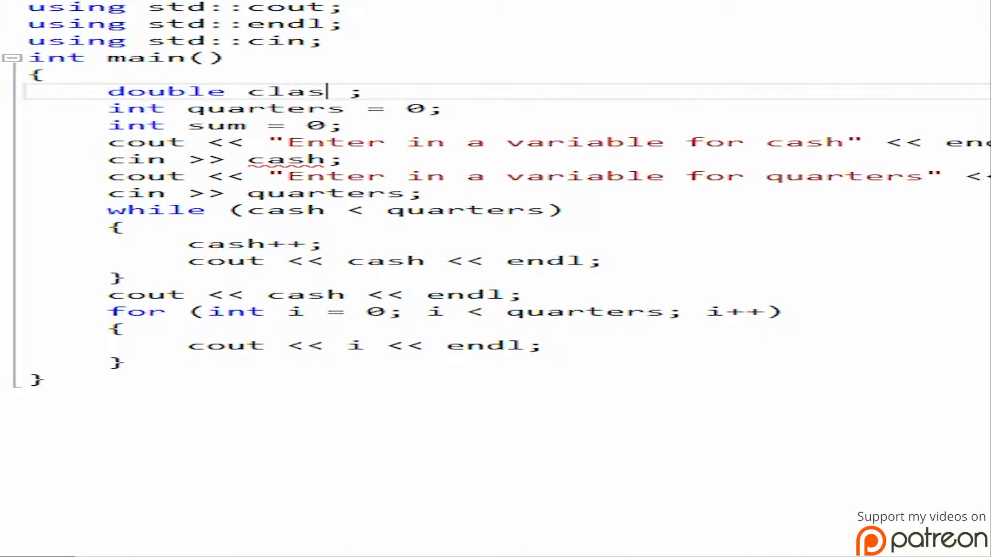
{"action": "type", "text": "ses = 0"}
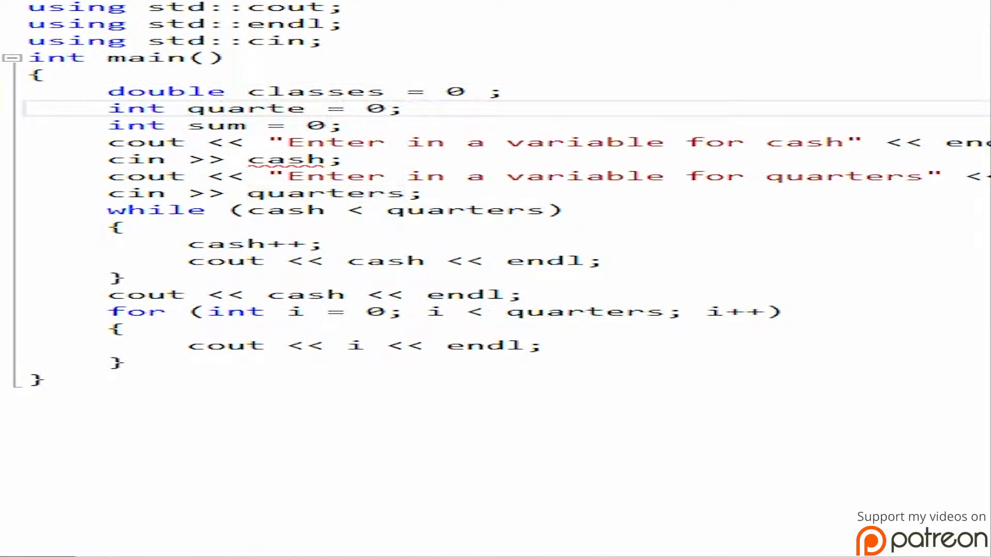
{"action": "type", "text": "double  = 0;"}
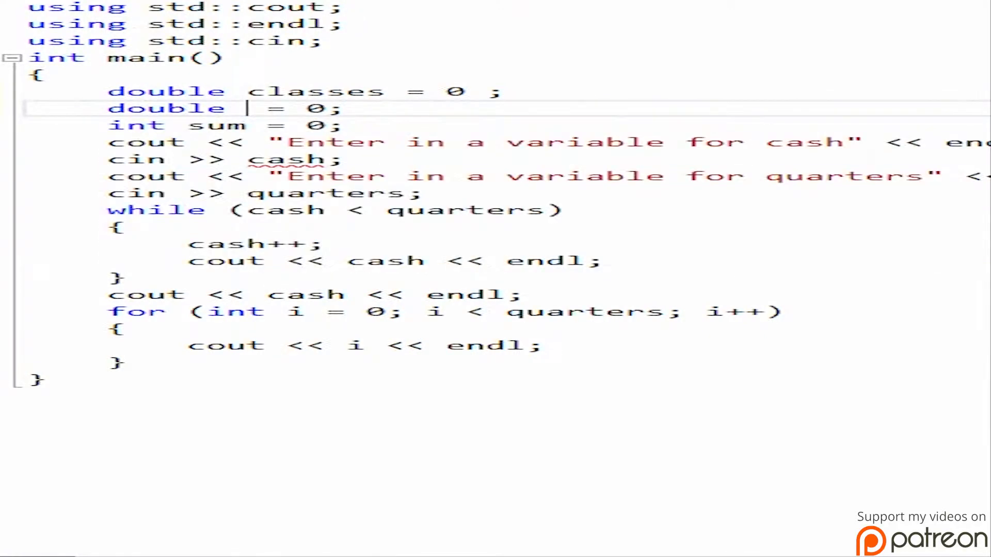
{"action": "type", "text": "gpa"}
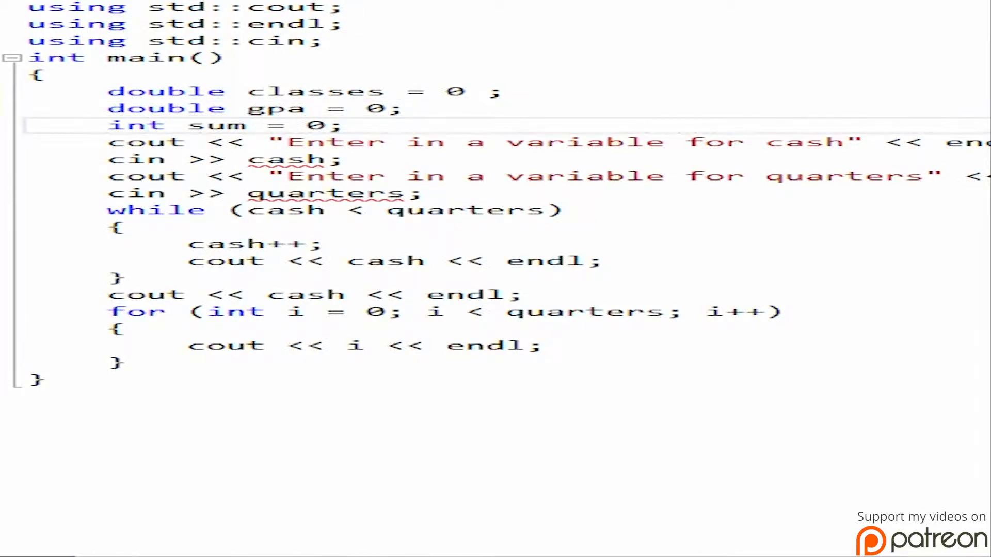
{"action": "type", "text": "double"}
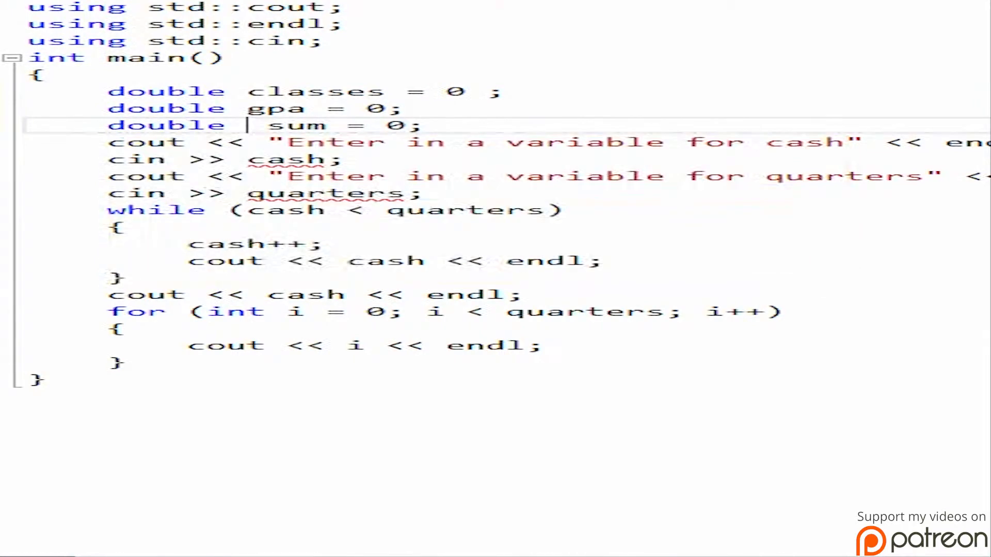
{"action": "type", "text": "gradepoint"}
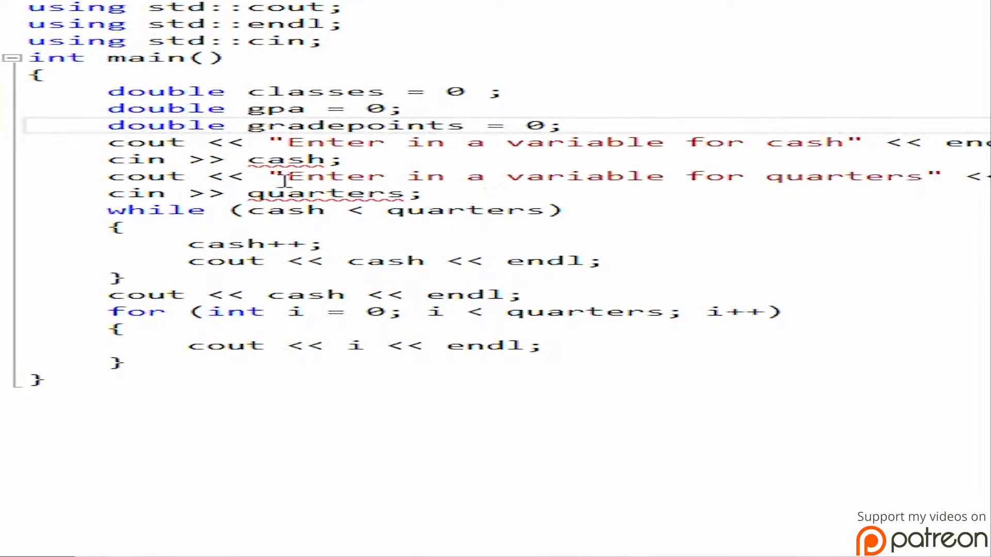
{"action": "mouse_move", "coordinate": [256, 151]}
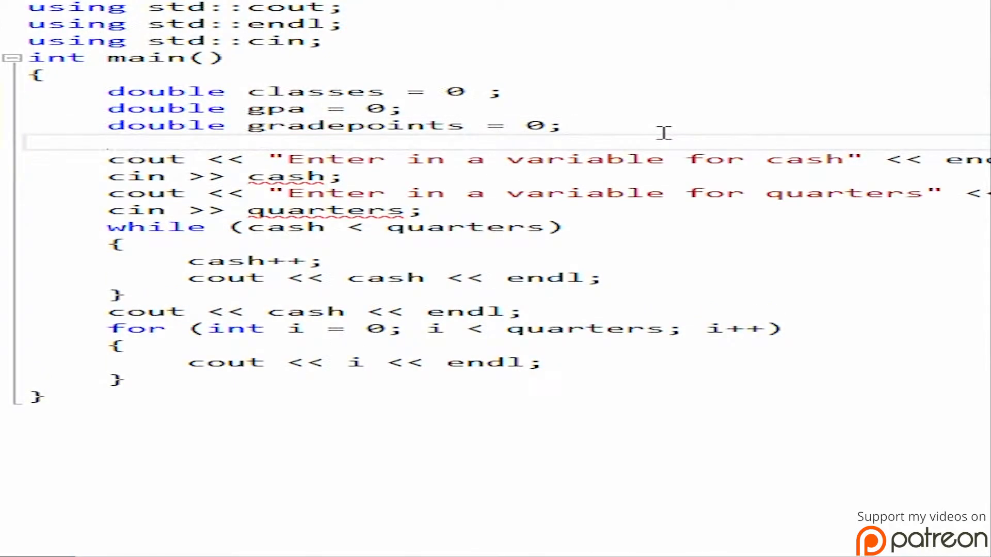
- Add a char currentgrade; declaration below the doubles, then move to the cash input line
{"action": "type", "text": "char curren"}
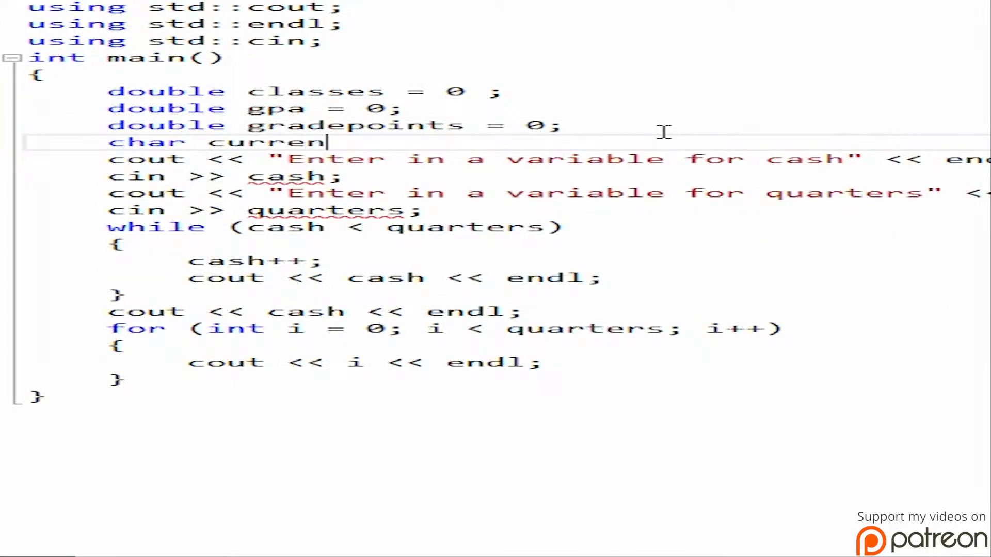
{"action": "type", "text": "tgra"}
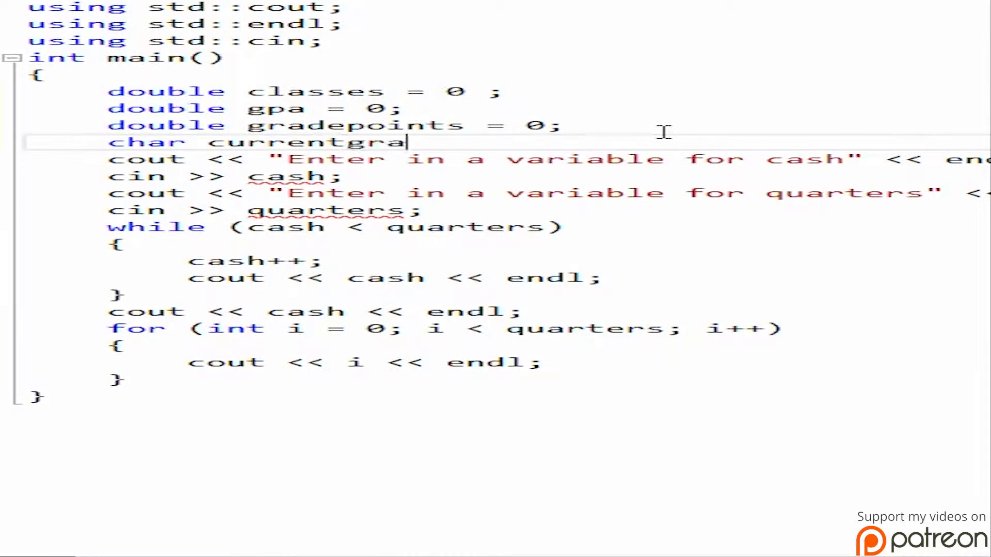
{"action": "type", "text": "de"}
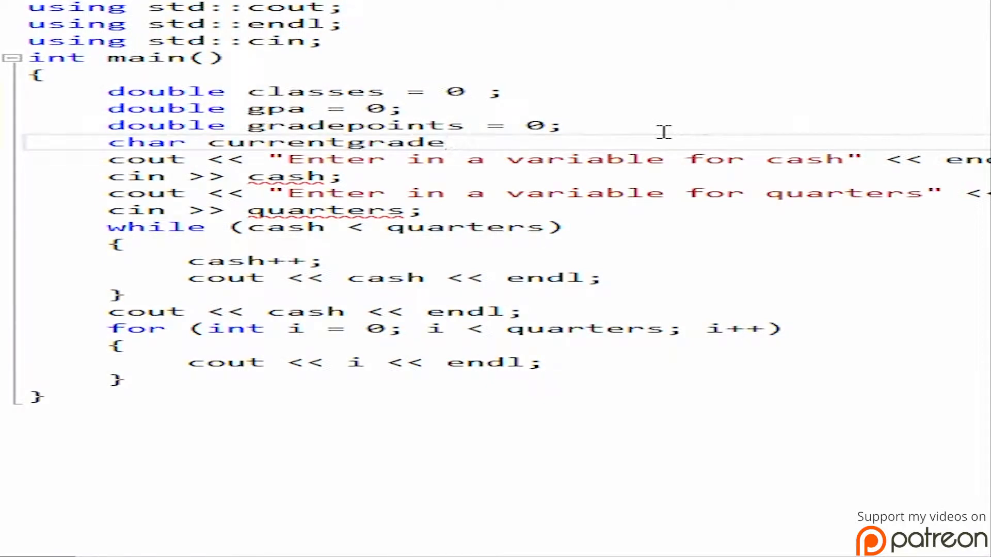
{"action": "type", "text": ";"}
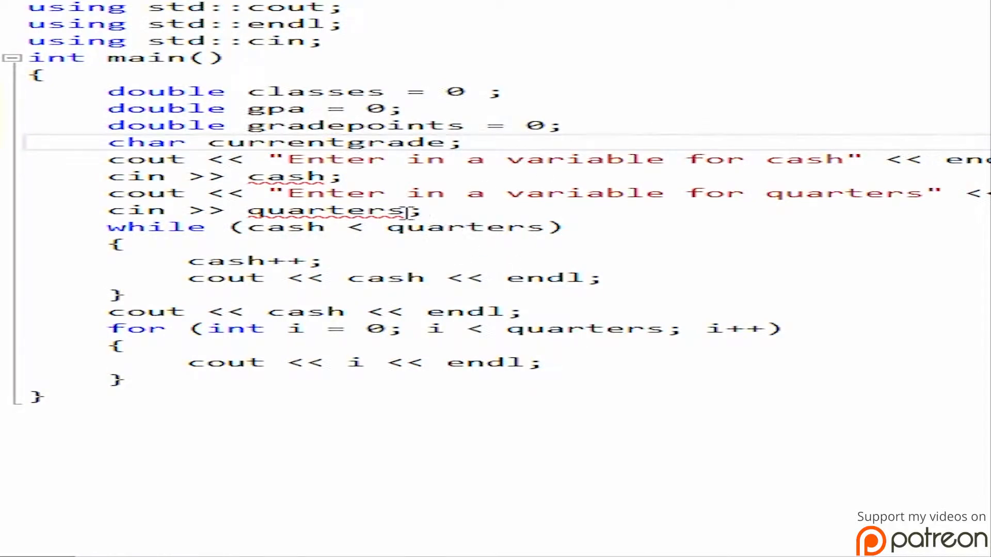
{"action": "left_click", "coordinate": [461, 141]}
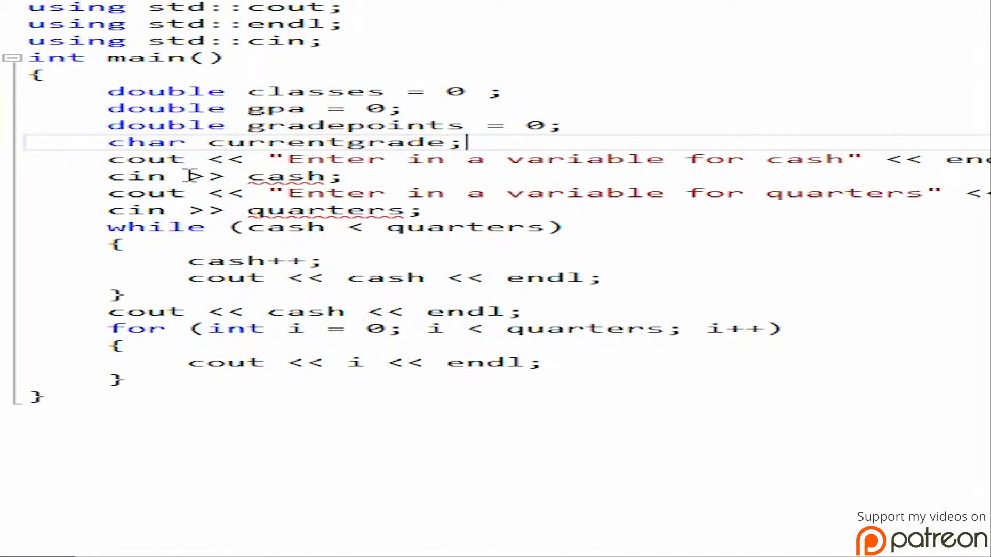
{"action": "left_click", "coordinate": [347, 175]}
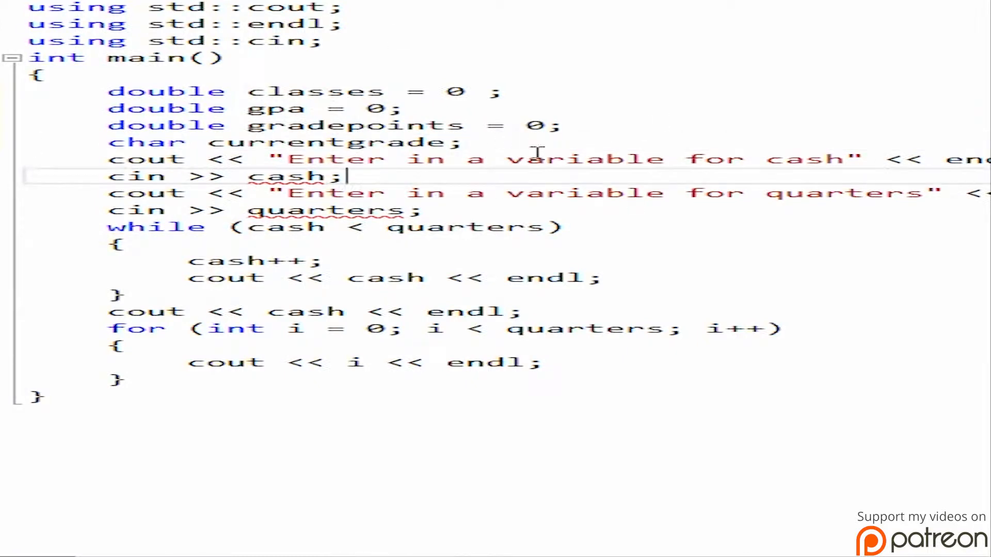
{"action": "mouse_move", "coordinate": [752, 158]}
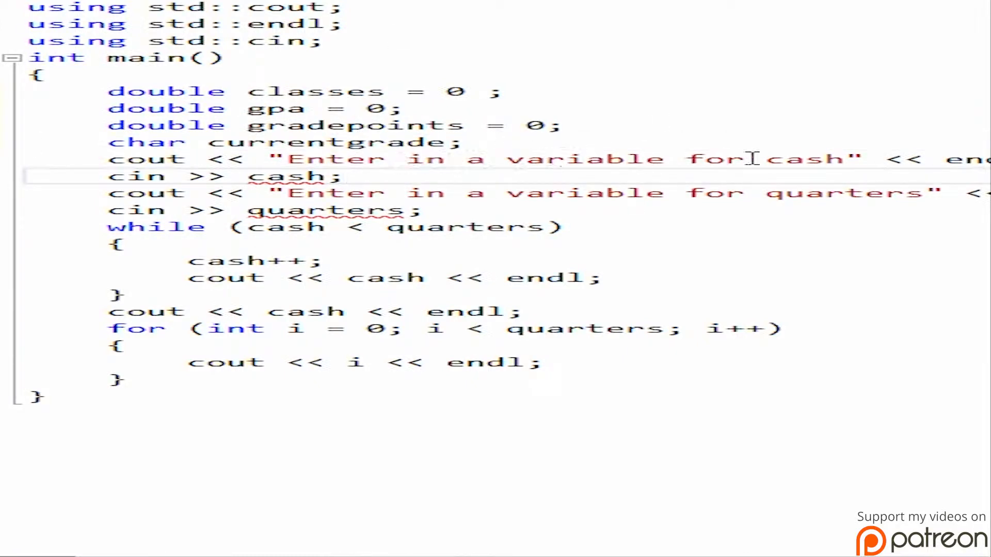
{"action": "mouse_move", "coordinate": [171, 176]}
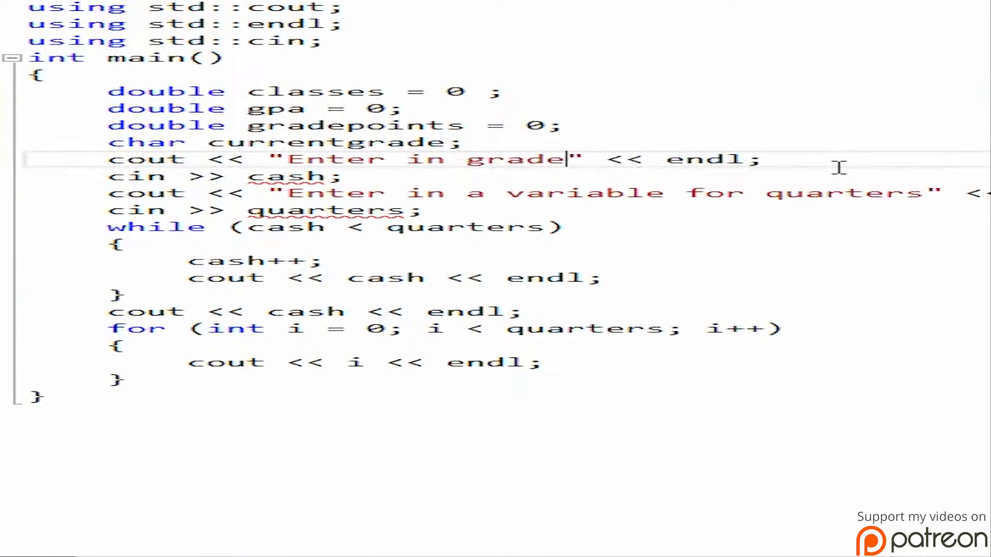
- Read the input into currentgrade and start a while (currentgrade ...) condition
{"action": "left_click", "coordinate": [358, 186]}
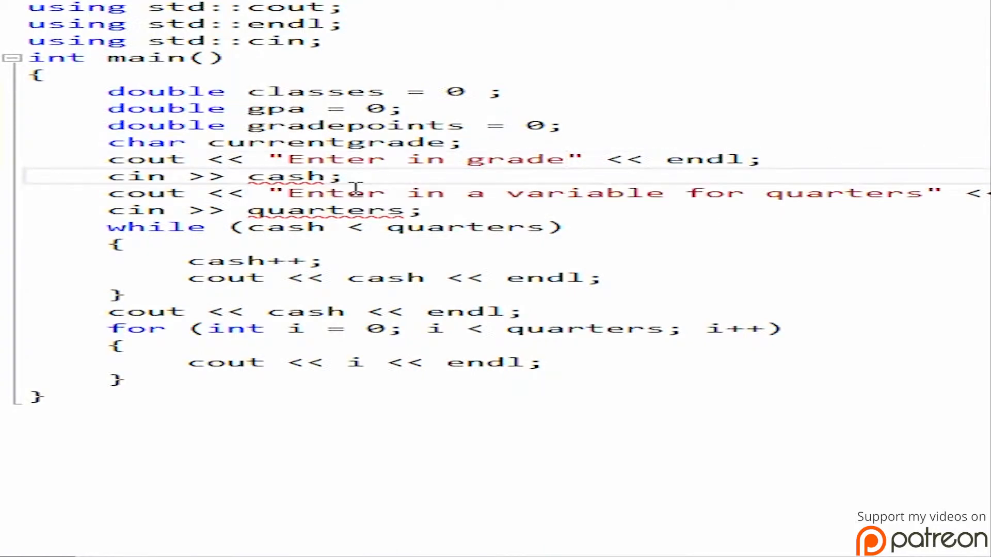
{"action": "type", "text": "currentgrade"}
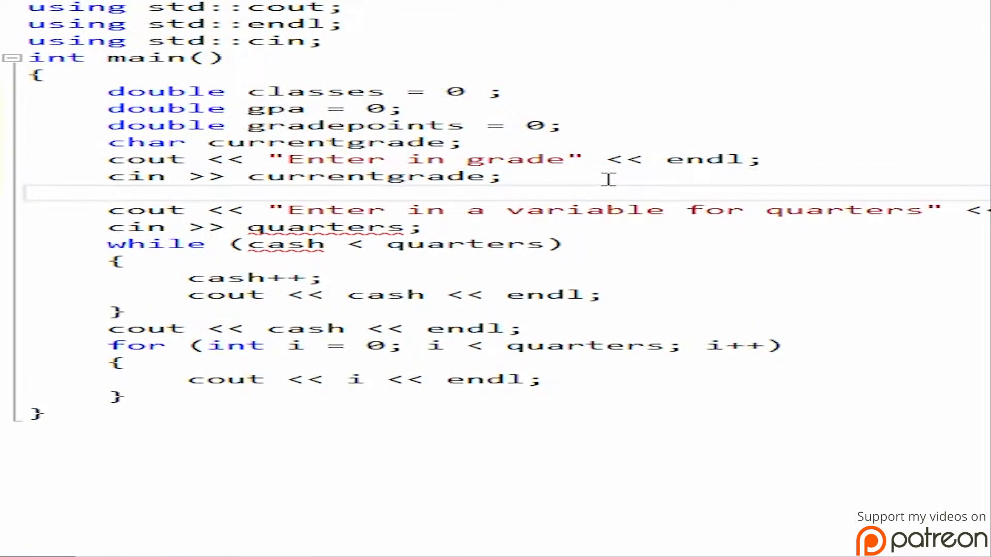
{"action": "type", "text": "whie"}
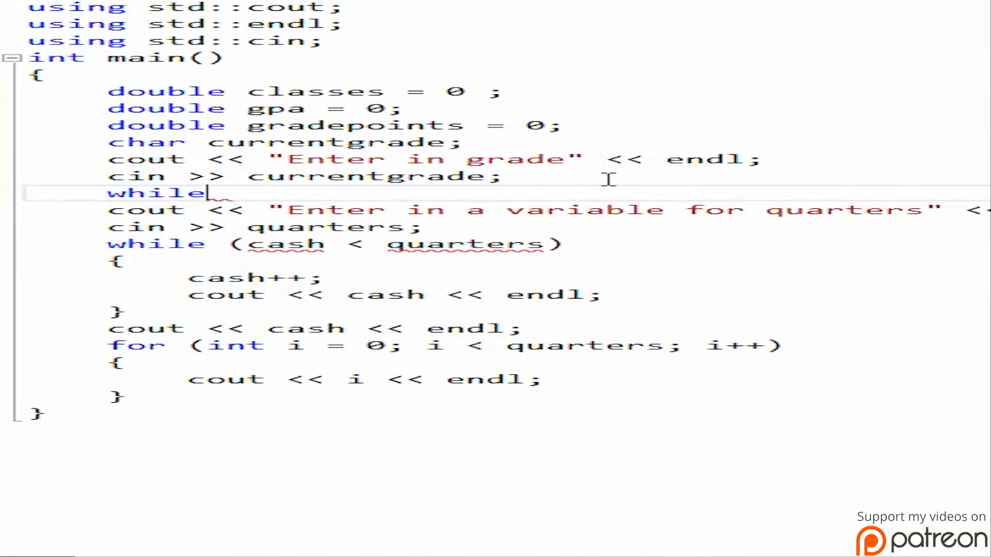
{"action": "type", "text": "(curren"}
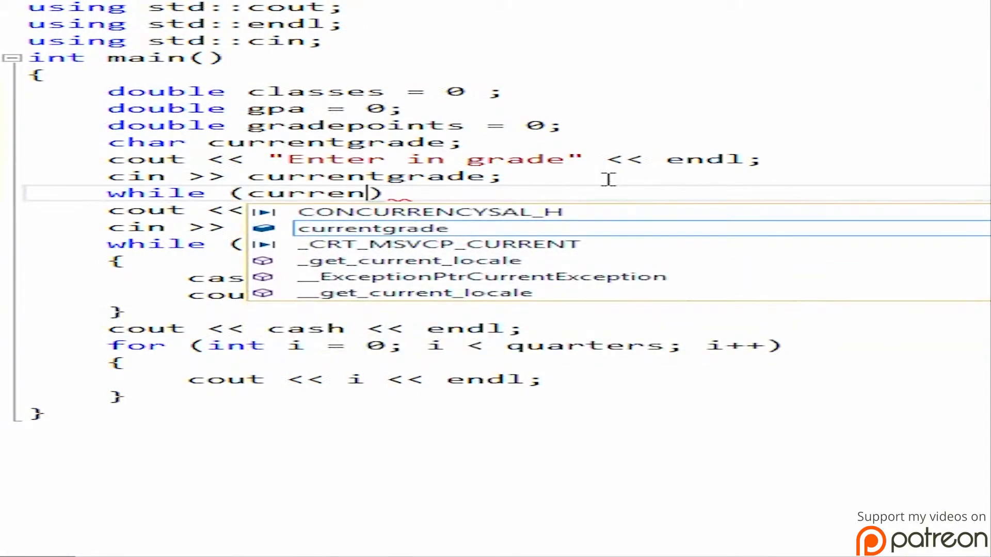
{"action": "type", "text": "g"}
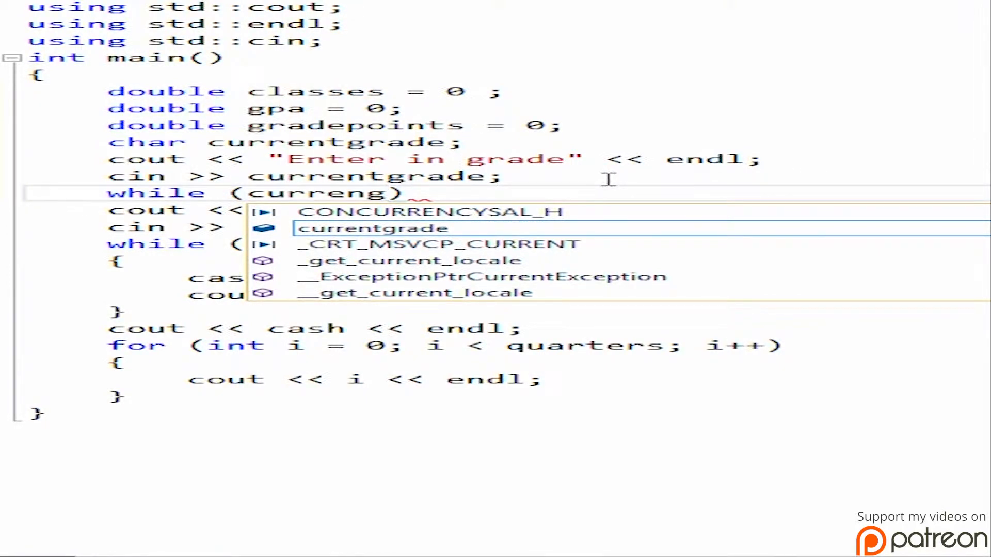
{"action": "type", "text": "ade ="}
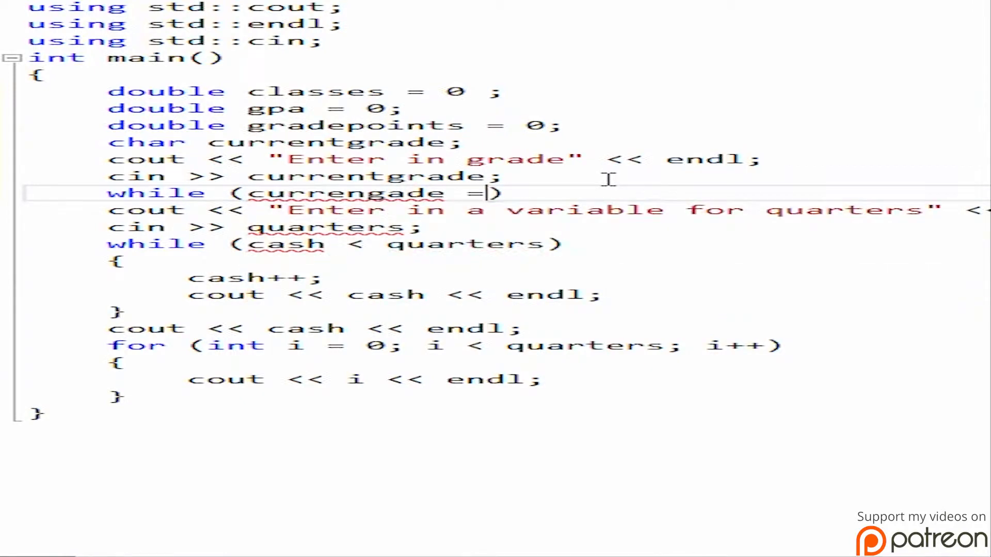
{"action": "key", "text": "Backspace"}
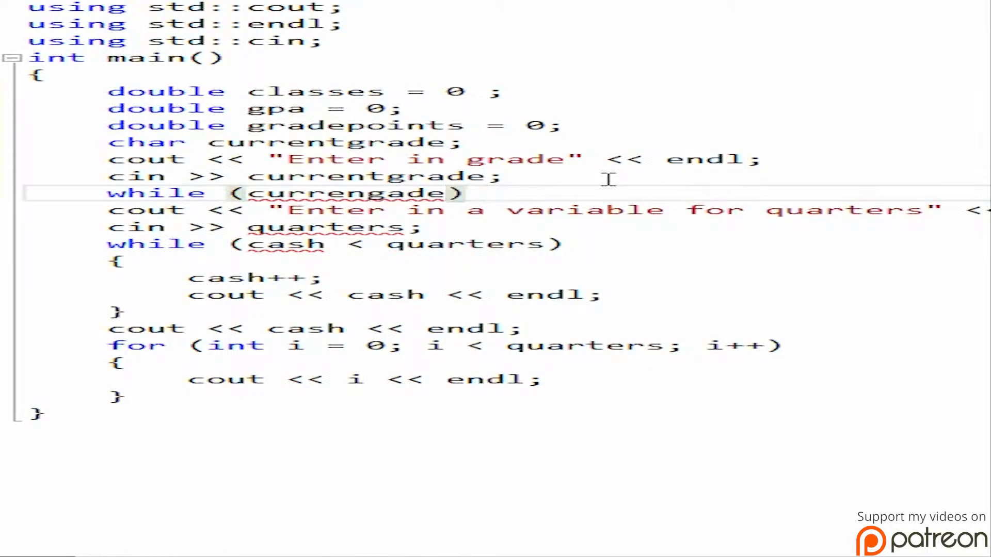
{"action": "mouse_move", "coordinate": [149, 209]}
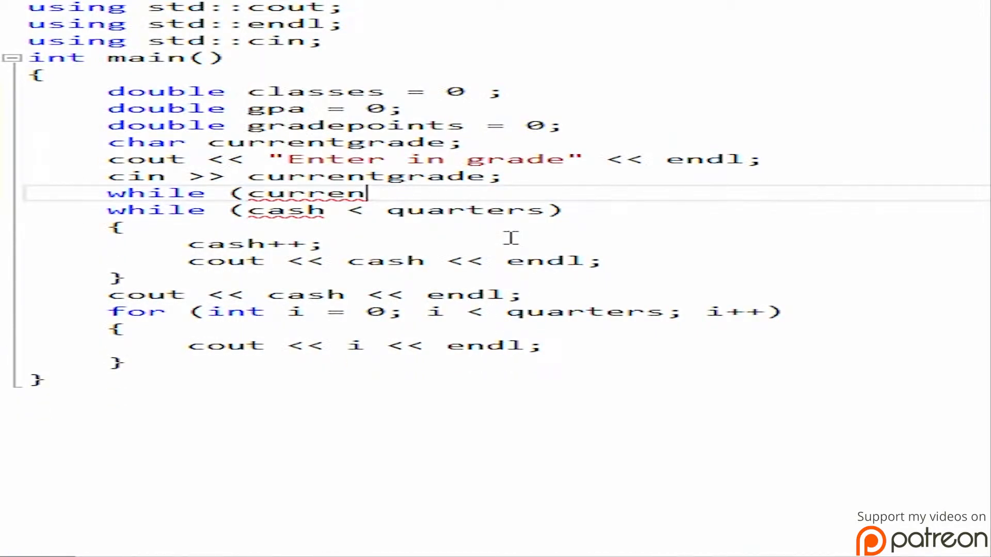
- Delete the partial while line and remove the 'A' initializer from currentgrade
{"action": "key", "text": "Backspace"}
{"action": "type", "text": " = A"}
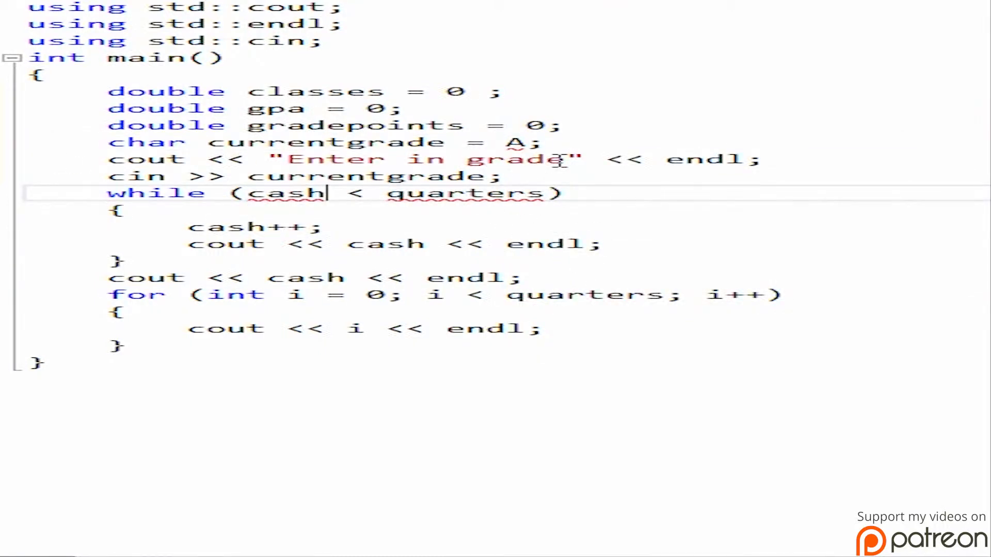
{"action": "double_click", "coordinate": [516, 142]}
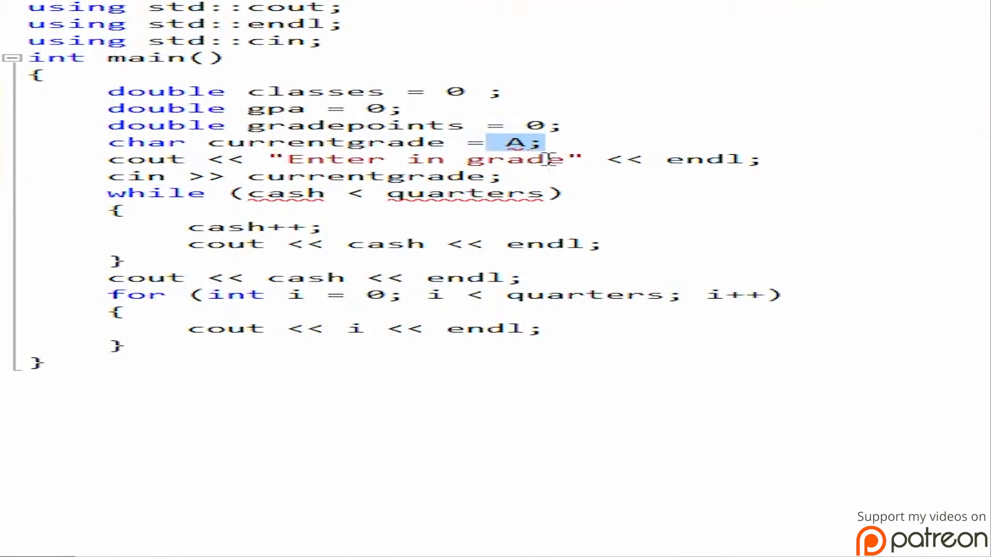
{"action": "type", "text": "''"}
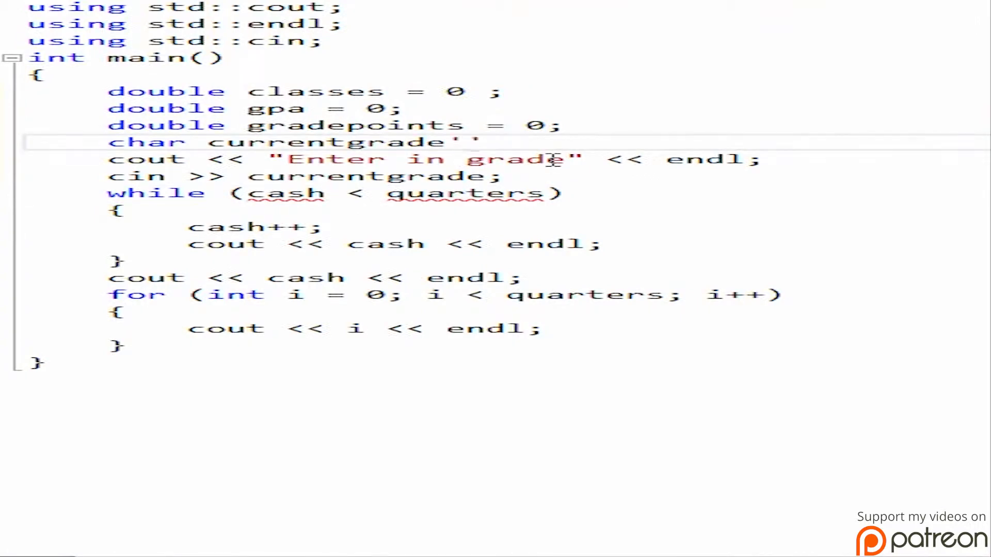
{"action": "type", "text": ";"}
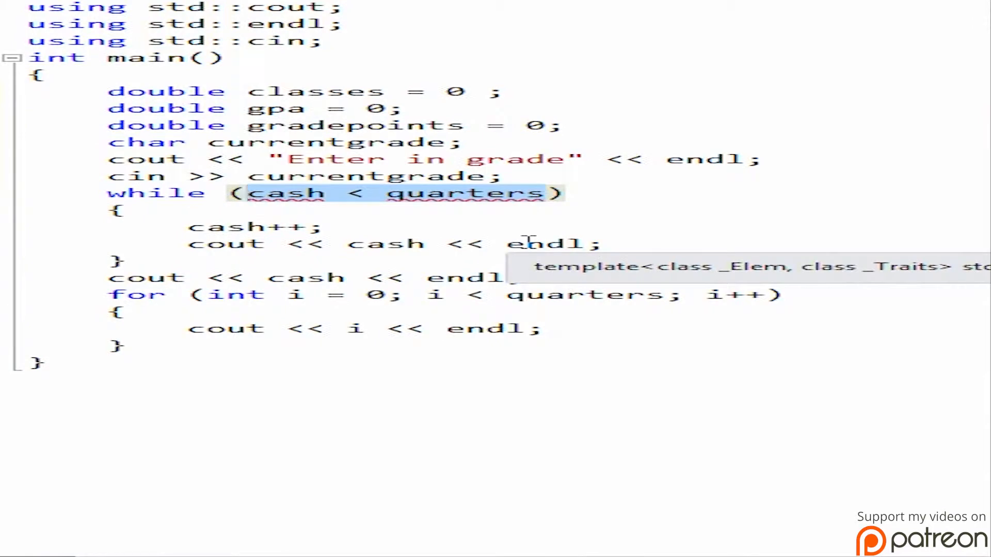
- Rewrite the while condition as currentgrade == 'A' || 'B' || 'C' || 'D' comparisons
{"action": "type", "text": "currentgrad"}
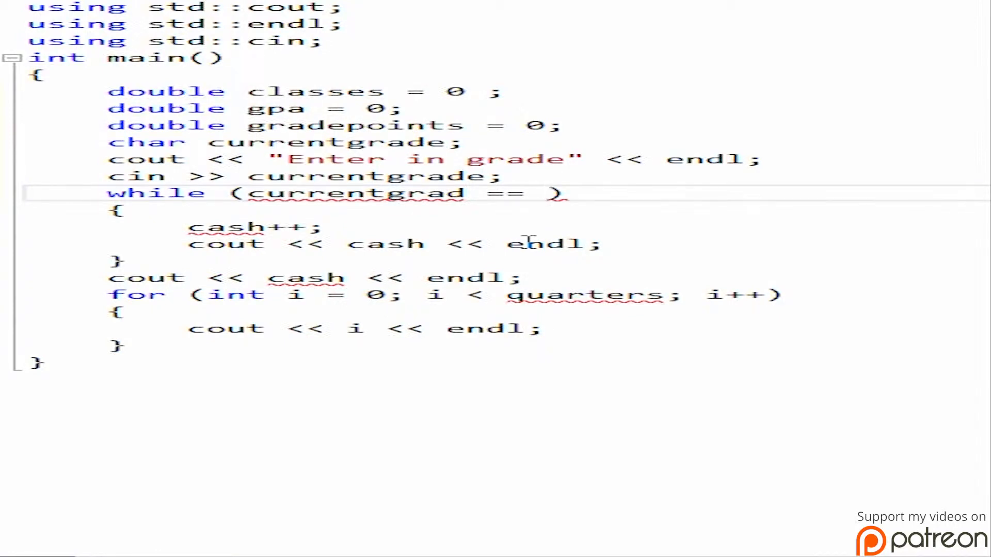
{"action": "type", "text": "'A"}
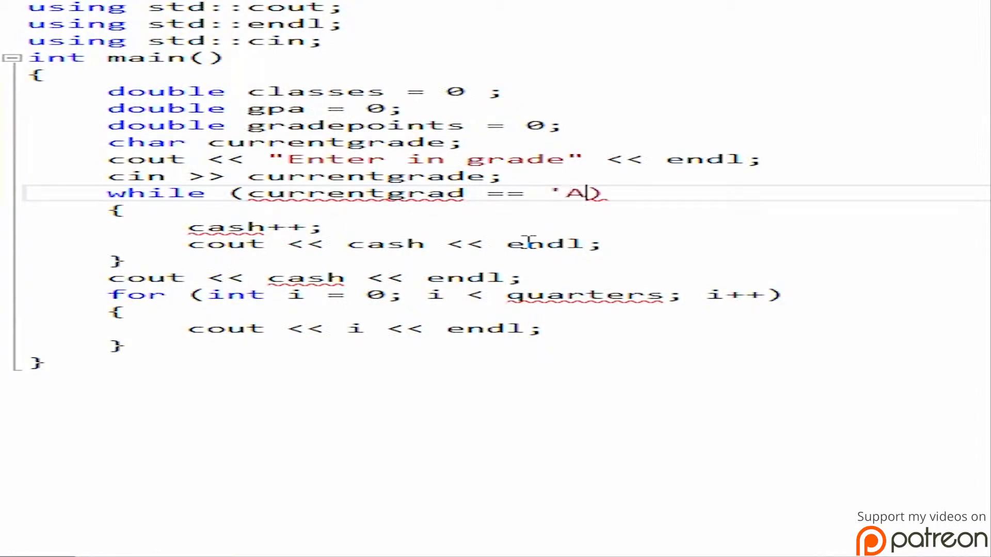
{"action": "type", "text": "' || :"}
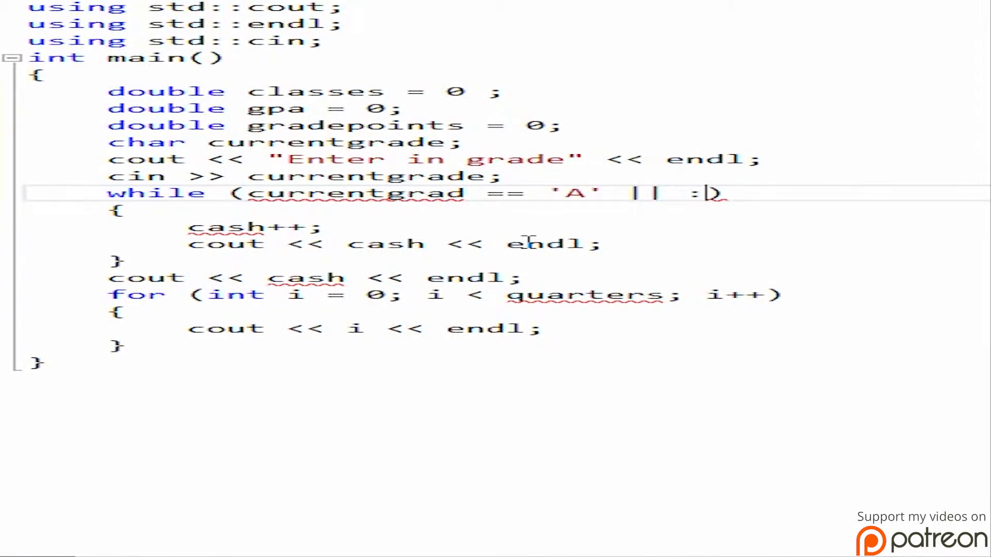
{"action": "type", "text": "currentgrade =="}
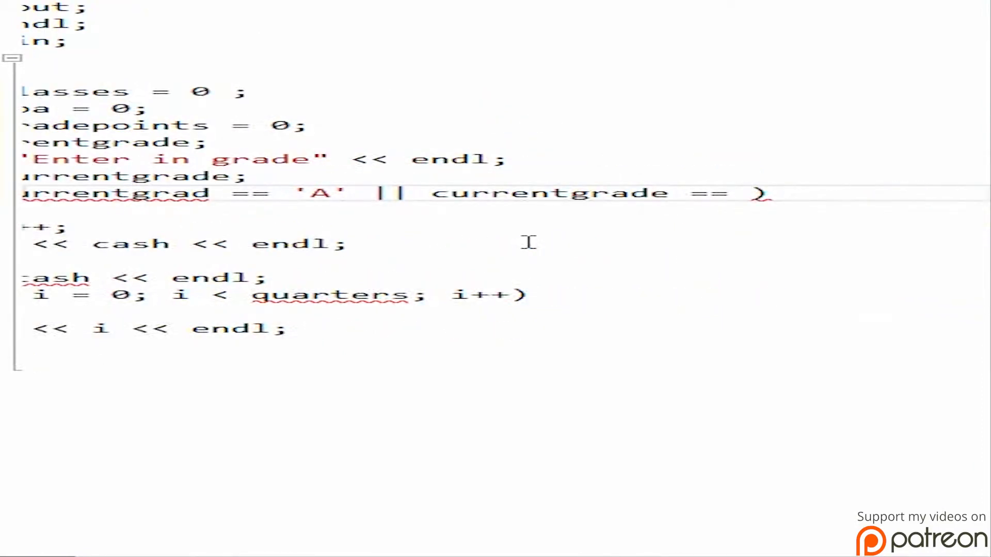
{"action": "type", "text": "'B'"}
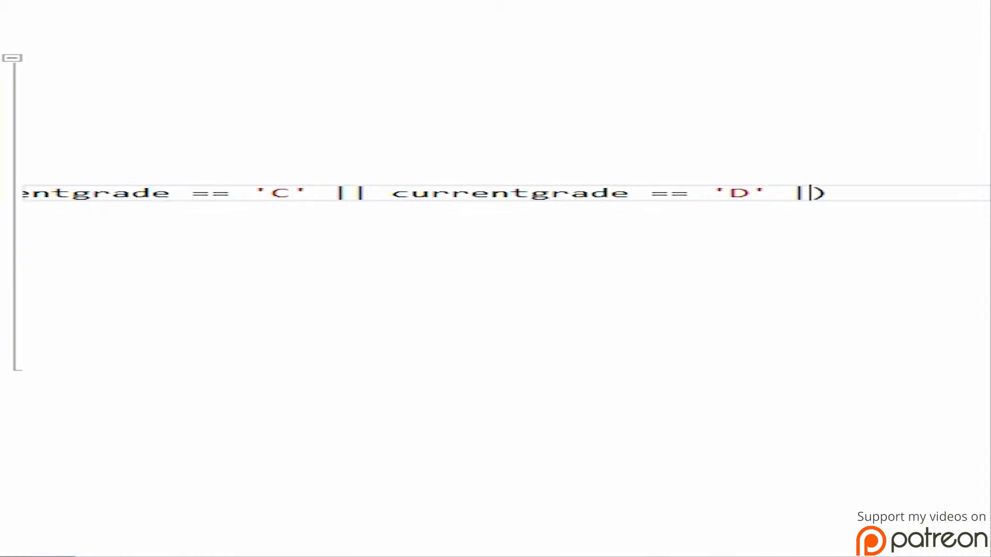
{"action": "type", "text": "currentgr"}
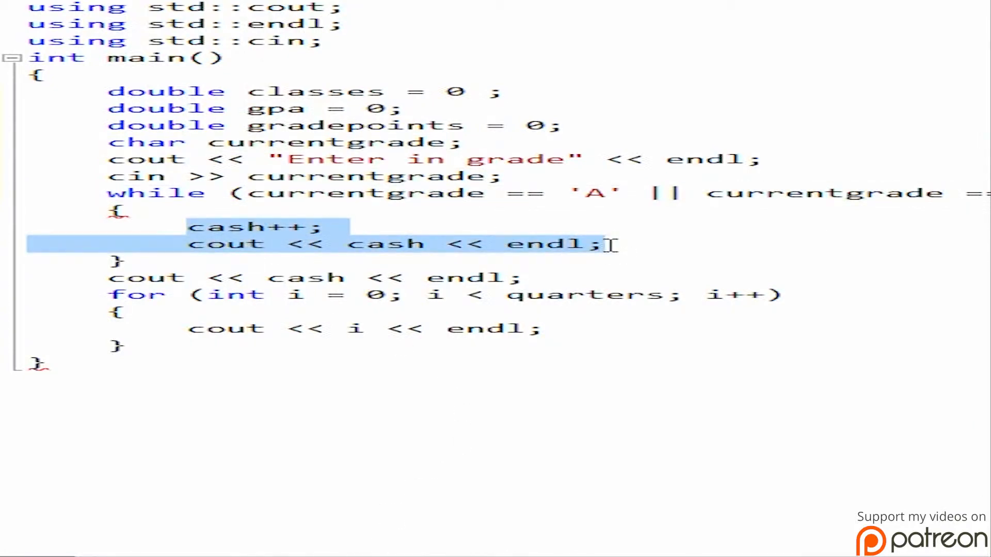
- Delete the old cash lines and write if (currentgrade == 'A') in the loop body
{"action": "key", "text": "Delete"}
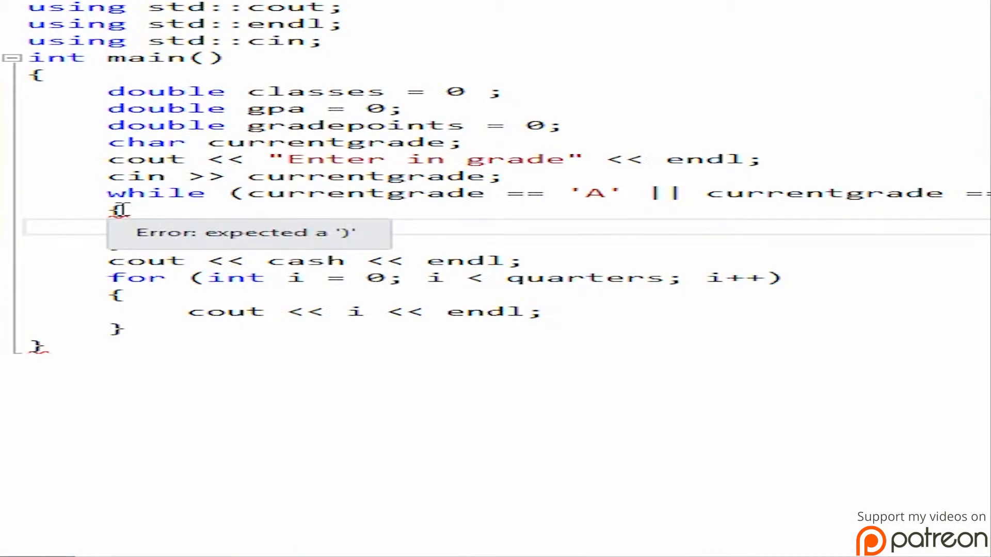
{"action": "scroll", "scroll_direction": "right", "scroll_amount": 3}
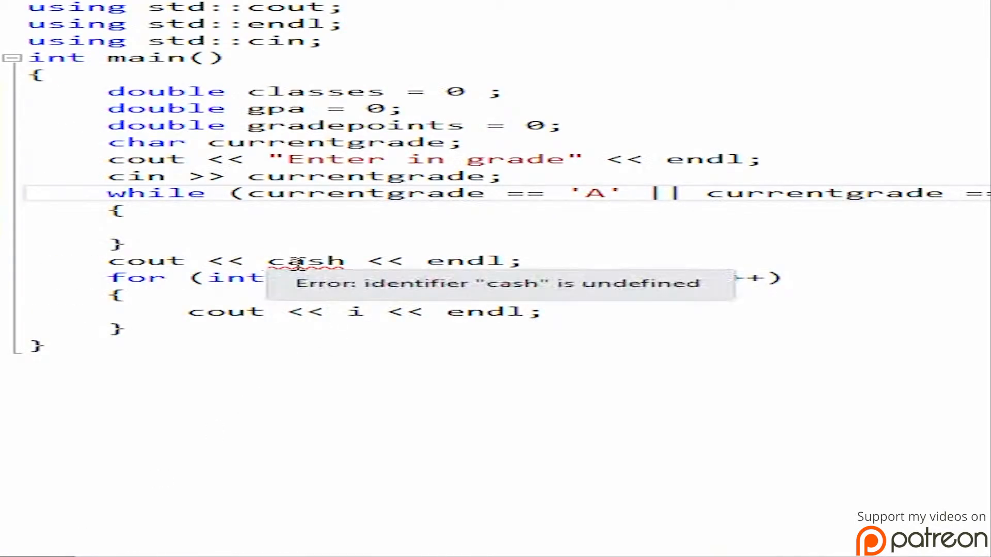
{"action": "left_click", "coordinate": [189, 226]}
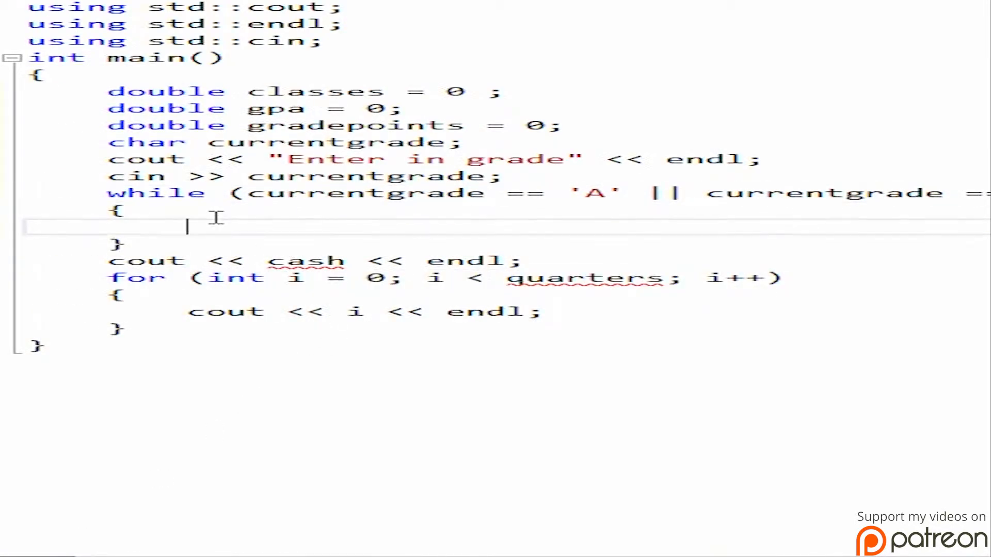
{"action": "type", "text": "if ("}
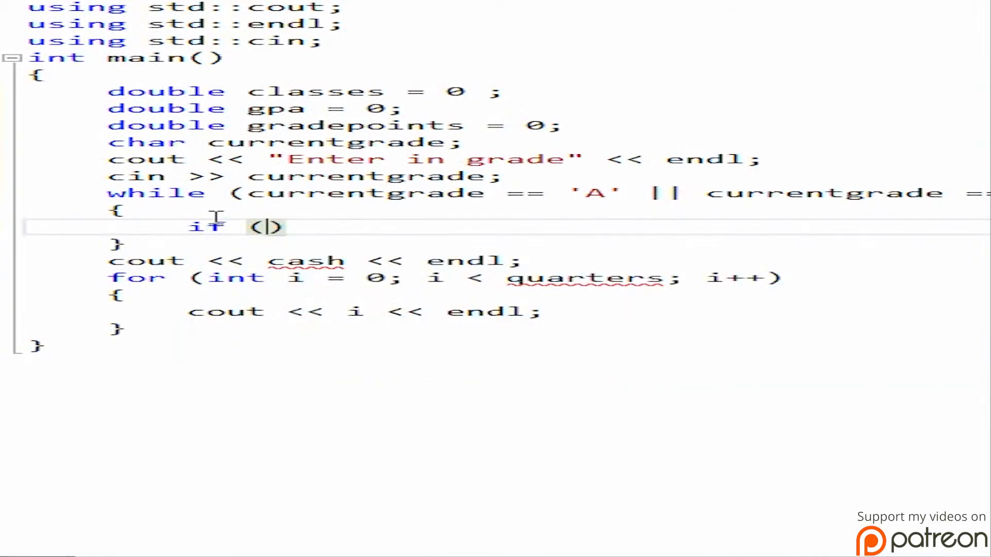
{"action": "type", "text": "currentgrade"}
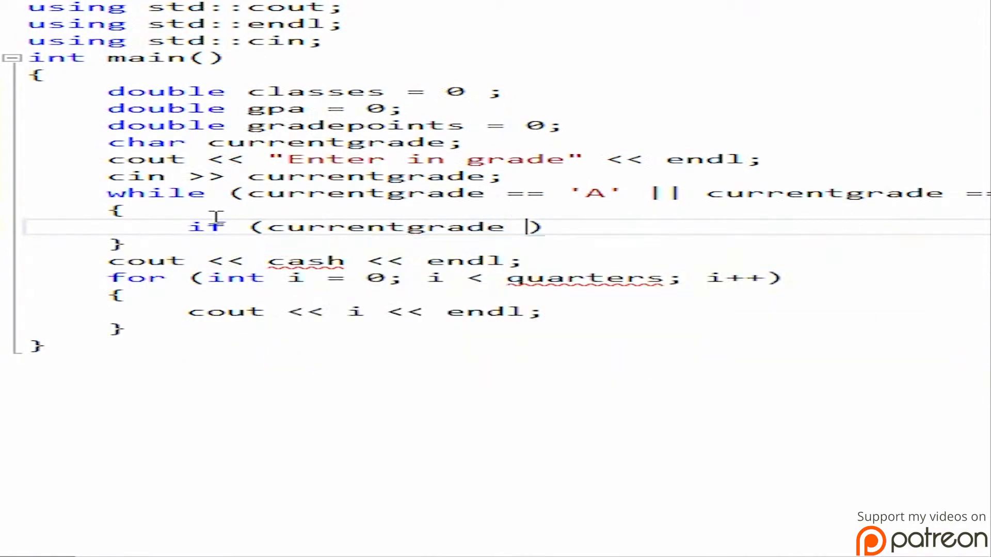
{"action": "type", "text": "== ''"}
{"action": "type", "text": "}"}
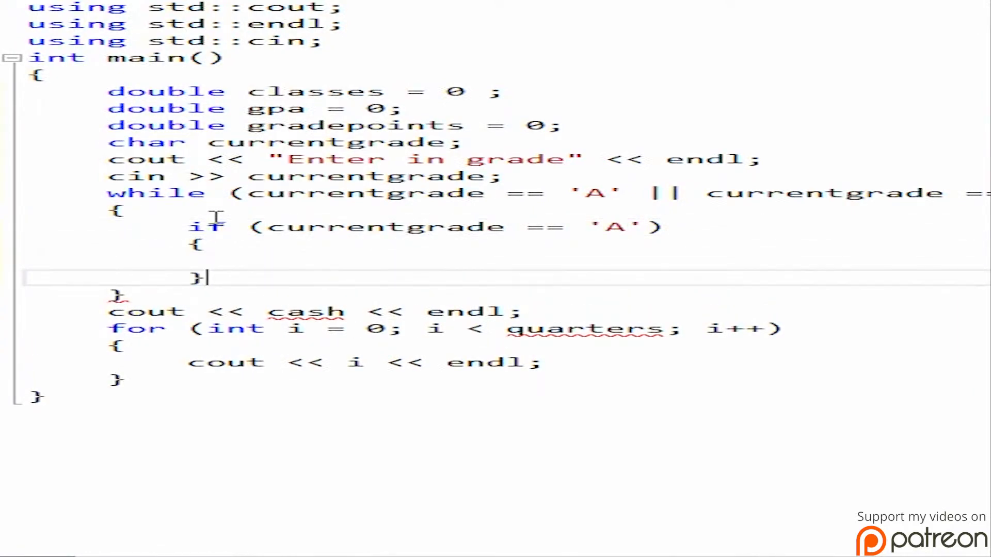
- Write an if (currentgrade == 'B') block and paste copies for 'C', 'D' and 'F'
{"action": "type", "text": "if ()"}
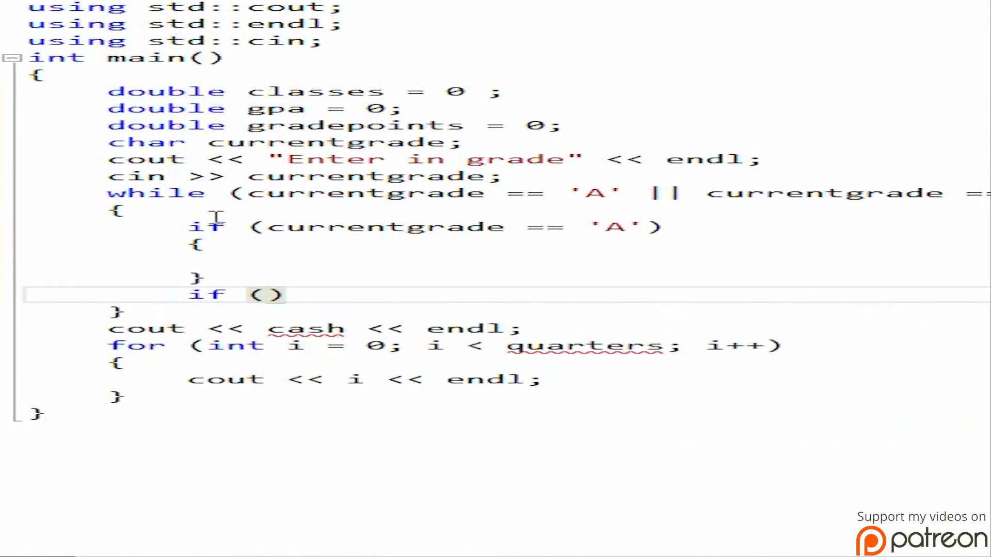
{"action": "type", "text": "currentgrade == 'B"}
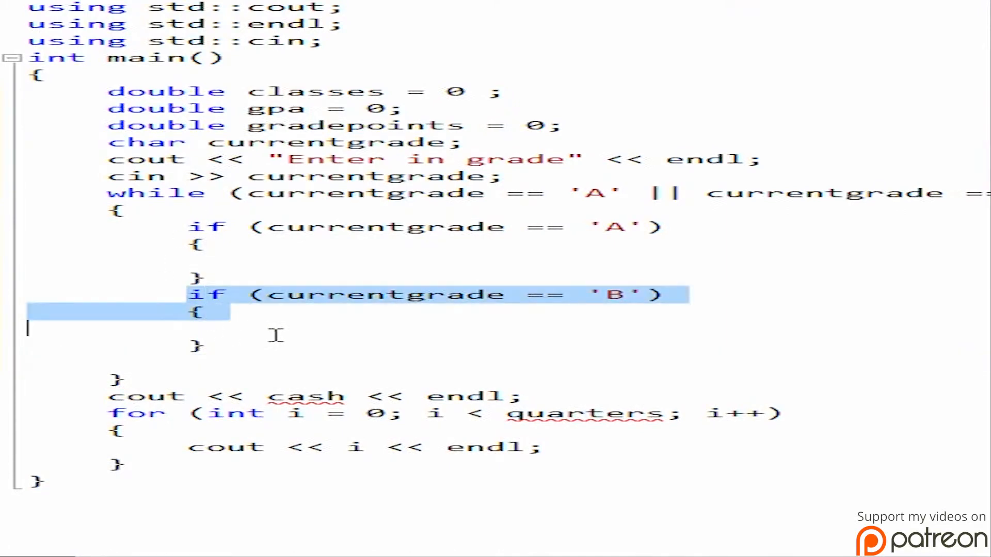
{"action": "left_click", "coordinate": [360, 348]}
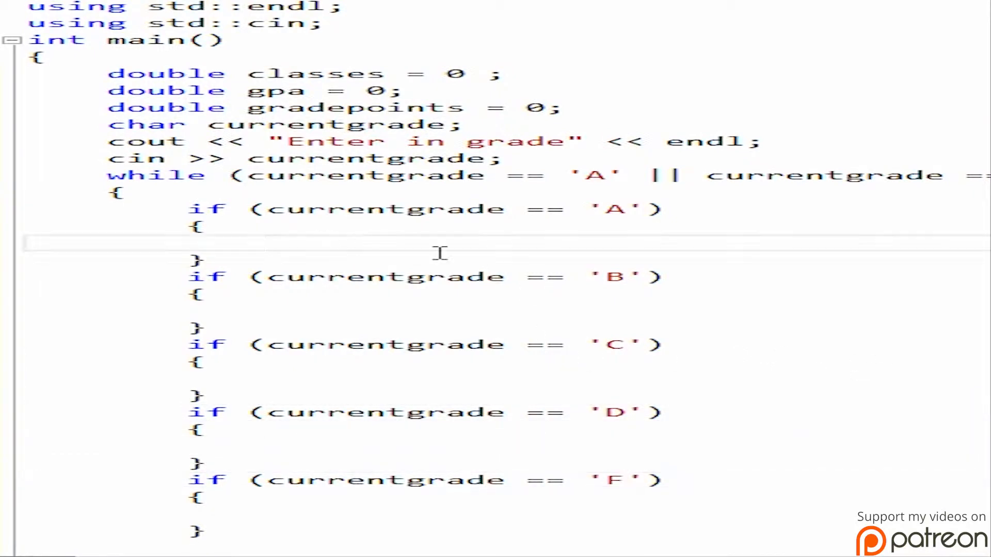
{"action": "mouse_move", "coordinate": [458, 259]}
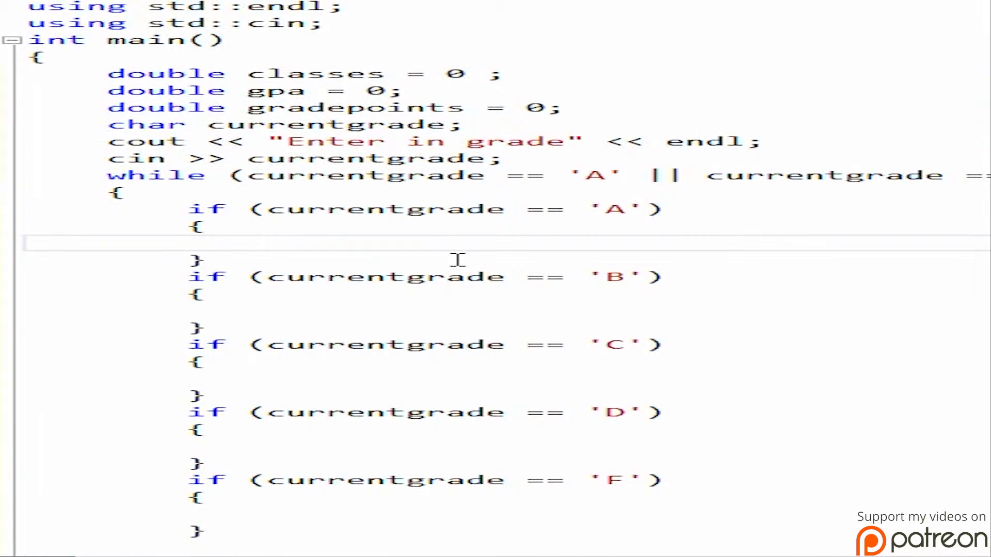
- Add classes++; and gradepoints = gradepoints + 4; to the A through D blocks
{"action": "type", "text": "calls"}
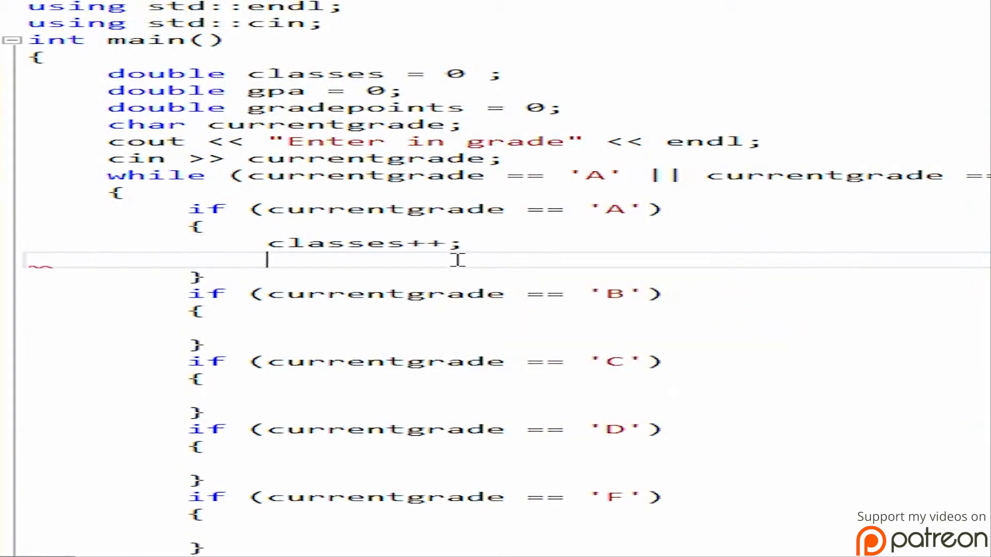
{"action": "type", "text": "d"}
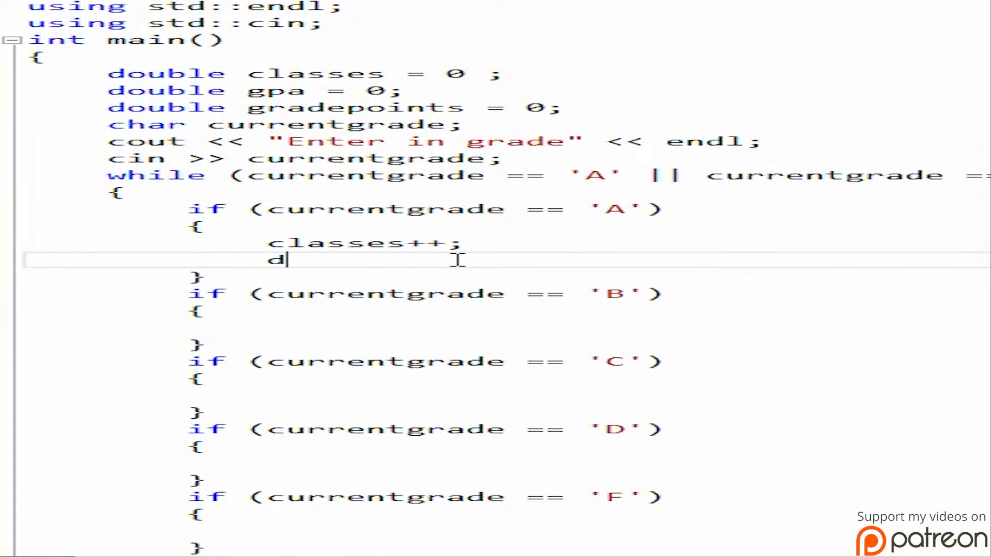
{"action": "type", "text": "ouble gradepoin"}
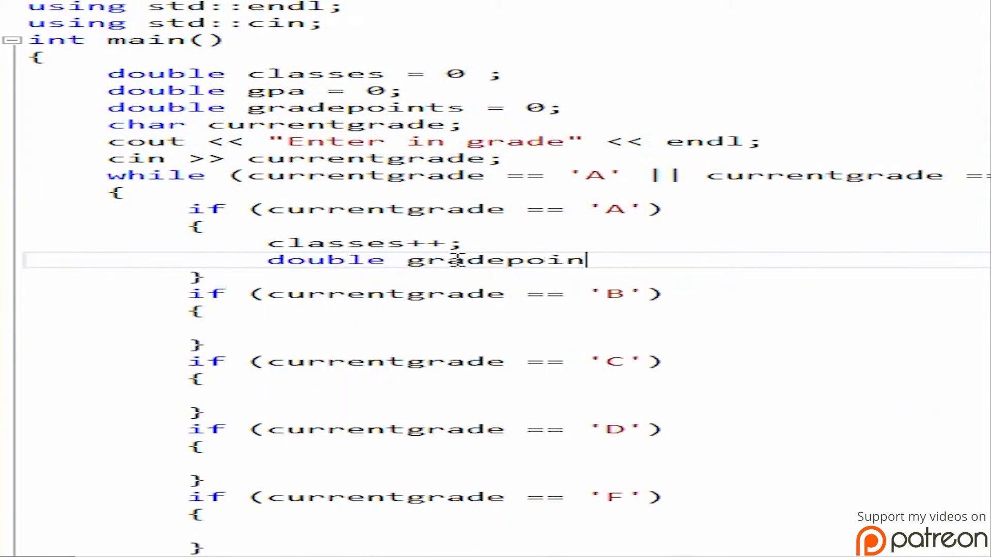
{"action": "type", "text": "ts ="}
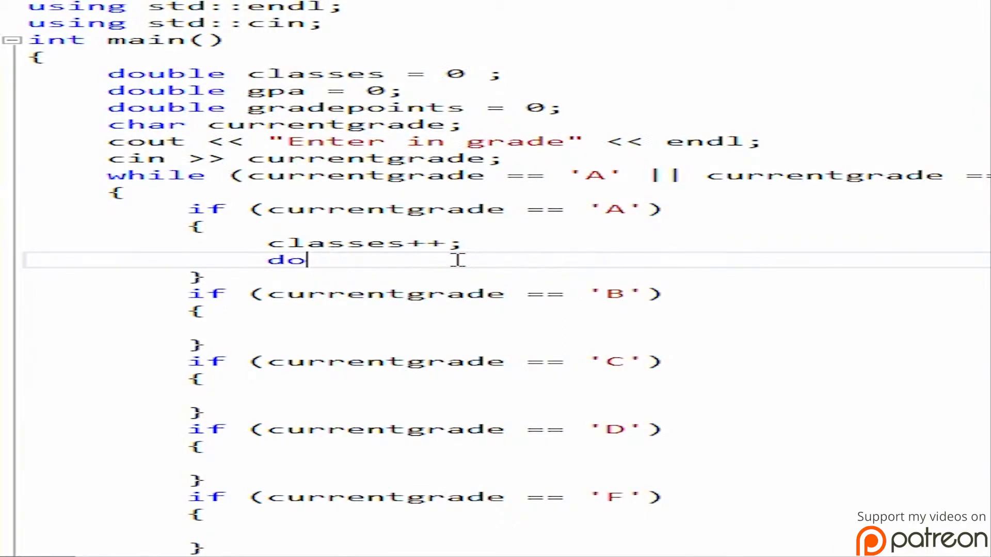
{"action": "type", "text": "gradepoints = gradepoints +"}
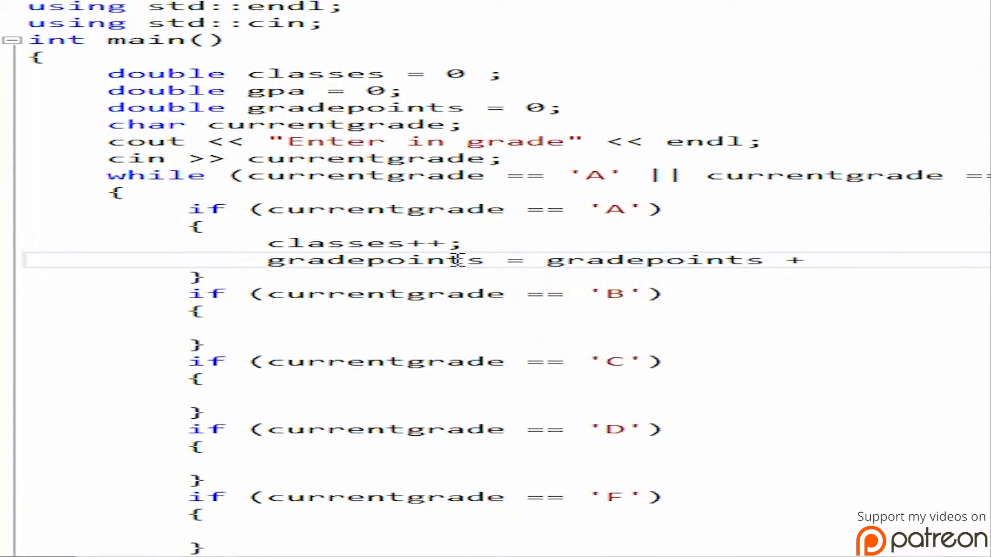
{"action": "type", "text": "4;"}
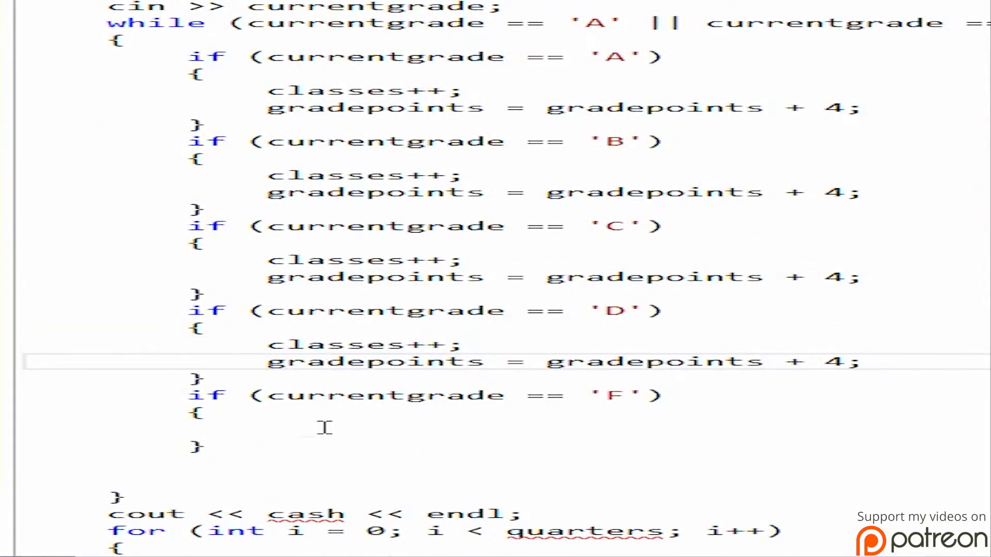
- Paste classes++ into the F block and change the added points to 3, 2, 1 and 0
{"action": "type", "text": "classes++;"}
{"action": "type", "text": "gradepoints = gradepoints + 4;"}
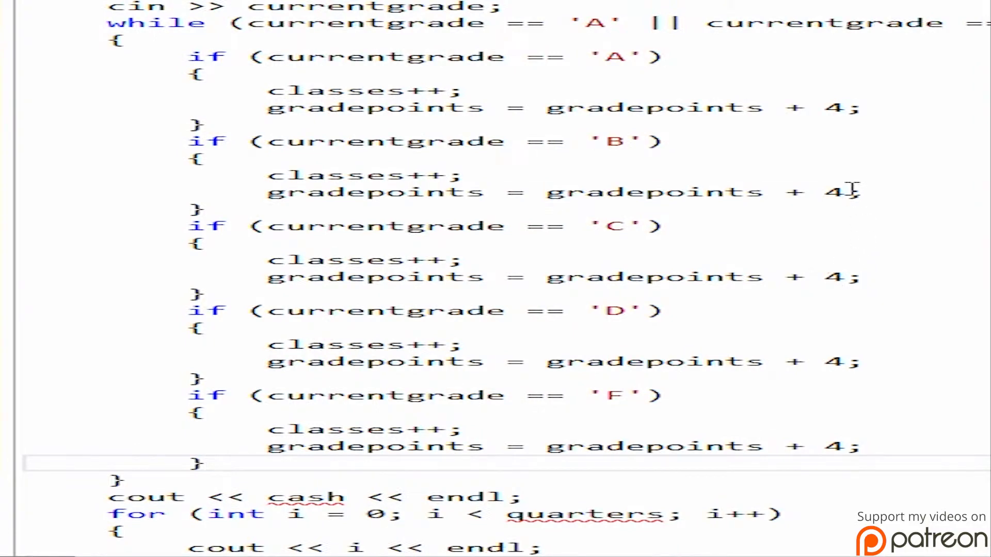
{"action": "type", "text": "3"}
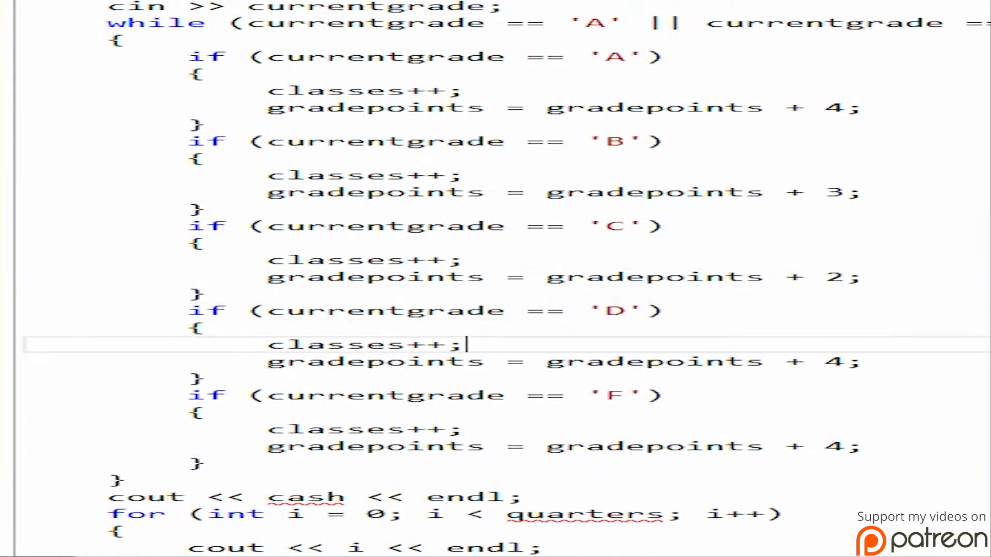
{"action": "type", "text": "1"}
{"action": "left_click", "coordinate": [563, 446]}
{"action": "type", "text": "--"}
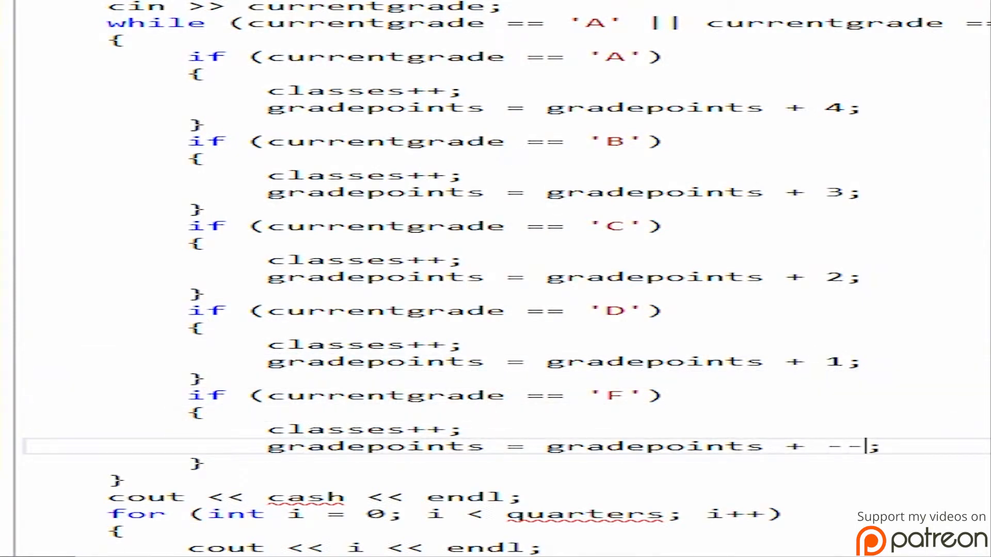
{"action": "key", "text": "Backspace"}
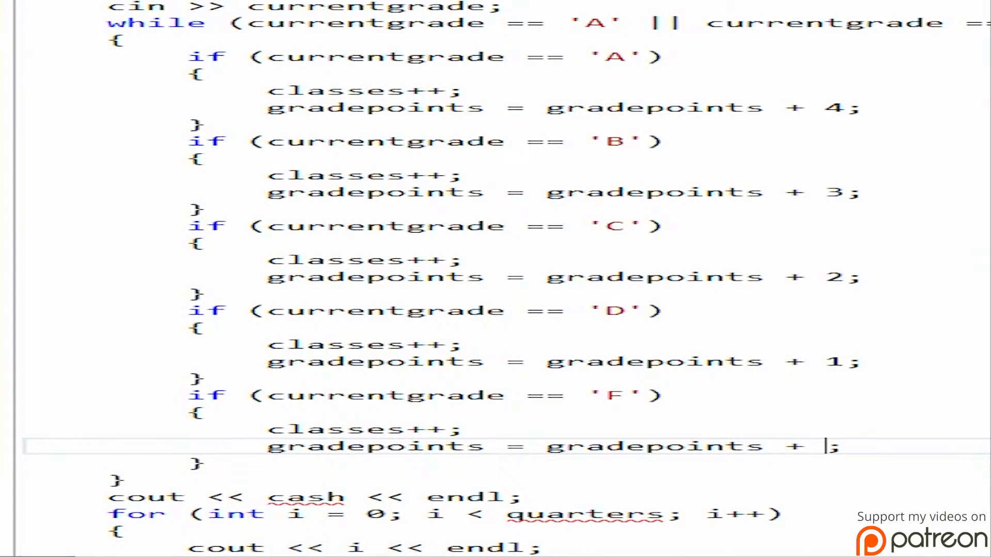
{"action": "type", "text": "0"}
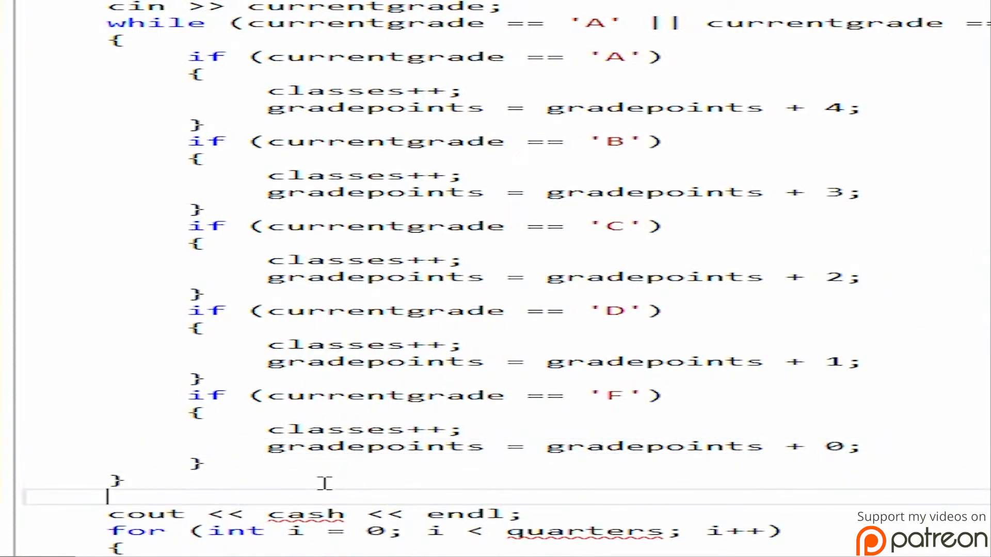
- Add gpa = gradepoints / classes; after the loop, print classes, and delete the for loop
{"action": "type", "text": "g"}
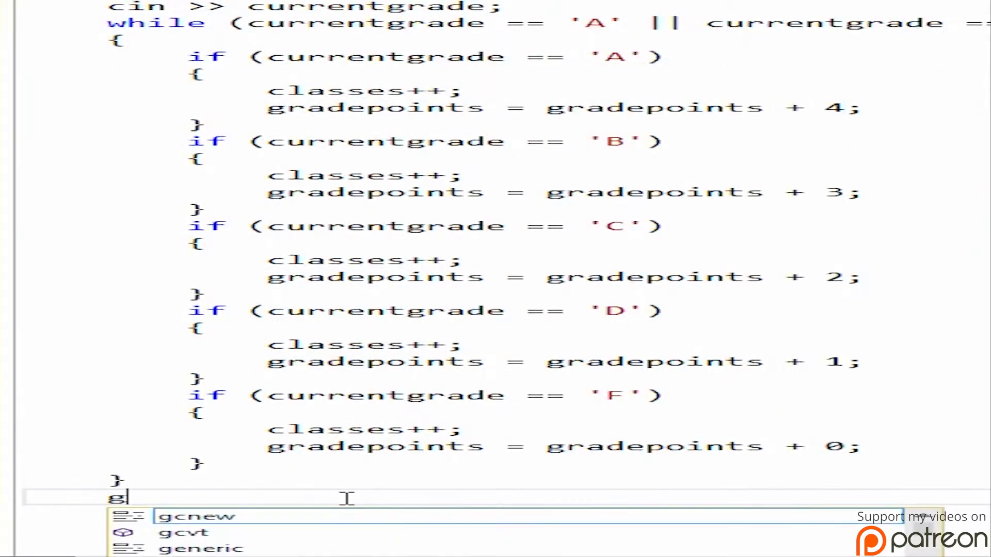
{"action": "type", "text": "pa = gradepoints"}
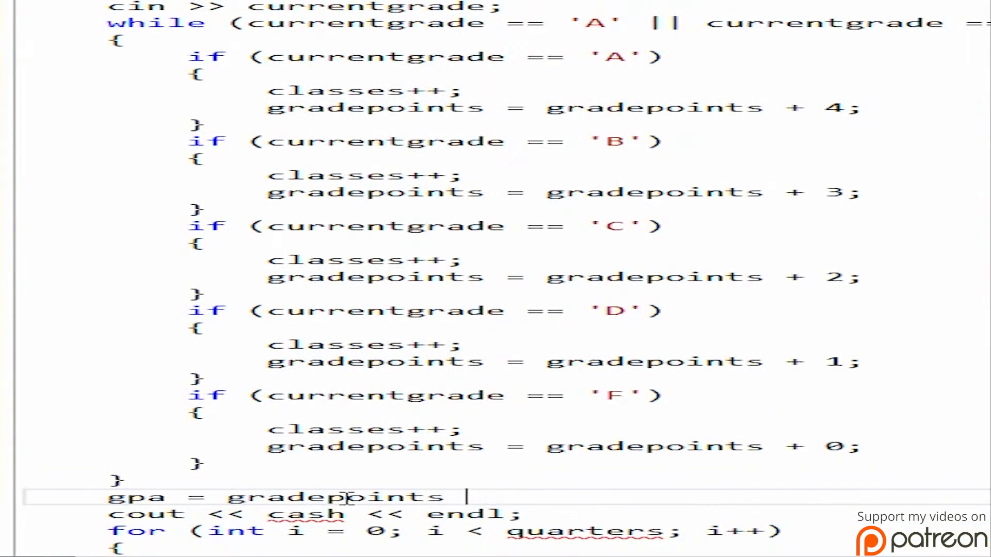
{"action": "type", "text": "/ clas"}
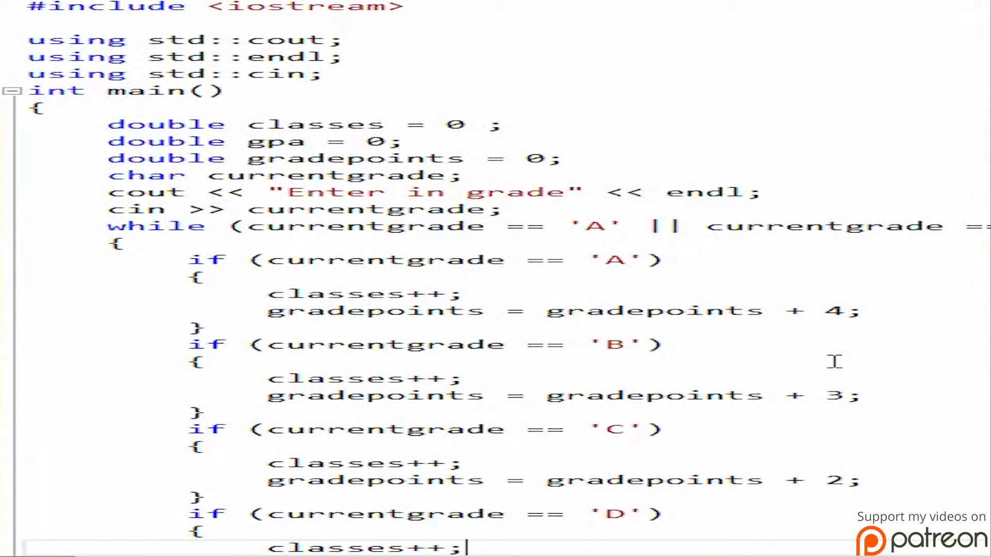
{"action": "scroll", "scroll_direction": "down", "scroll_amount": 3}
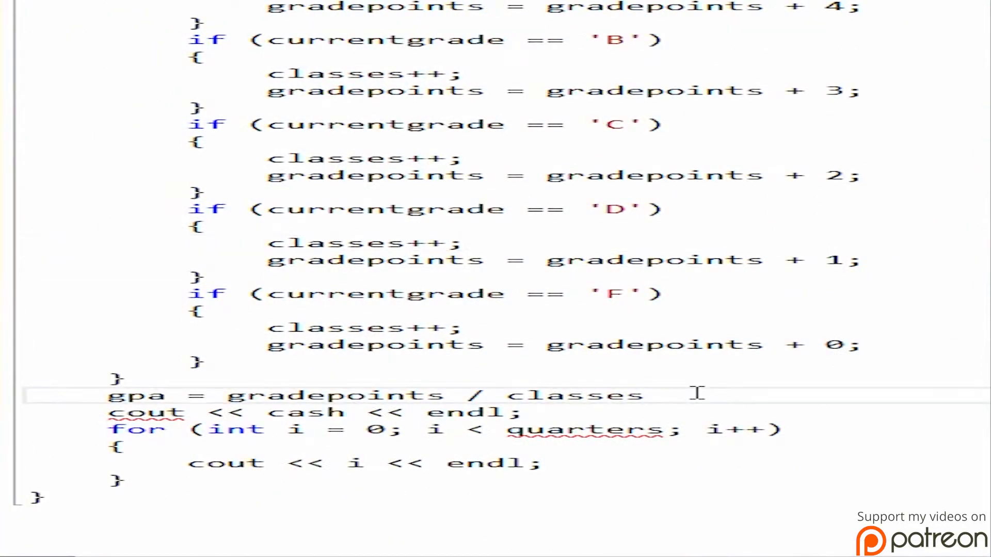
{"action": "type", "text": ";"}
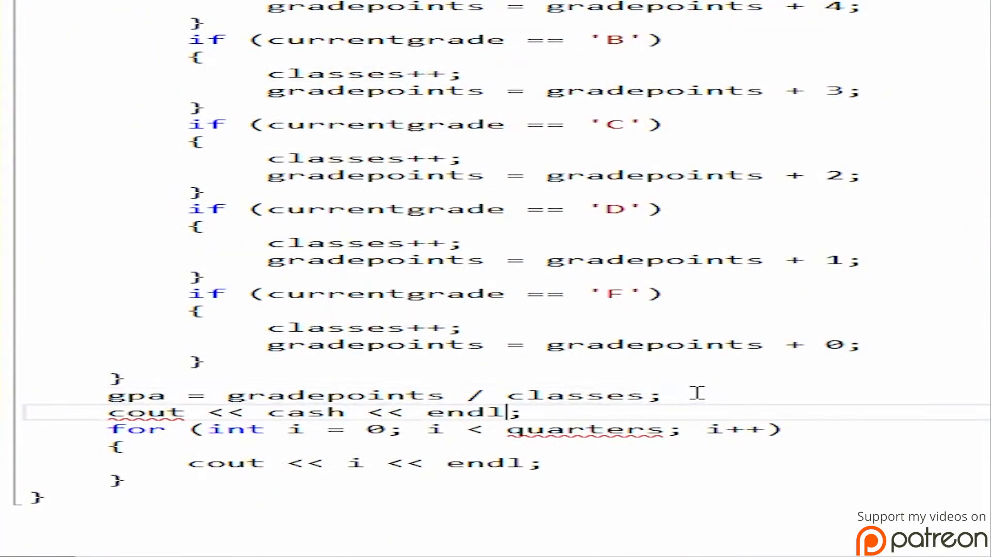
{"action": "key", "text": "Backspace"}
{"action": "type", "text": "lasses"}
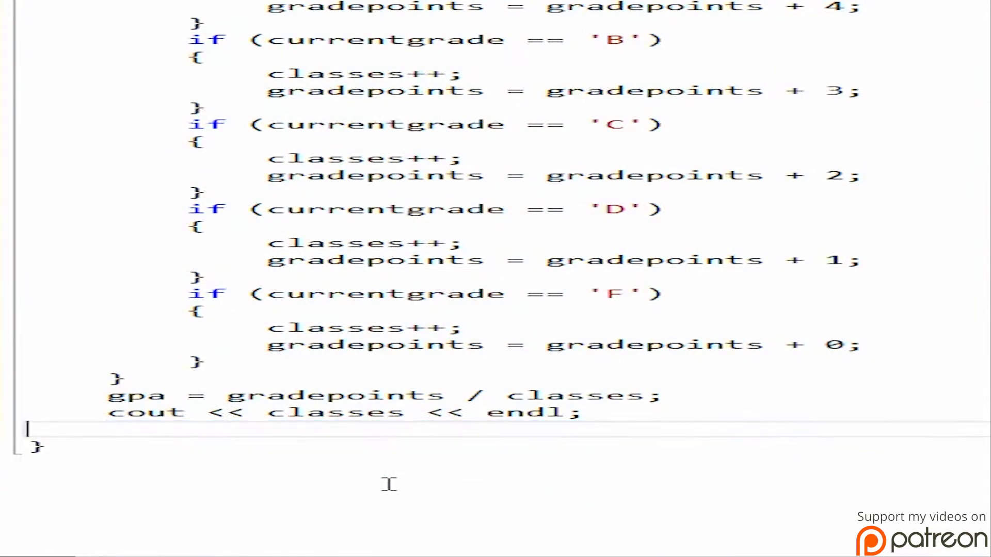
{"action": "scroll", "scroll_direction": "up", "scroll_amount": 3}
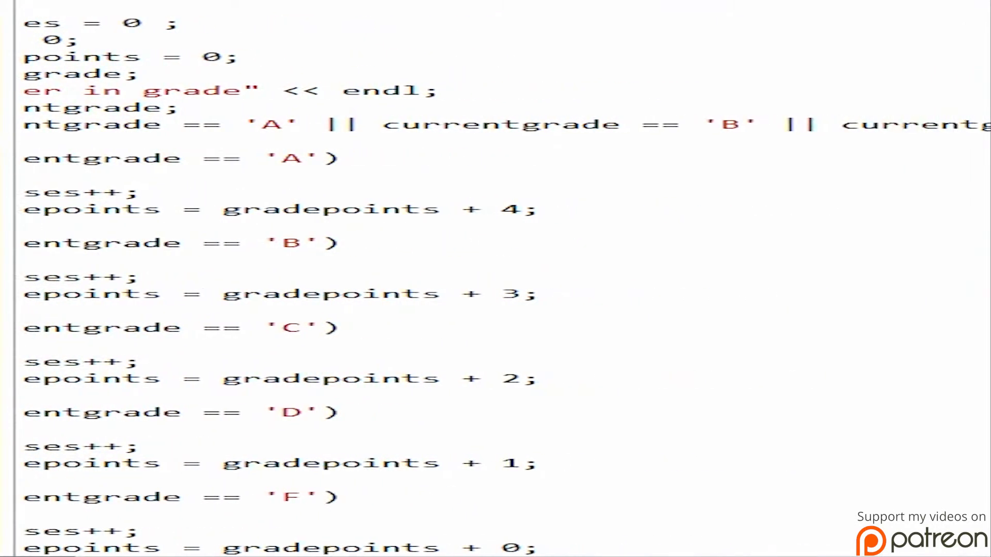
- Scroll around main to find the cout "Enter in grade" and cin >> currentgrade lines
{"action": "scroll", "scroll_direction": "right", "scroll_amount": 3}
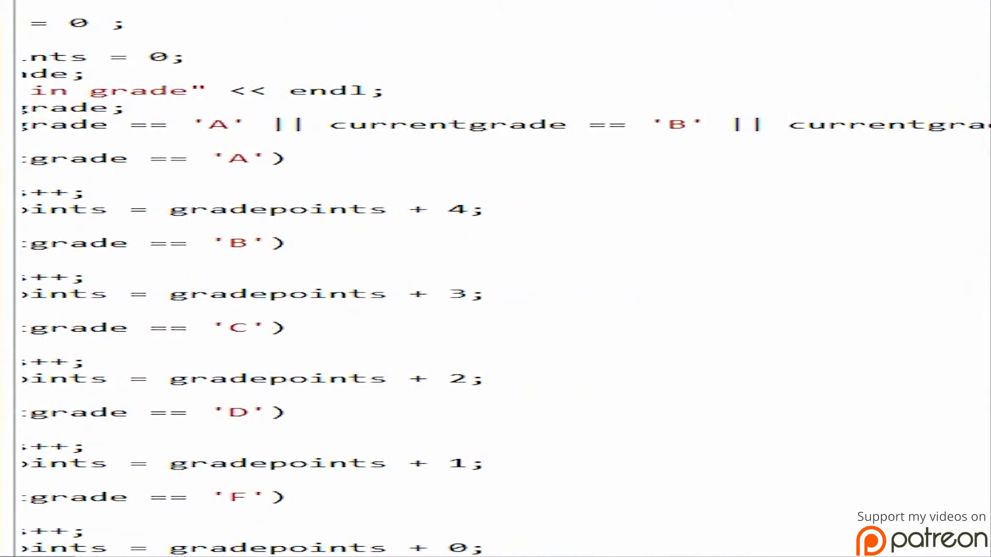
{"action": "scroll", "scroll_direction": "left", "scroll_amount": 3}
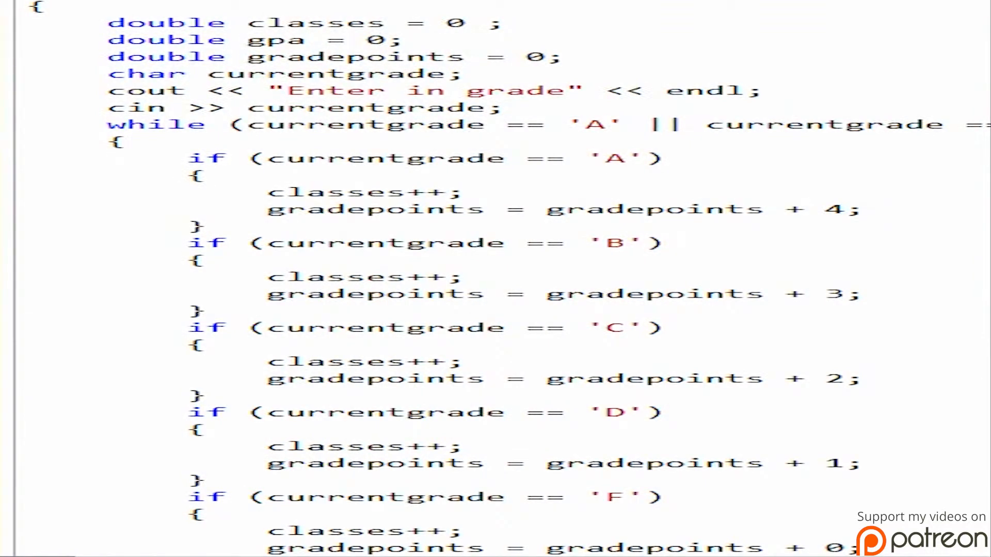
{"action": "scroll", "scroll_direction": "down", "scroll_amount": 3}
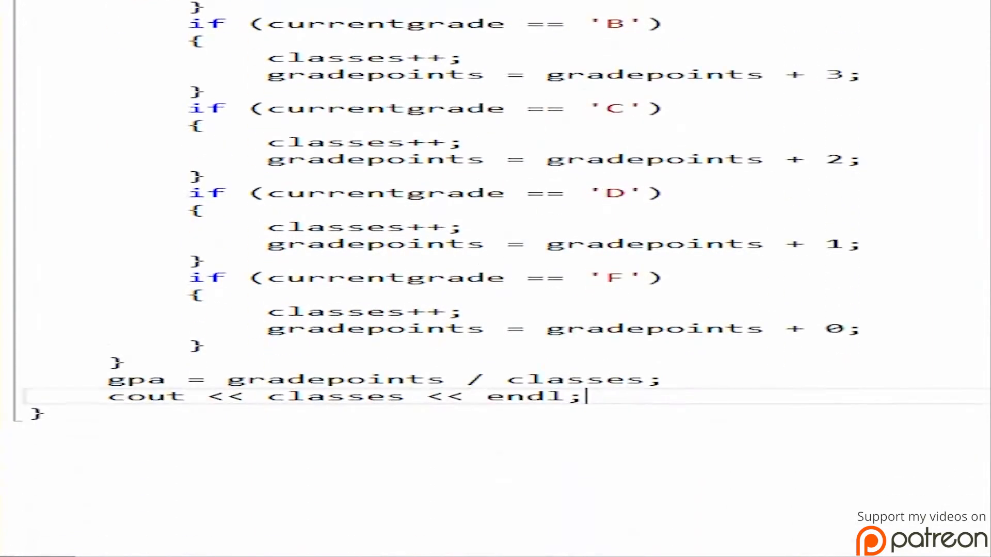
{"action": "mouse_move", "coordinate": [440, 416]}
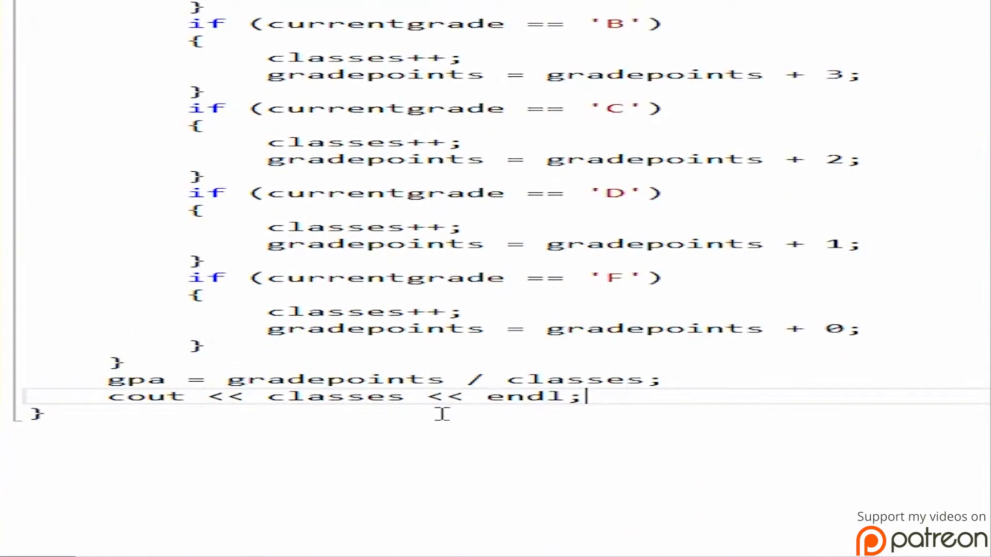
{"action": "mouse_move", "coordinate": [935, 359]}
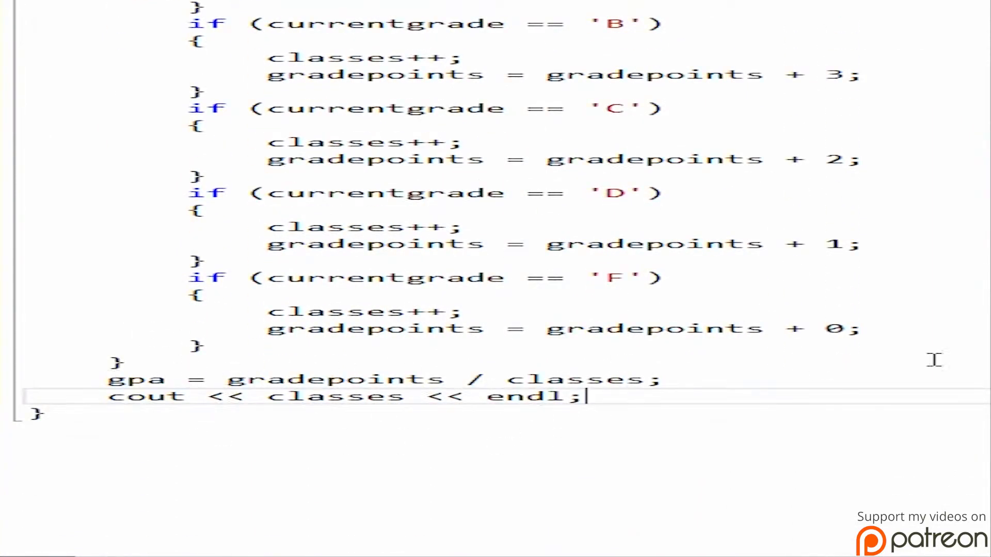
{"action": "scroll", "scroll_direction": "up", "scroll_amount": 3}
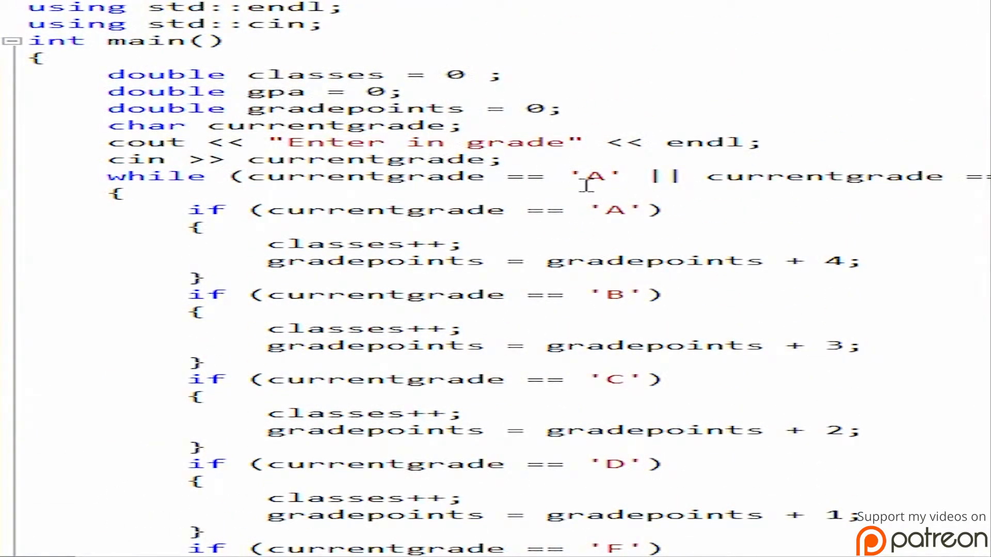
{"action": "mouse_move", "coordinate": [192, 158]}
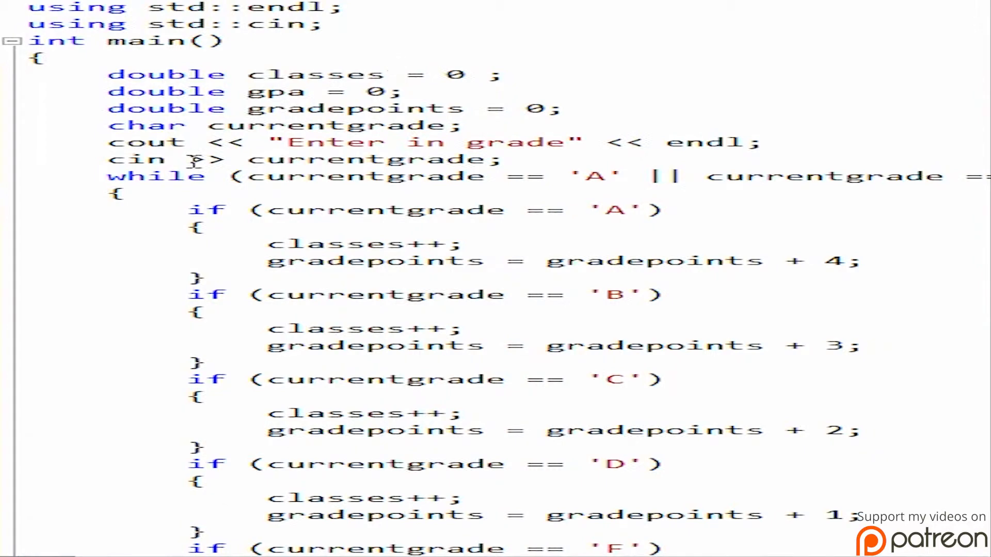
{"action": "mouse_move", "coordinate": [123, 170]}
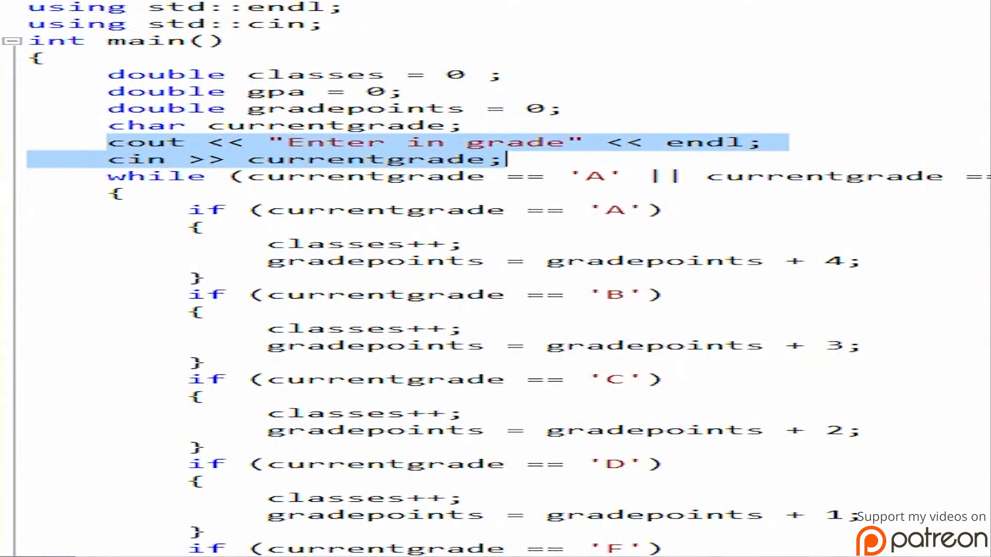
- Scroll through the while loop to the grade 'A' and 'B' if blocks
{"action": "scroll", "scroll_direction": "down", "scroll_amount": 3}
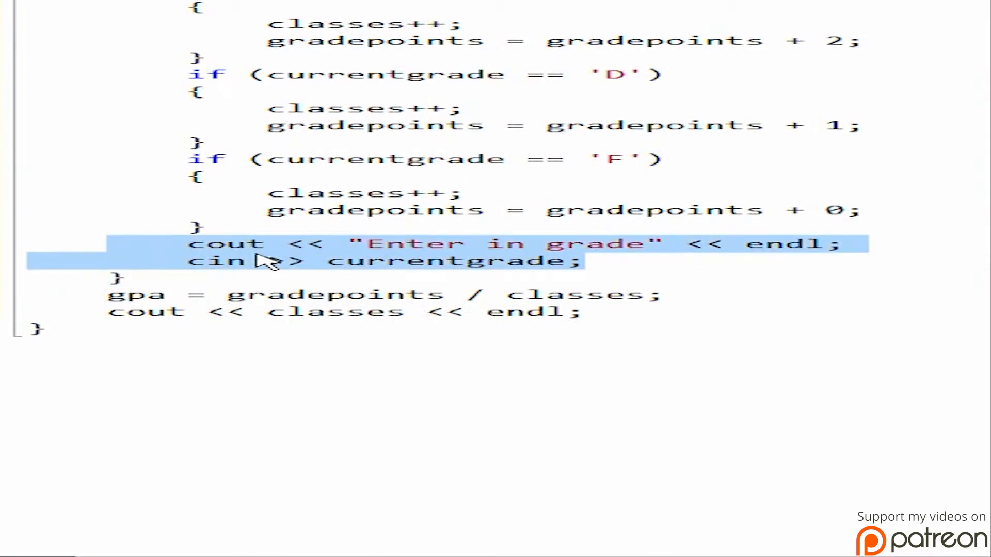
{"action": "scroll", "scroll_direction": "up", "scroll_amount": 3}
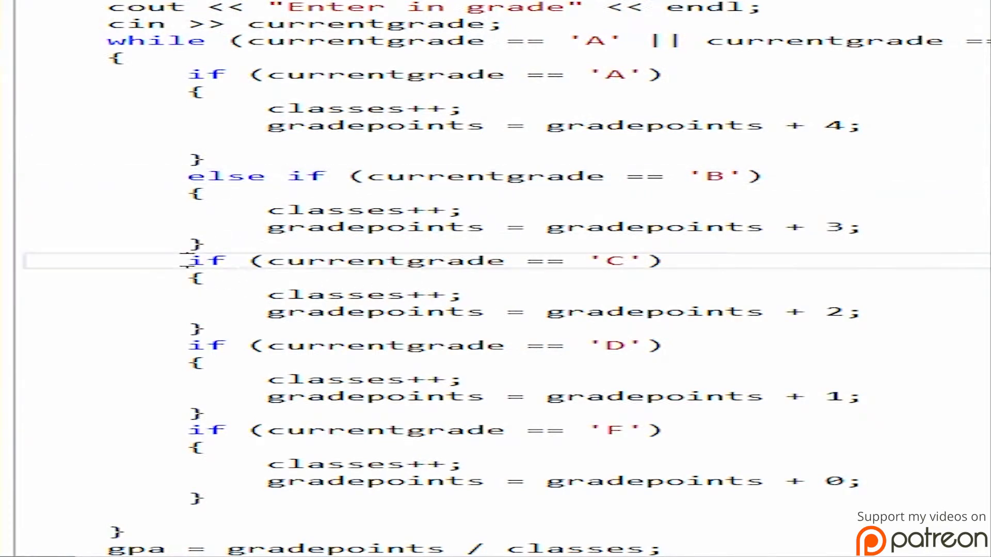
- Add else before the grade C, D and F if statements to chain them
{"action": "type", "text": "else"}
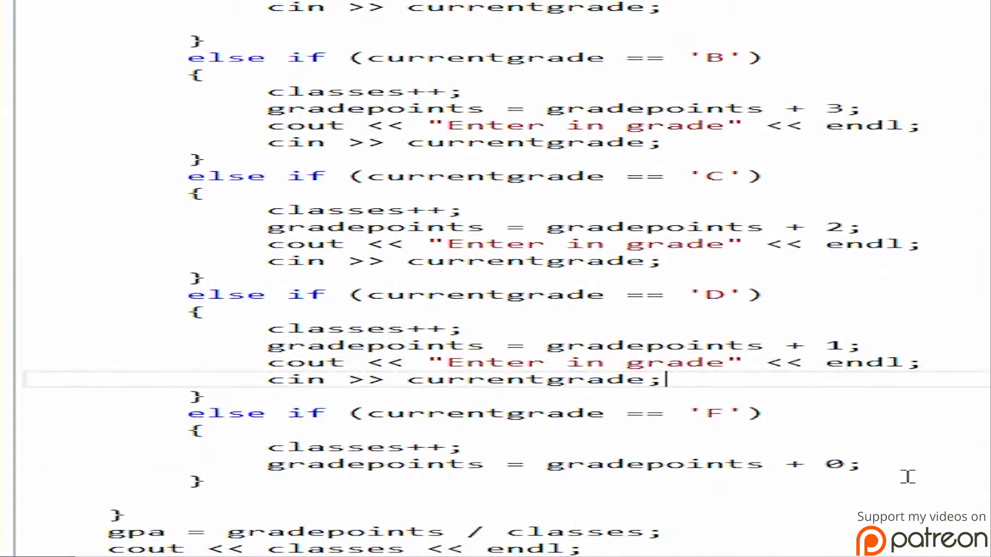
{"action": "scroll", "scroll_direction": "down", "scroll_amount": 3}
{"action": "type", "text": "D"}
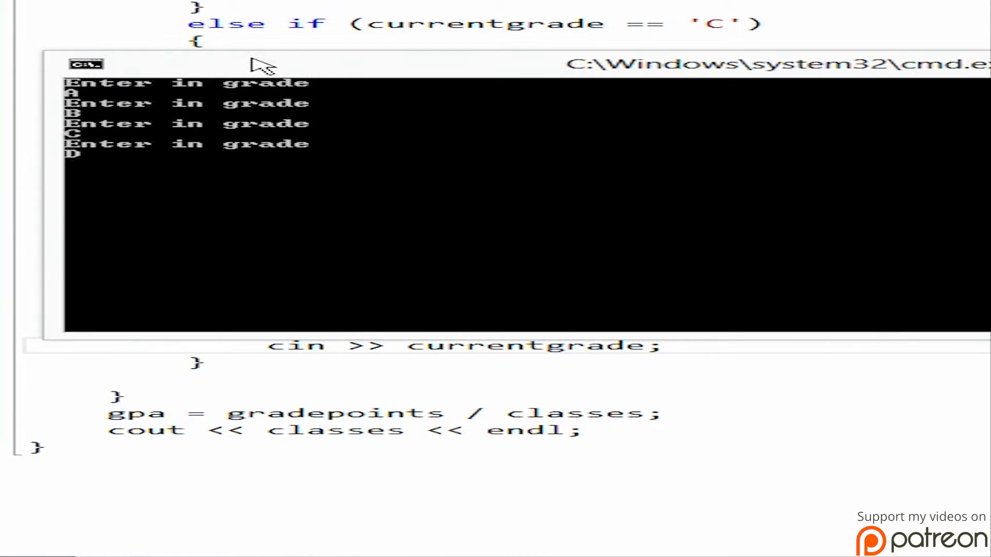
- Enter grade F at the running grade program's prompt
{"action": "type", "text": "F')"}
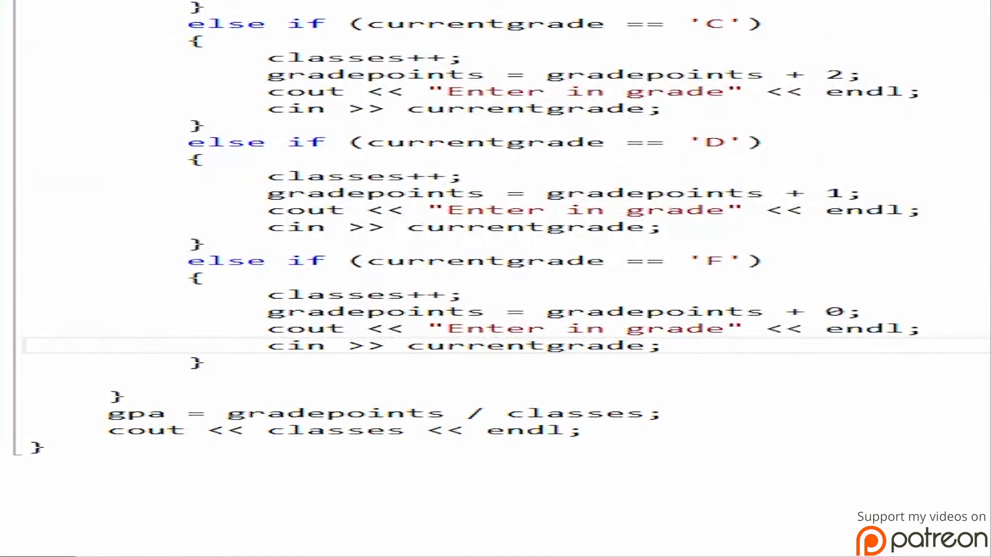
- Change the final cout from classes to gpa, then run without debugging and enter grades
{"action": "scroll", "scroll_direction": "up", "scroll_amount": 3}
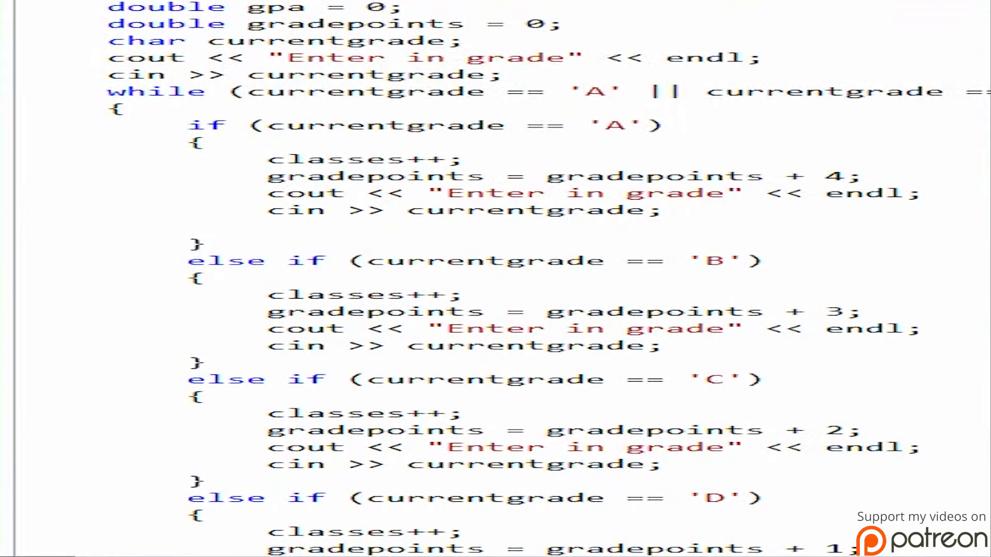
{"action": "scroll", "scroll_direction": "down", "scroll_amount": 3}
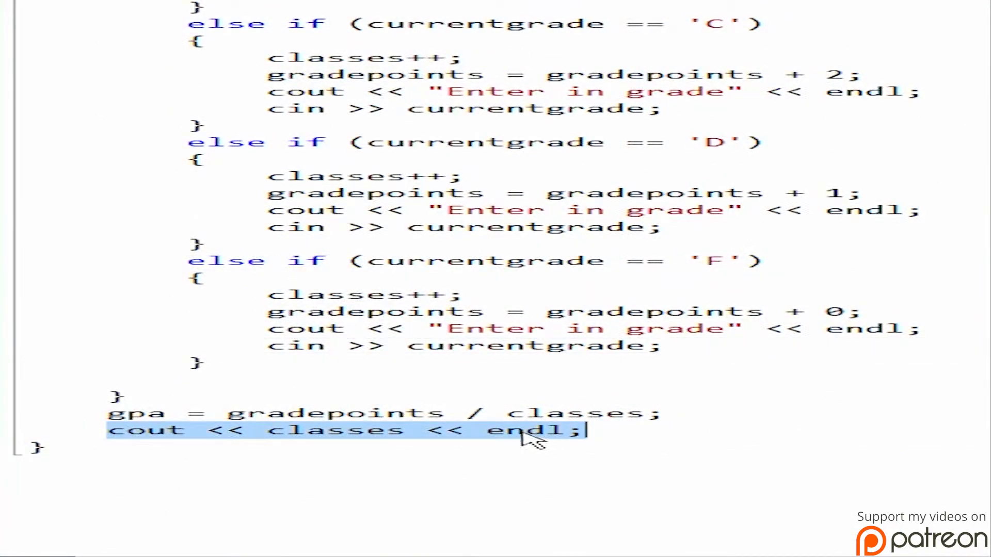
{"action": "scroll", "scroll_direction": "up", "scroll_amount": 3}
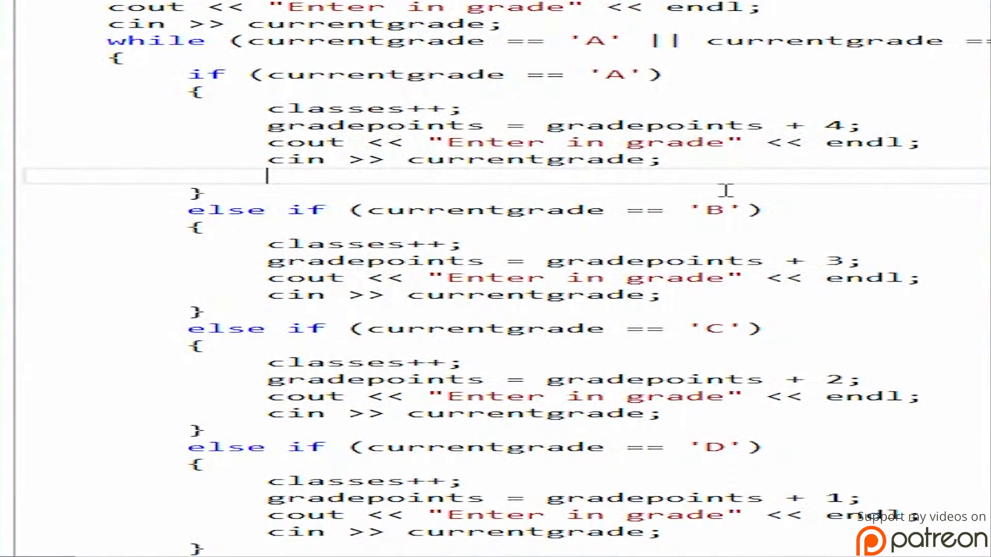
{"action": "type", "text": "cout << classes << endl;"}
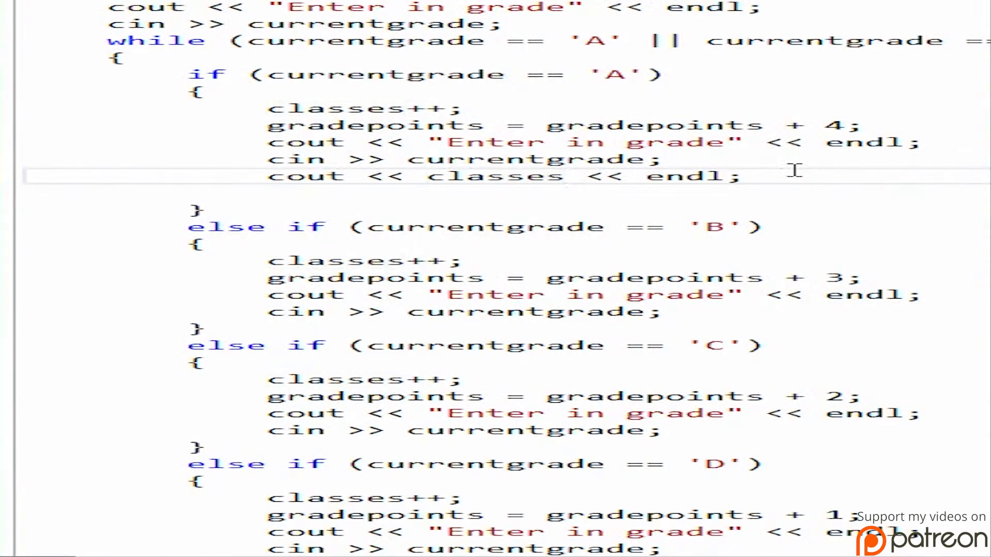
{"action": "key", "text": "Backspace"}
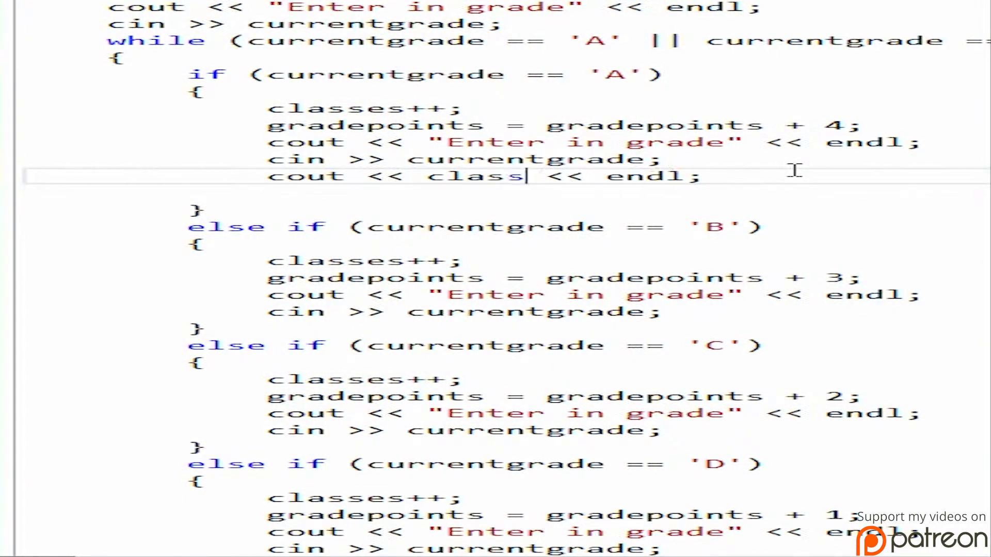
{"action": "scroll", "scroll_direction": "down", "scroll_amount": 3}
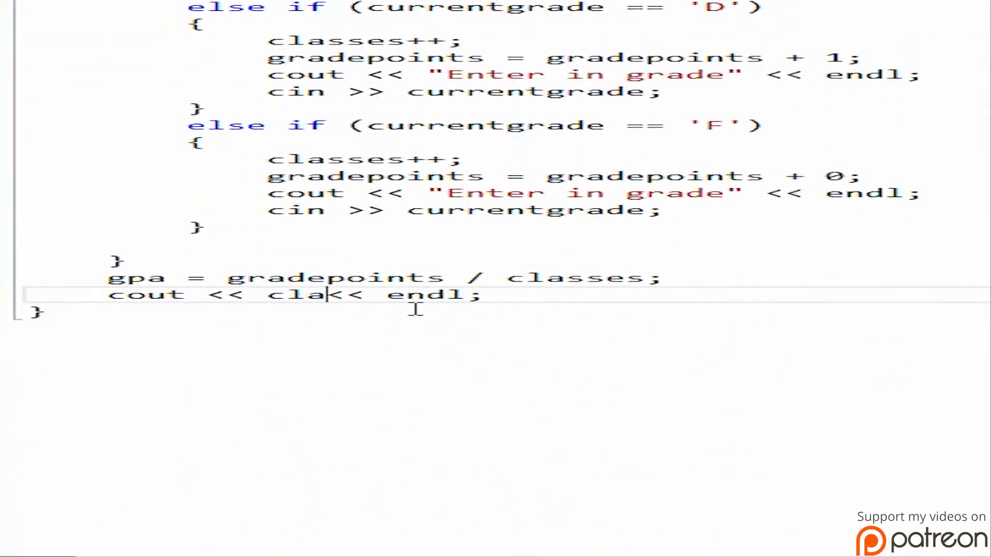
{"action": "type", "text": "gpa"}
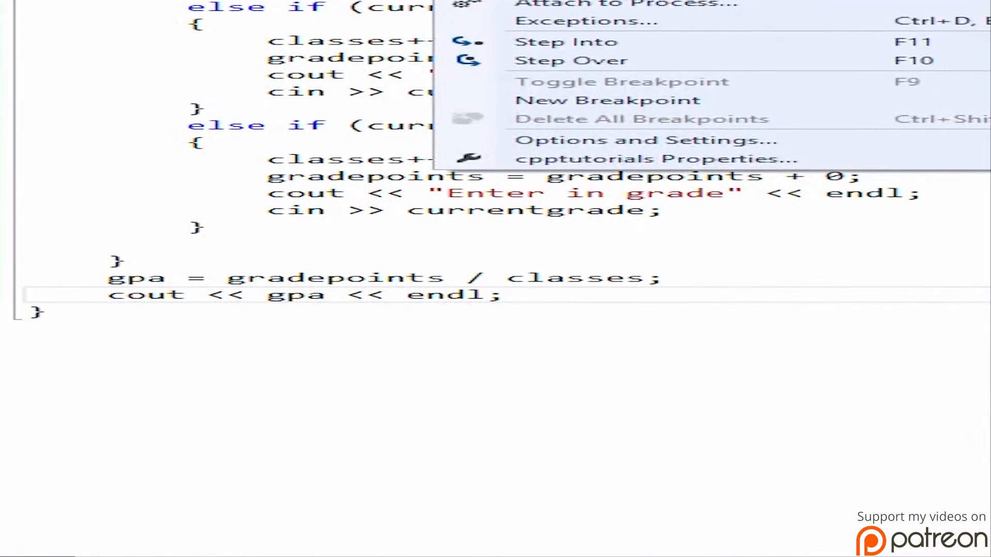
{"action": "left_click", "coordinate": [565, 41]}
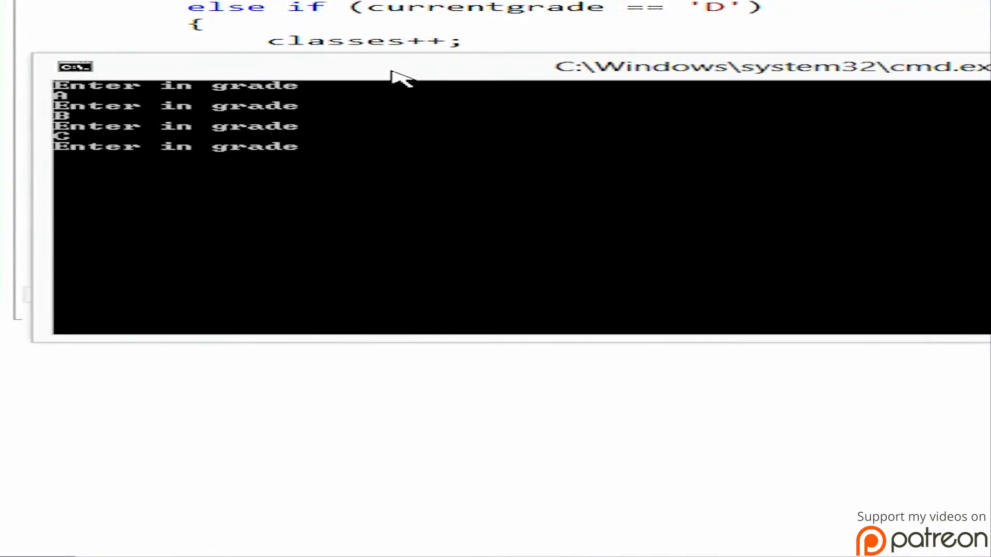
{"action": "type", "text": "D"}
{"action": "type", "text": "F"}
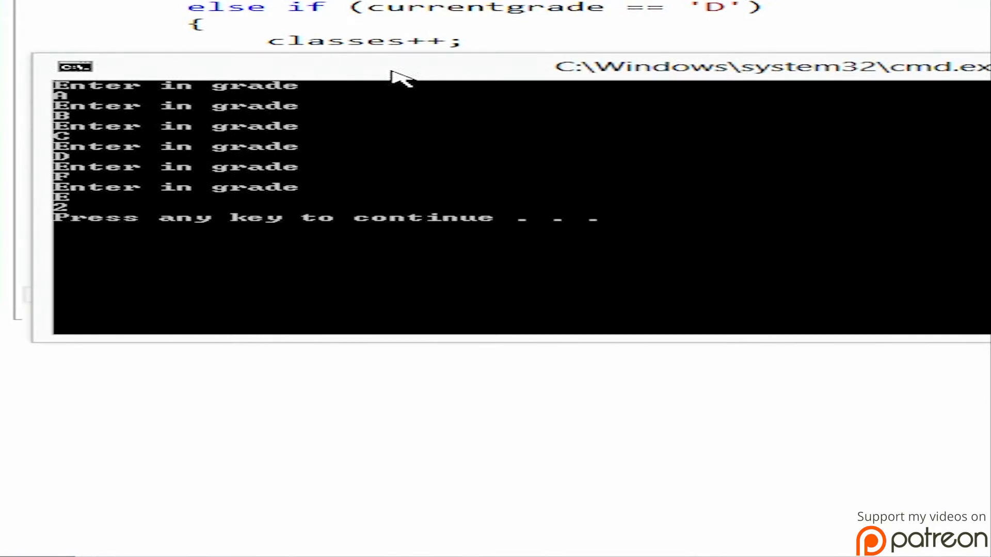
{"action": "mouse_move", "coordinate": [101, 108]}
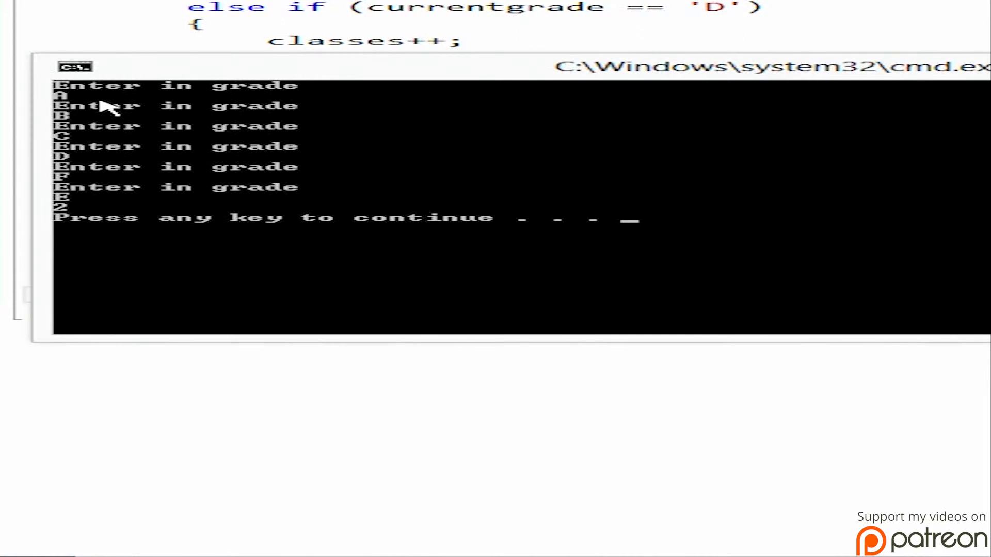
{"action": "mouse_move", "coordinate": [268, 85]}
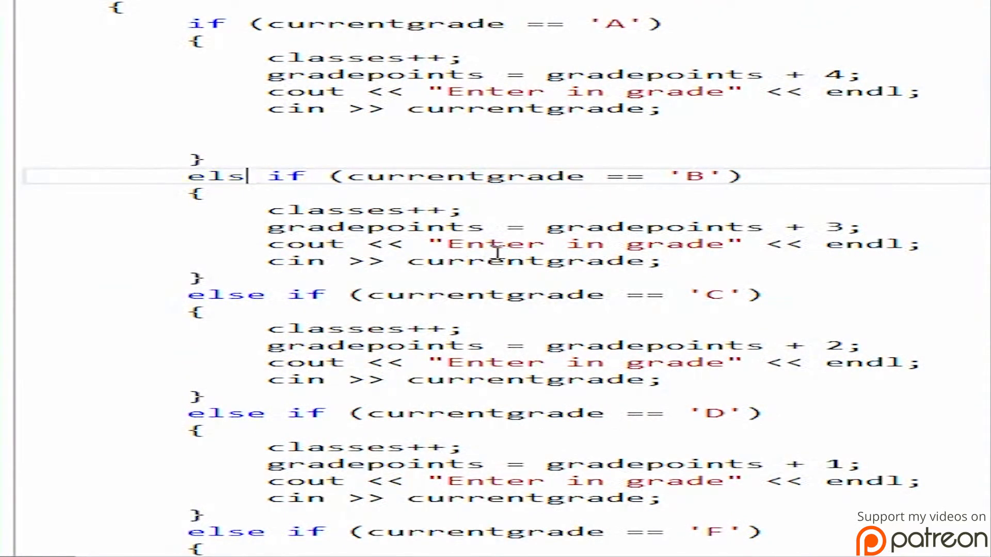
{"action": "key", "text": "Backspace"}
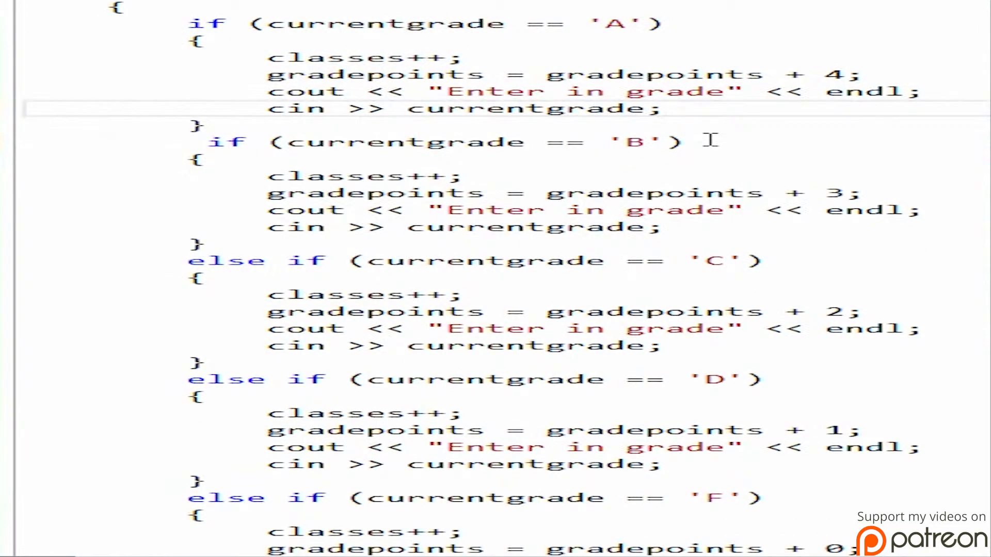
{"action": "type", "text": "cout << classes << endl;"}
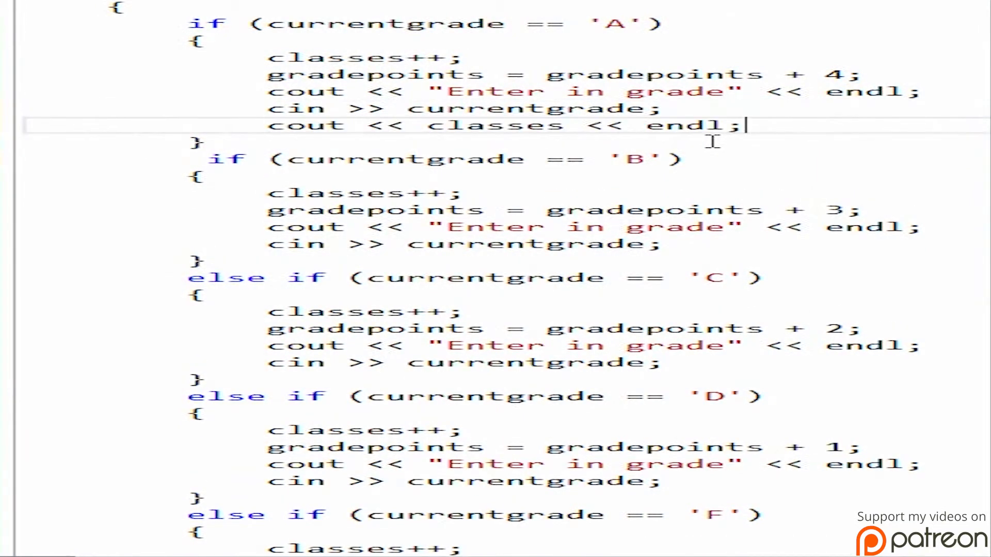
{"action": "key", "text": "Backspace"}
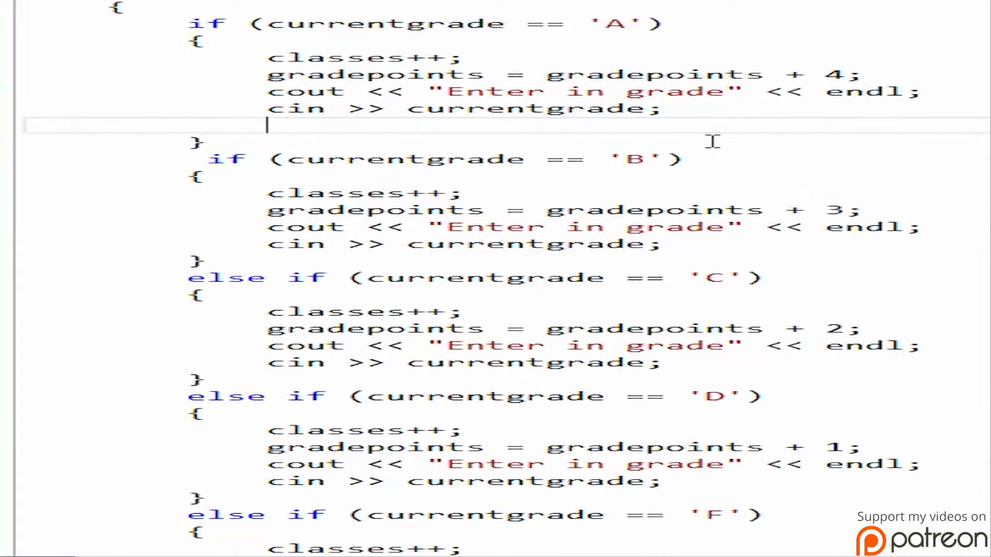
{"action": "type", "text": "B"}
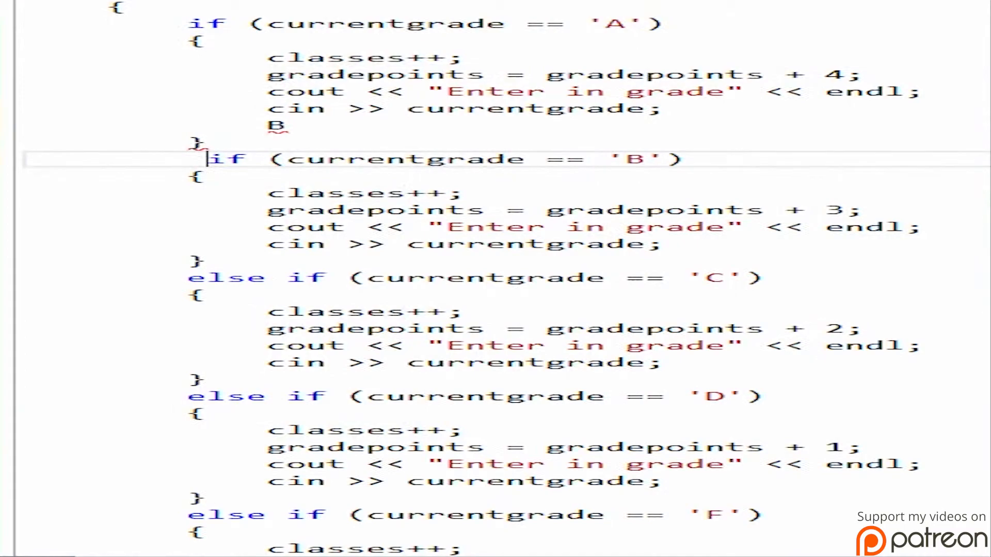
{"action": "mouse_move", "coordinate": [82, 397]}
{"action": "type", "text": "else "}
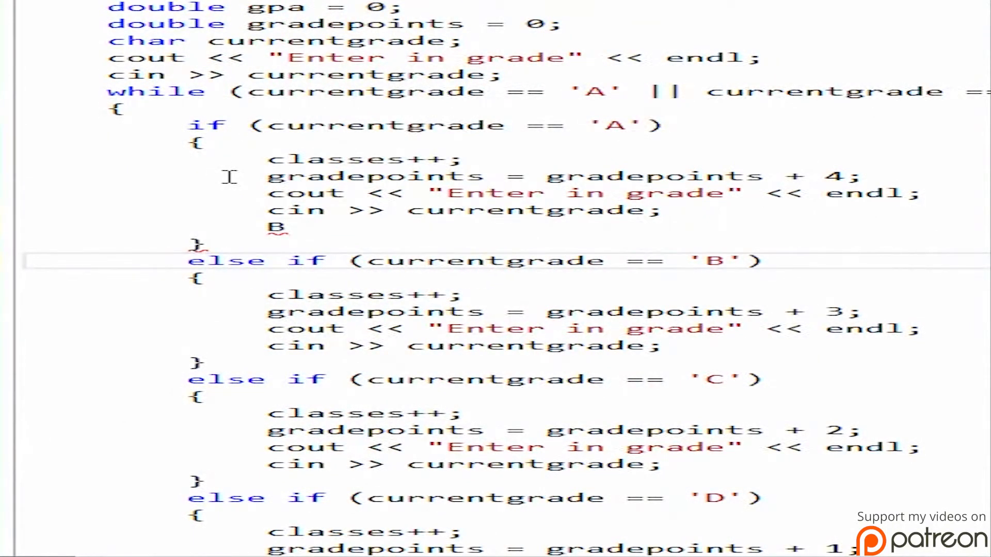
{"action": "key", "text": "Backspace"}
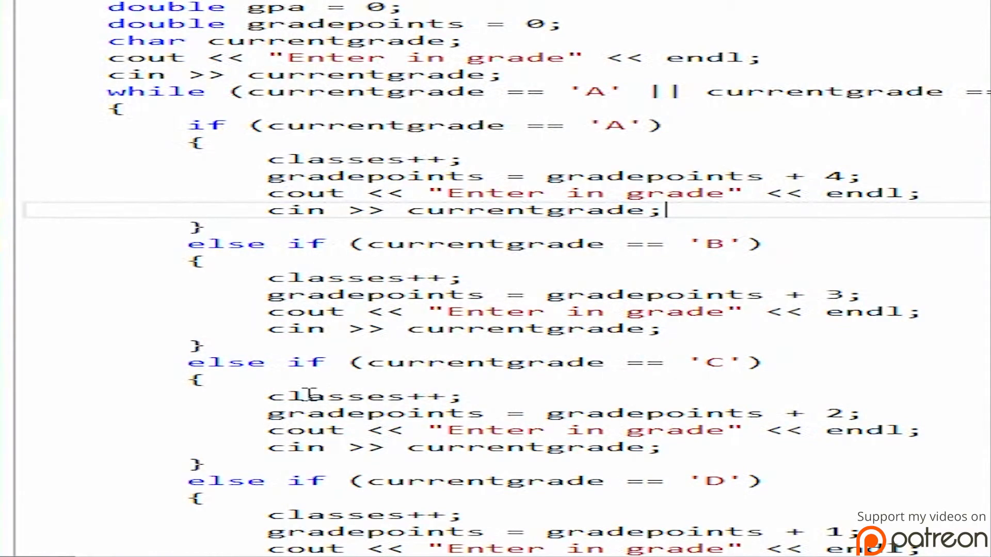
{"action": "scroll", "scroll_direction": "down", "scroll_amount": 3}
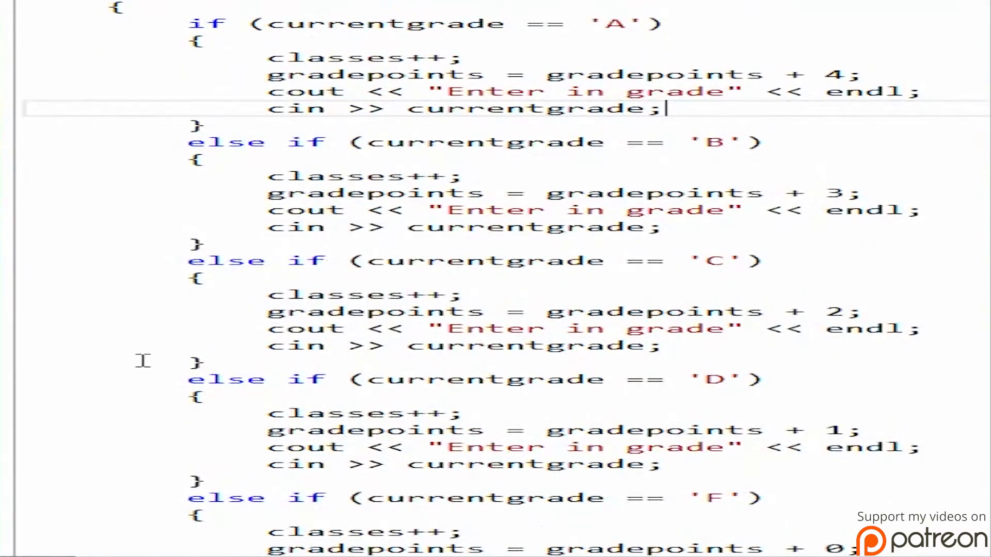
{"action": "scroll", "scroll_direction": "up", "scroll_amount": 3}
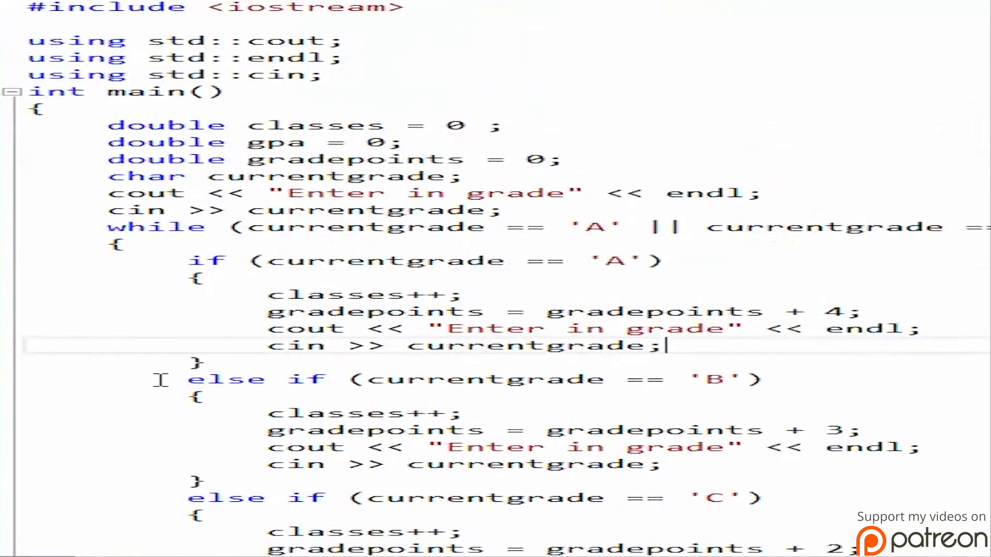
{"action": "scroll", "scroll_direction": "down", "scroll_amount": 3}
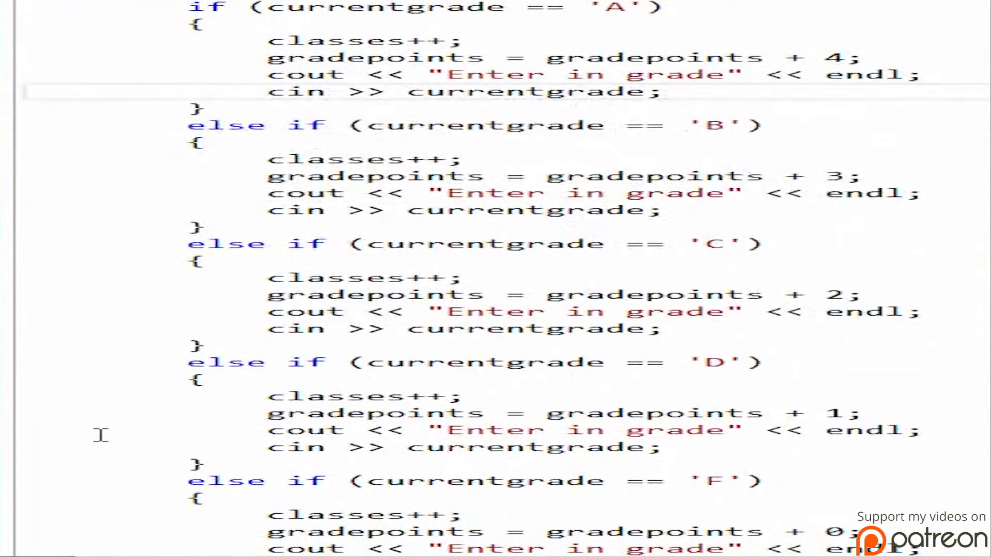
{"action": "mouse_move", "coordinate": [136, 408]}
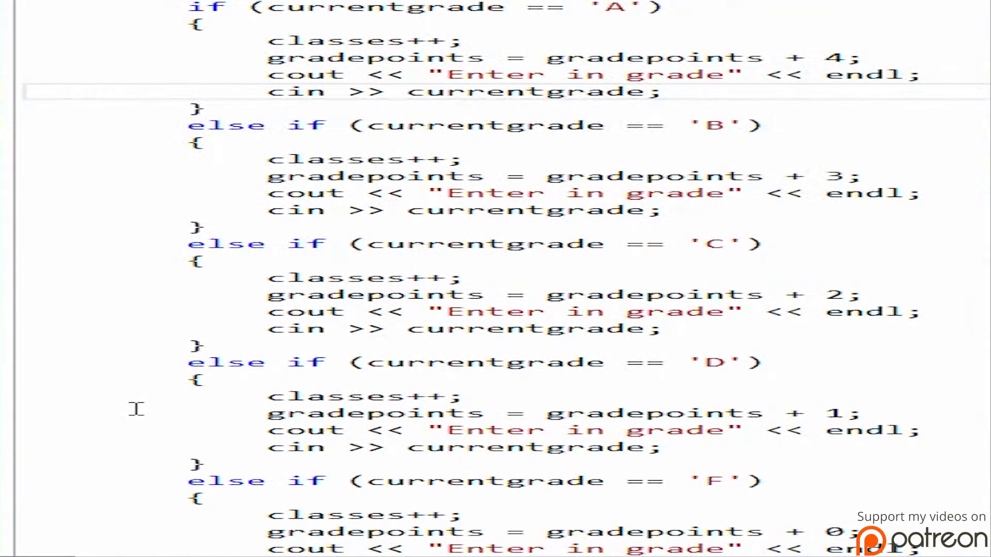
{"action": "scroll", "scroll_direction": "down", "scroll_amount": 3}
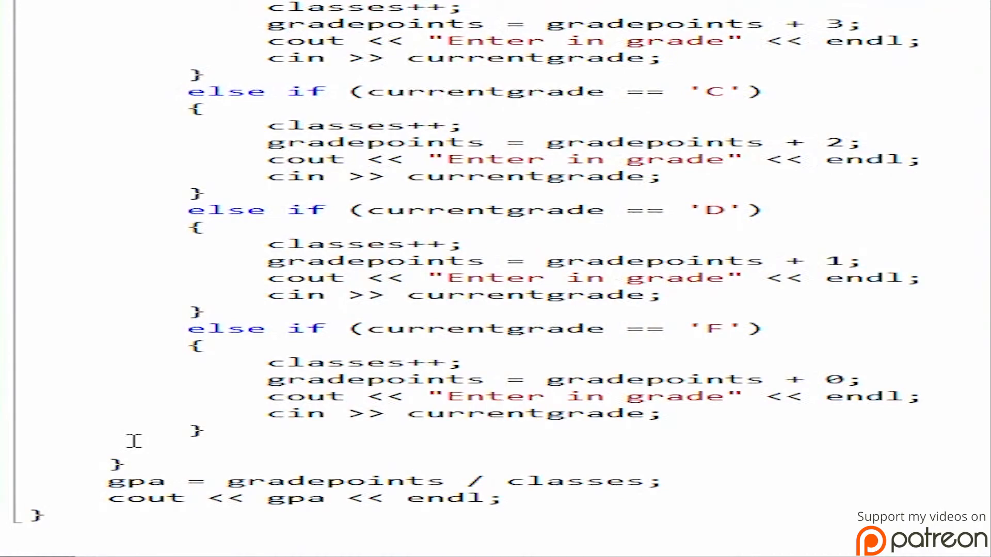
{"action": "scroll", "scroll_direction": "up", "scroll_amount": 3}
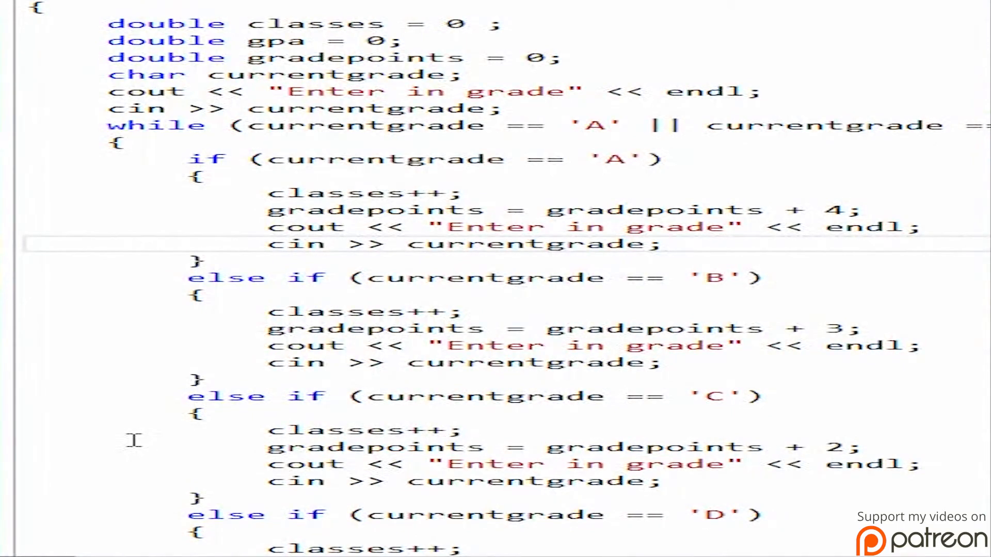
{"action": "scroll", "scroll_direction": "up", "scroll_amount": 3}
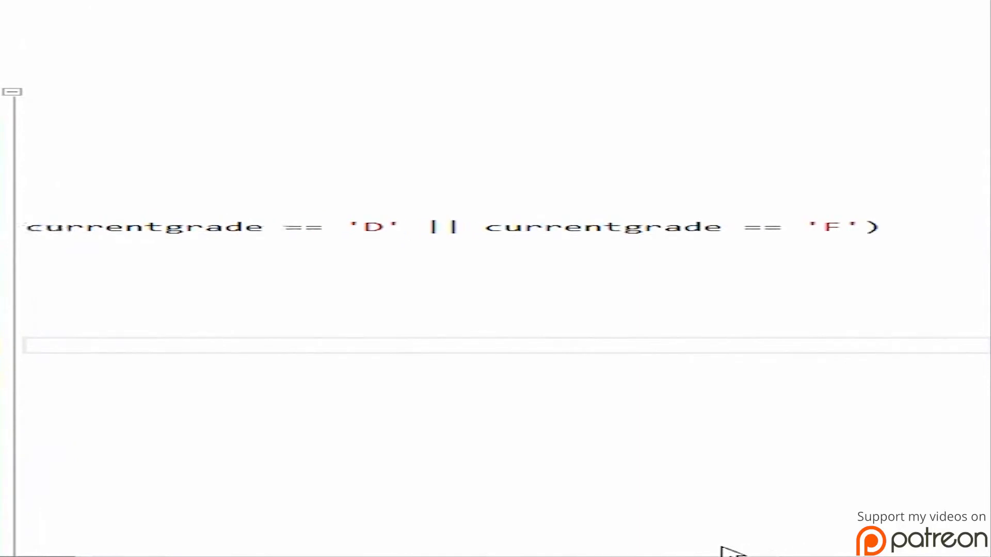
{"action": "scroll", "scroll_direction": "up", "scroll_amount": 3}
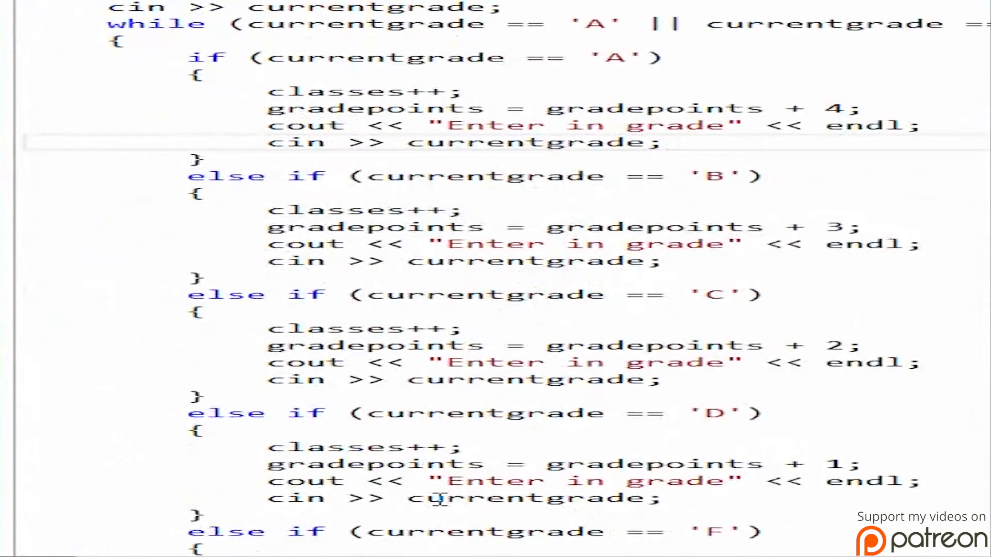
{"action": "scroll", "scroll_direction": "up", "scroll_amount": 3}
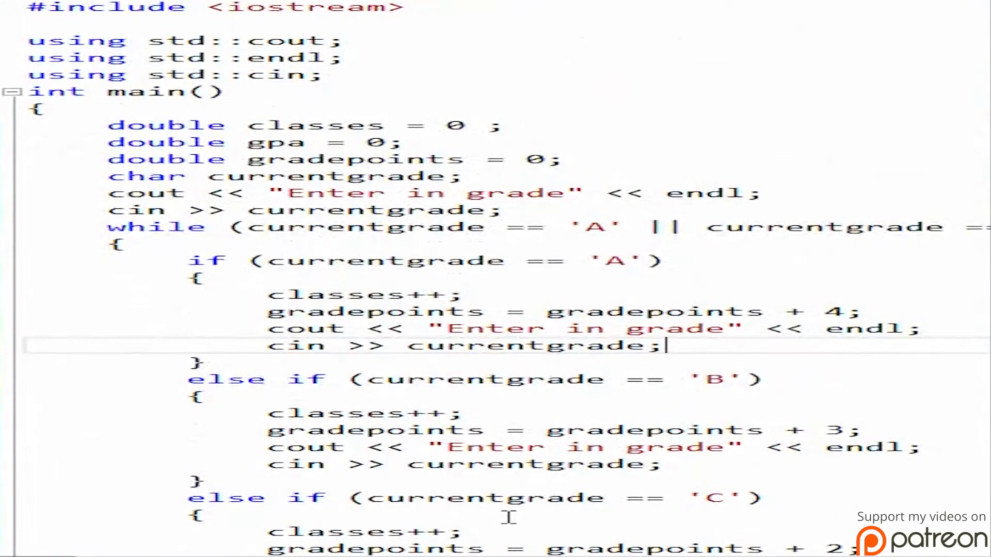
{"action": "scroll", "scroll_direction": "down", "scroll_amount": 3}
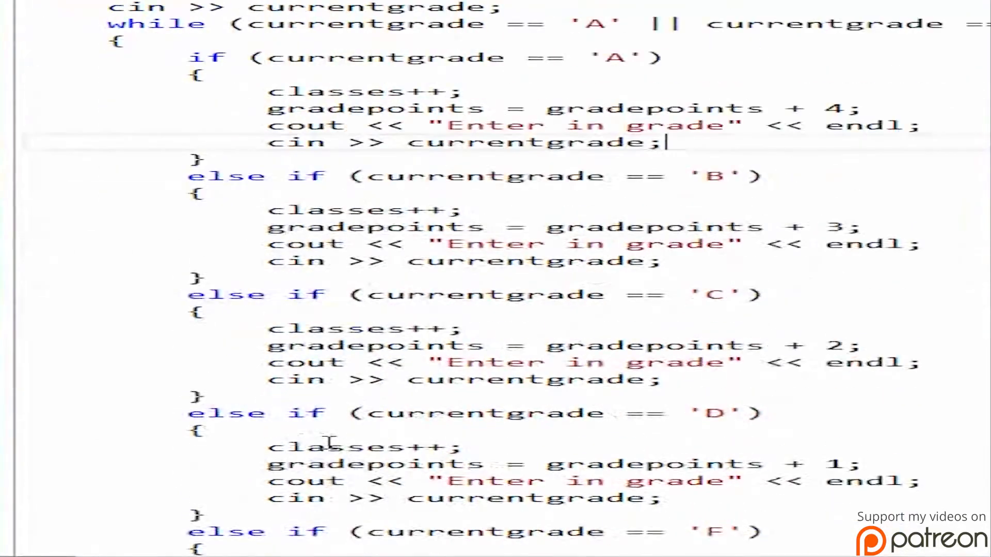
{"action": "scroll", "scroll_direction": "down", "scroll_amount": 3}
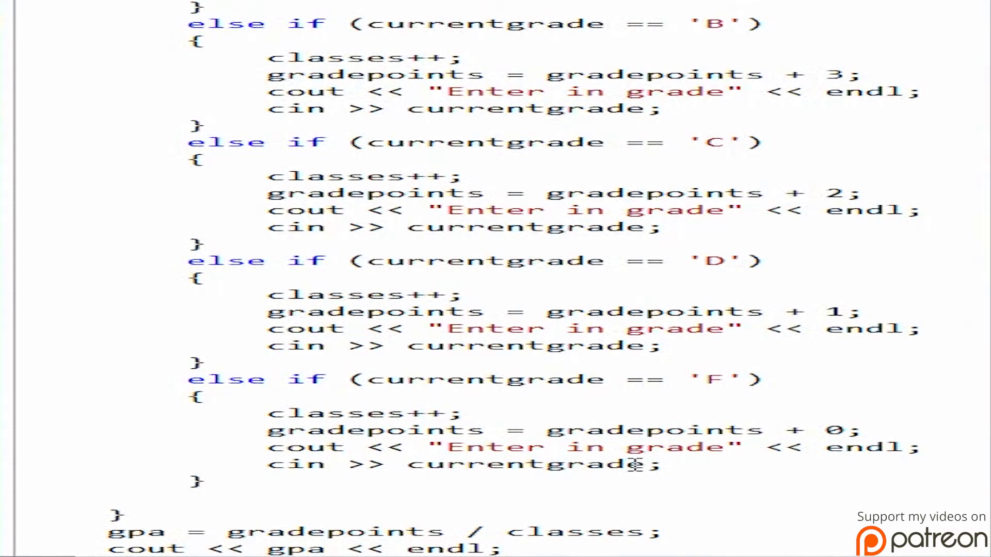
{"action": "scroll", "scroll_direction": "up", "scroll_amount": 3}
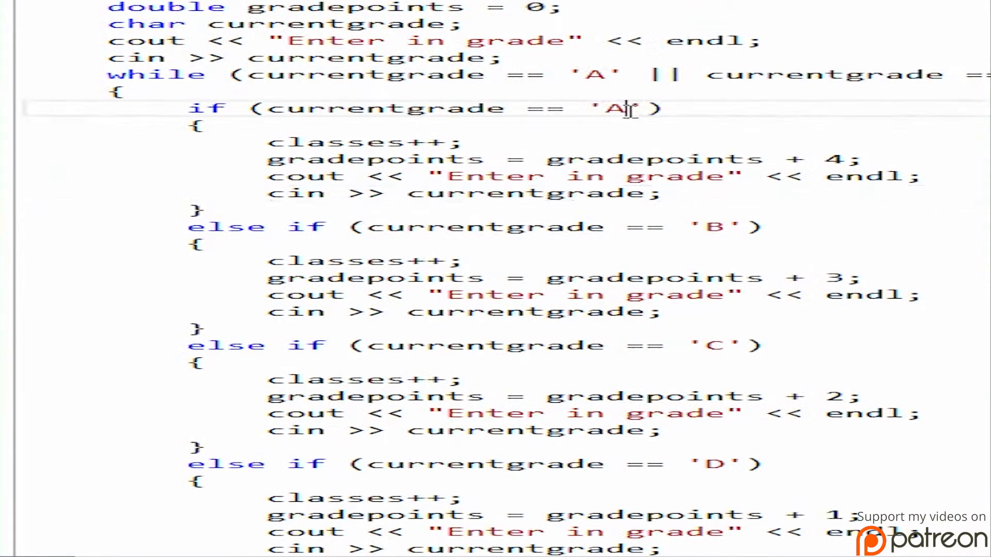
{"action": "scroll", "scroll_direction": "down", "scroll_amount": 3}
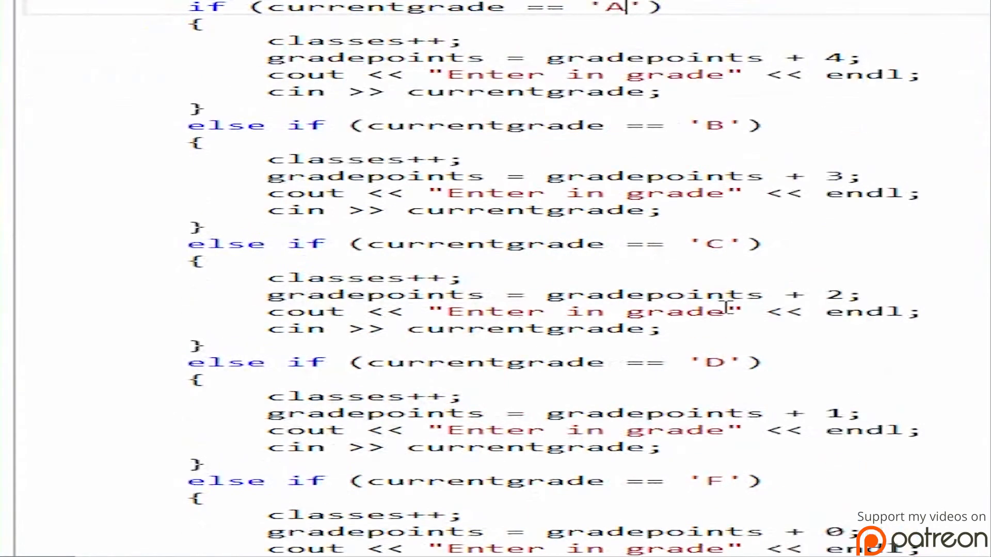
{"action": "scroll", "scroll_direction": "up", "scroll_amount": 3}
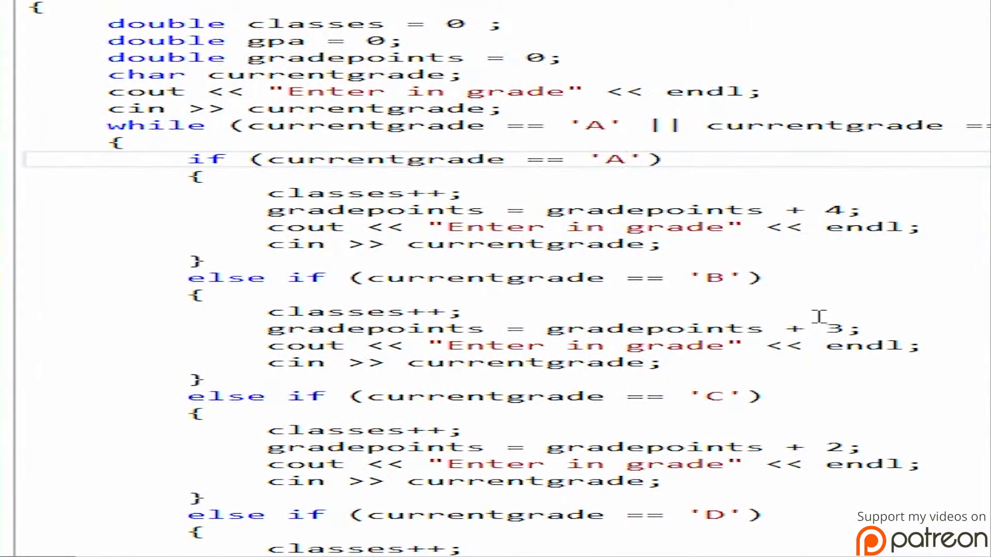
{"action": "mouse_move", "coordinate": [411, 202]}
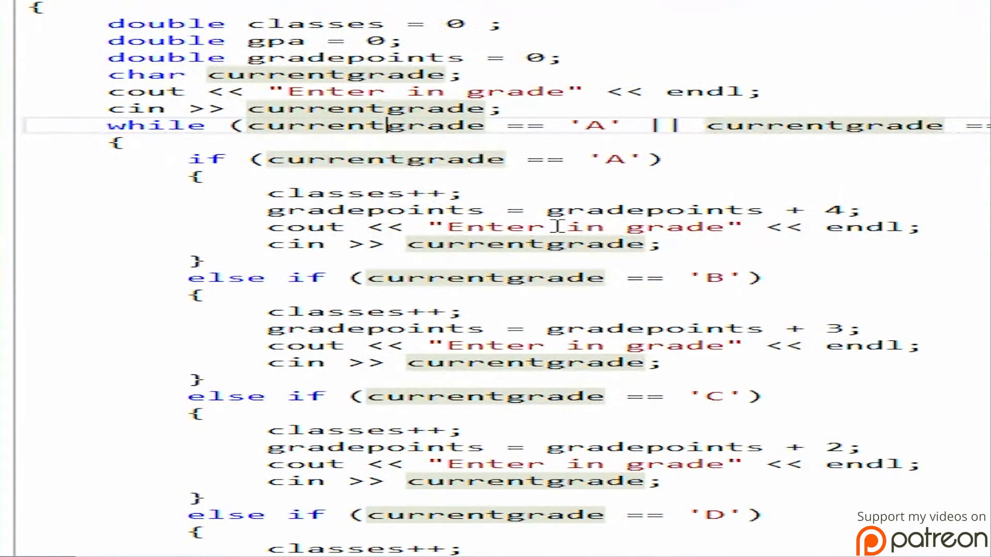
{"action": "mouse_move", "coordinate": [527, 217]}
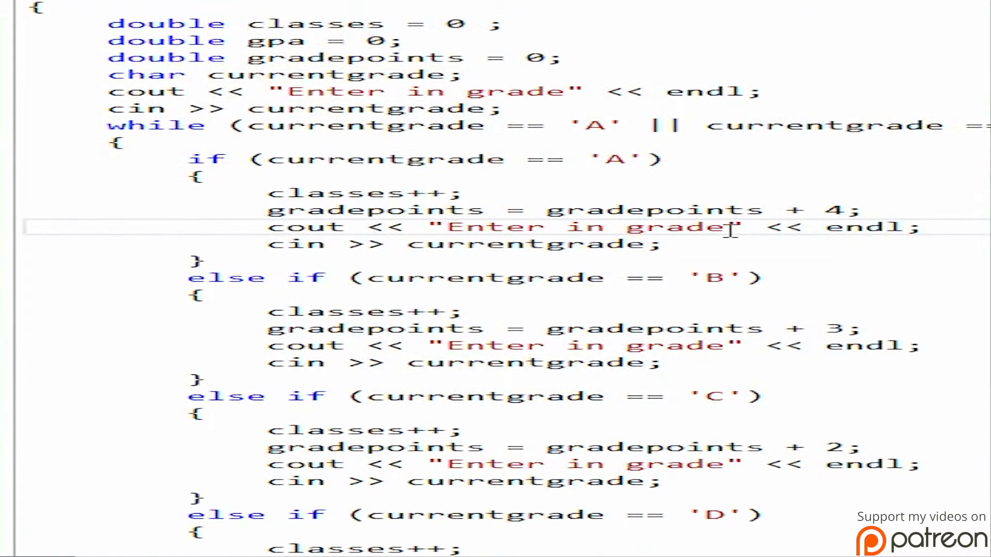
{"action": "mouse_move", "coordinate": [836, 276]}
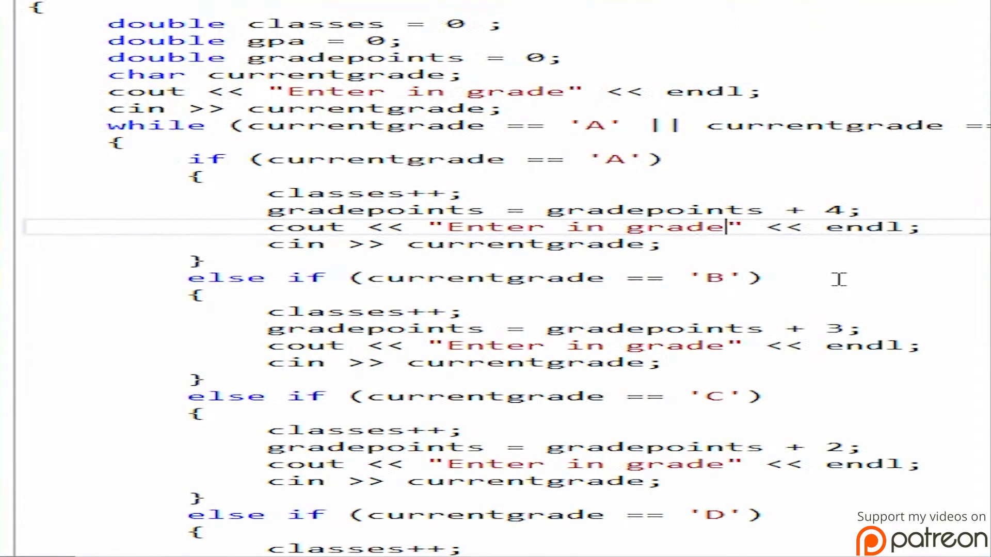
{"action": "scroll", "scroll_direction": "down", "scroll_amount": 3}
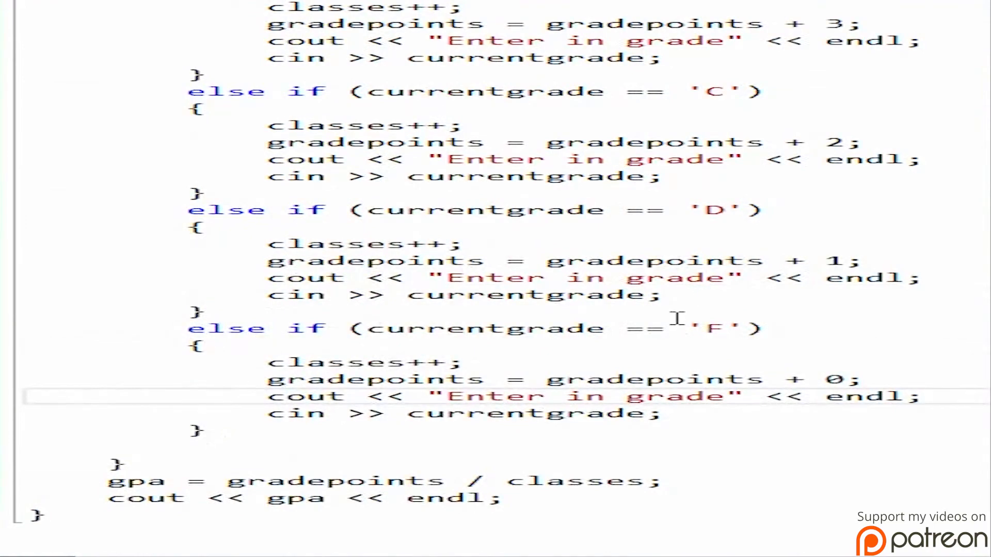
{"action": "scroll", "scroll_direction": "up", "scroll_amount": 3}
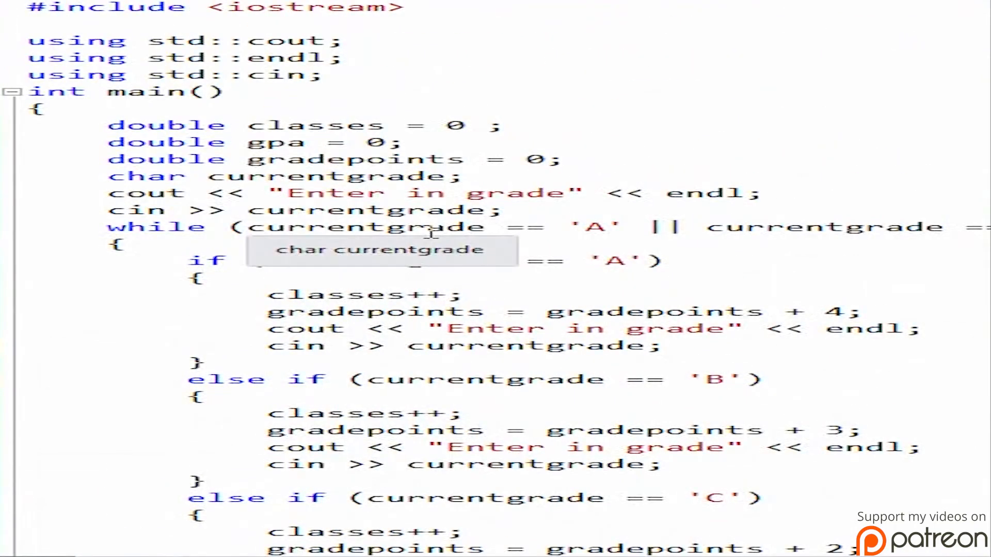
{"action": "mouse_move", "coordinate": [430, 239]}
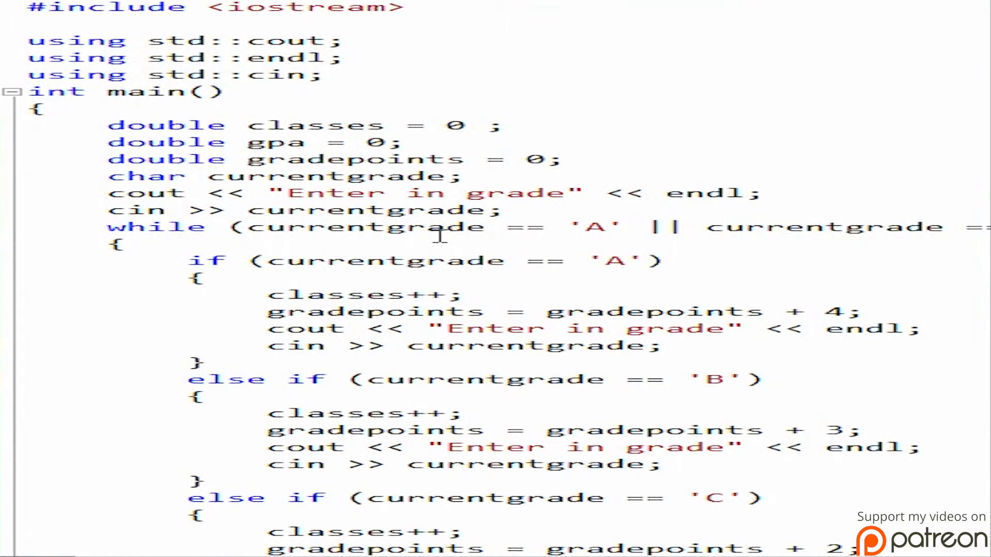
{"action": "mouse_move", "coordinate": [521, 271]}
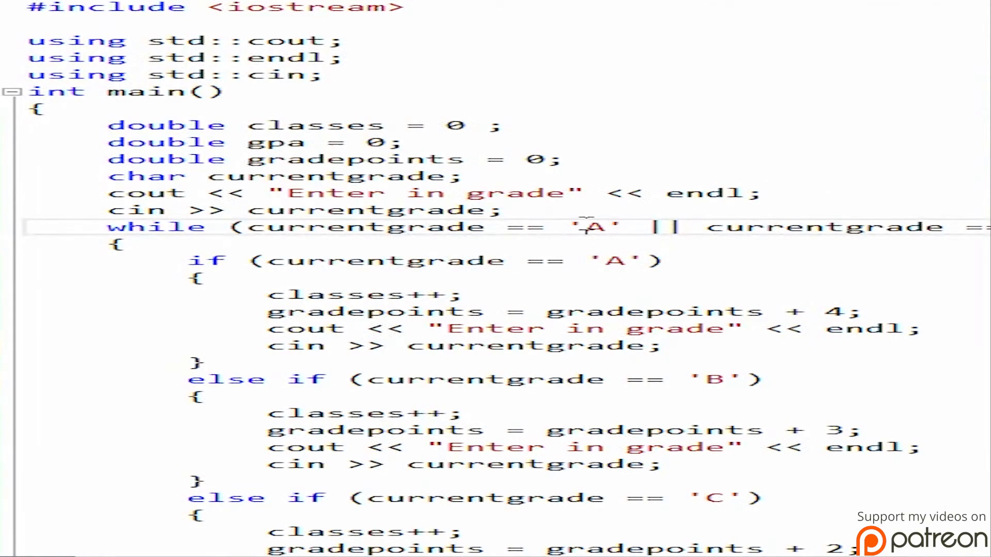
{"action": "scroll", "scroll_direction": "down", "scroll_amount": 3}
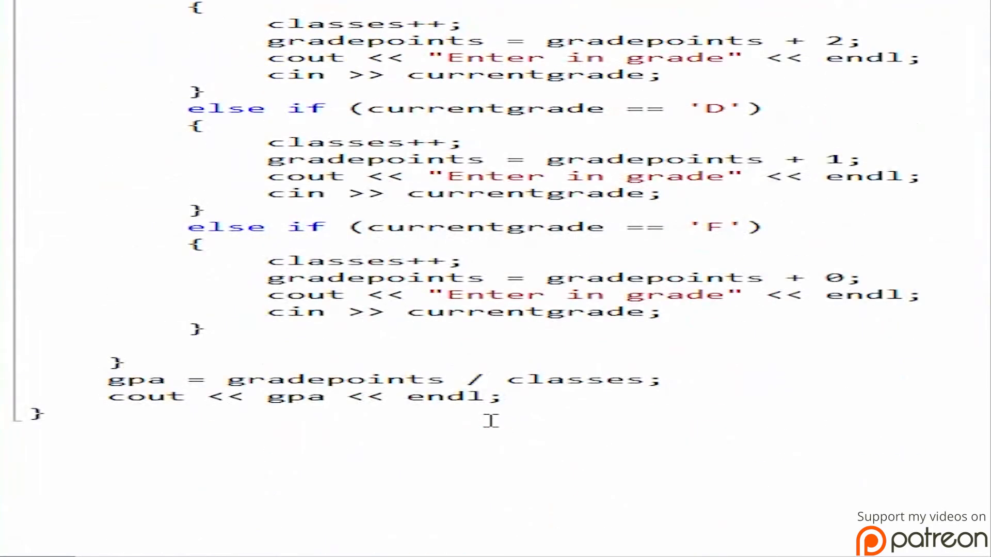
{"action": "scroll", "scroll_direction": "up", "scroll_amount": 3}
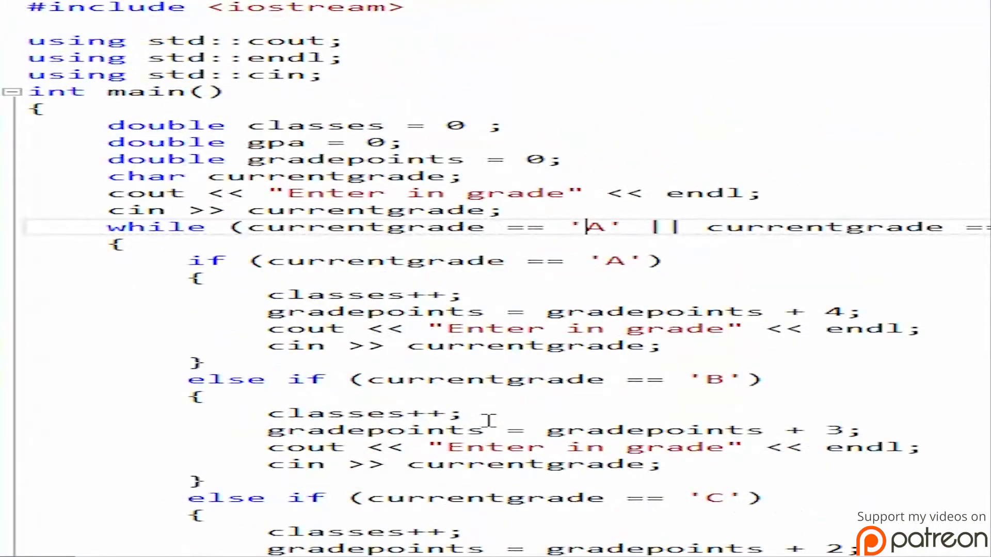
{"action": "scroll", "scroll_direction": "down", "scroll_amount": 3}
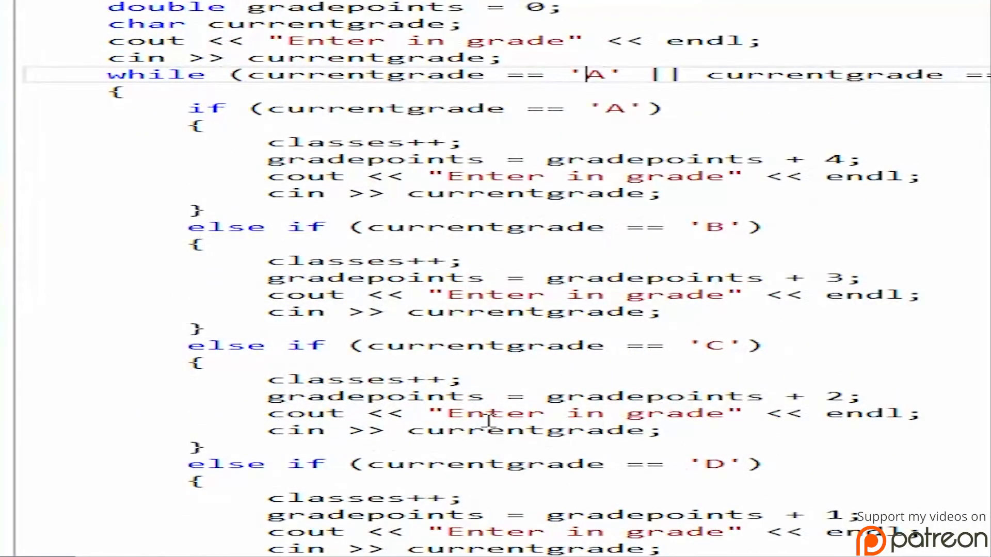
{"action": "scroll", "scroll_direction": "down", "scroll_amount": 3}
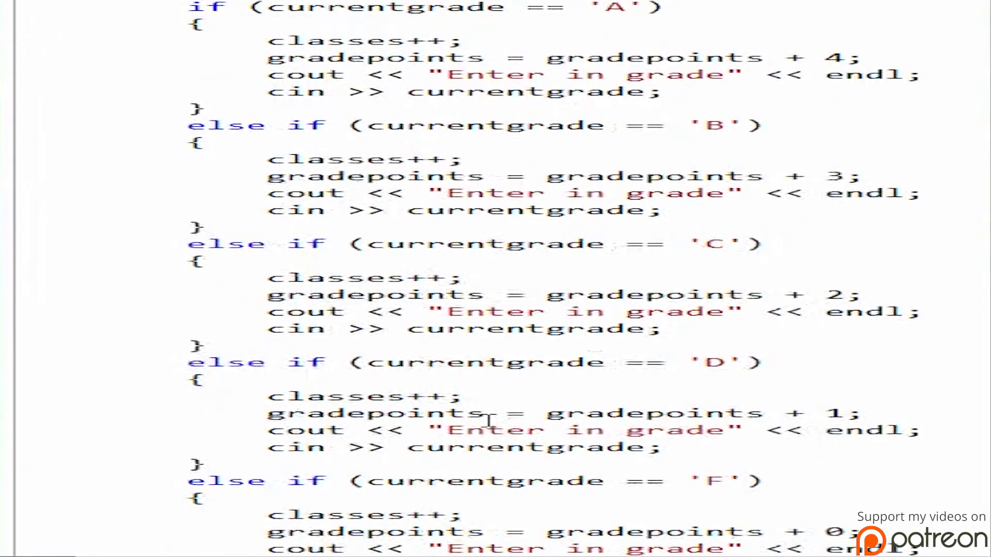
{"action": "scroll", "scroll_direction": "down", "scroll_amount": 3}
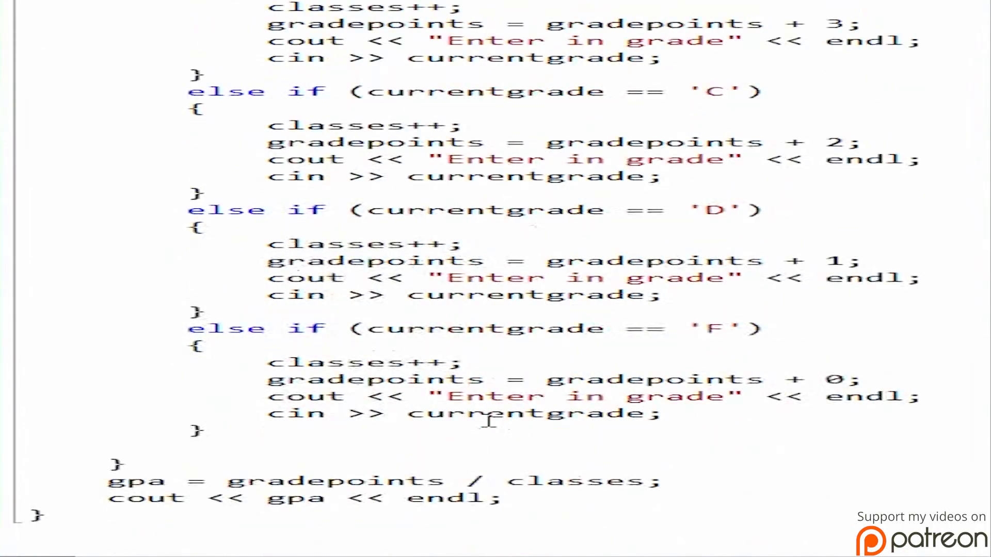
{"action": "scroll", "scroll_direction": "down", "scroll_amount": 3}
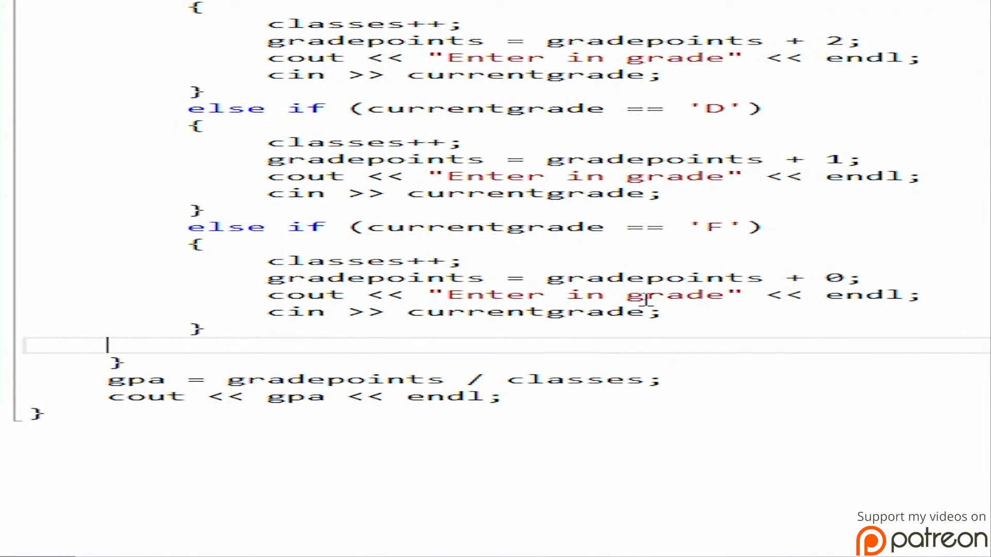
{"action": "scroll", "scroll_direction": "up", "scroll_amount": 3}
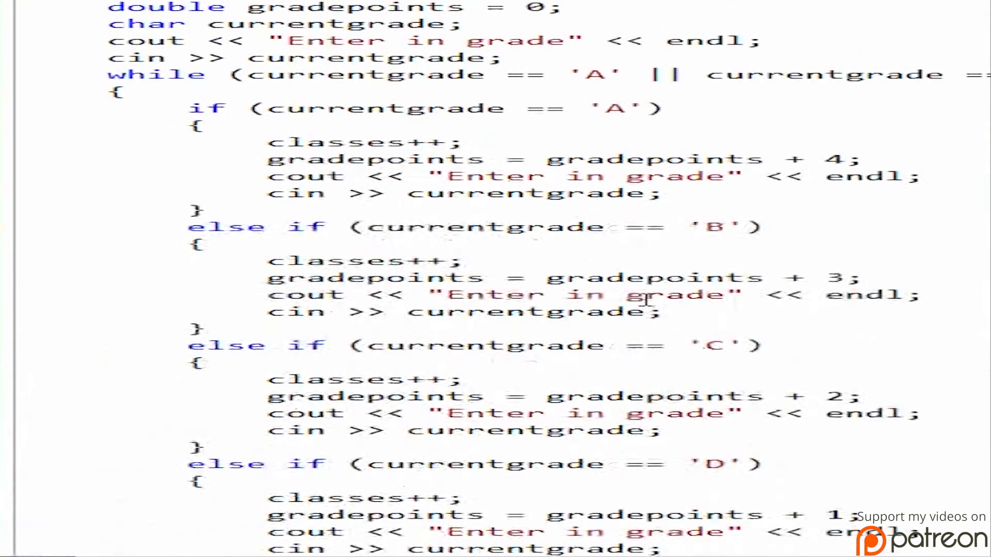
{"action": "scroll", "scroll_direction": "up", "scroll_amount": 3}
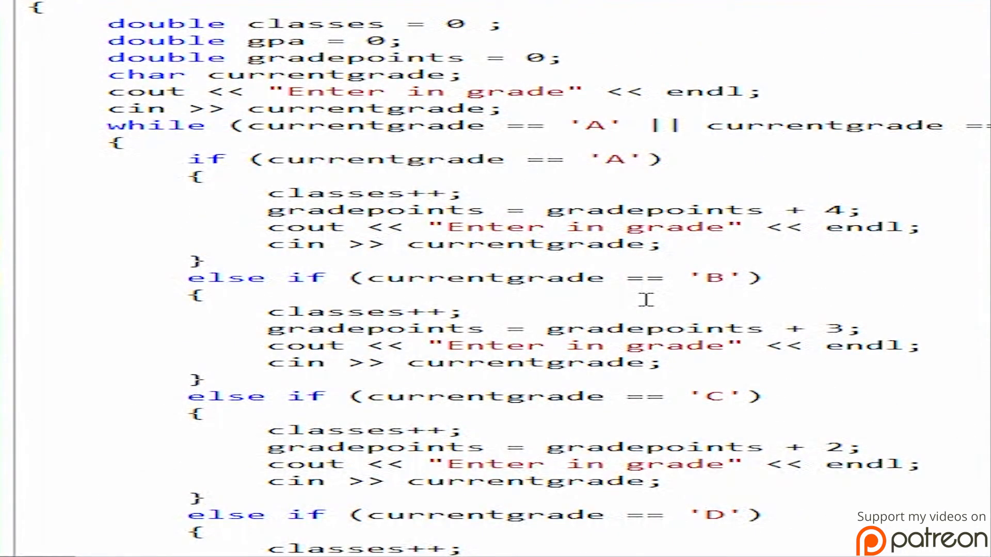
{"action": "mouse_move", "coordinate": [721, 264]}
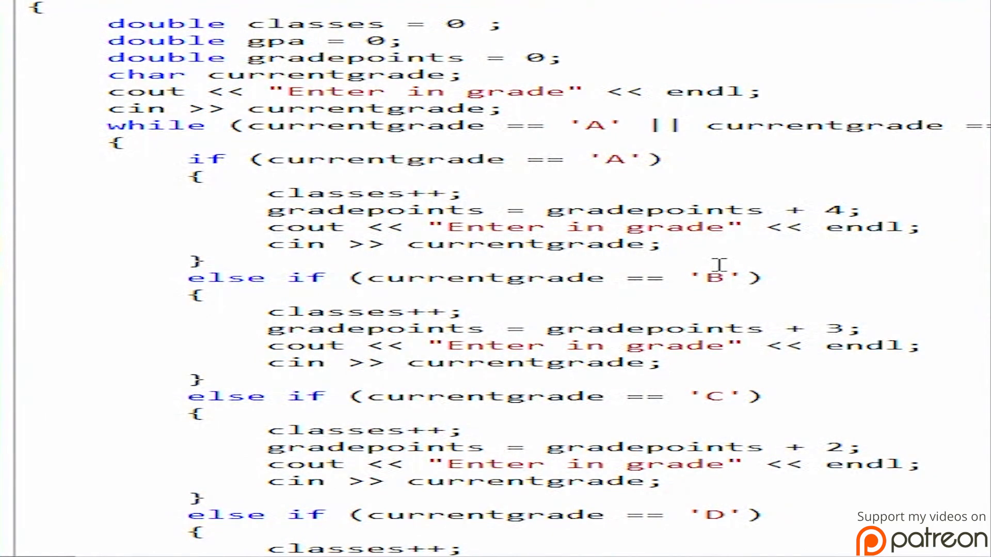
{"action": "mouse_move", "coordinate": [853, 85]}
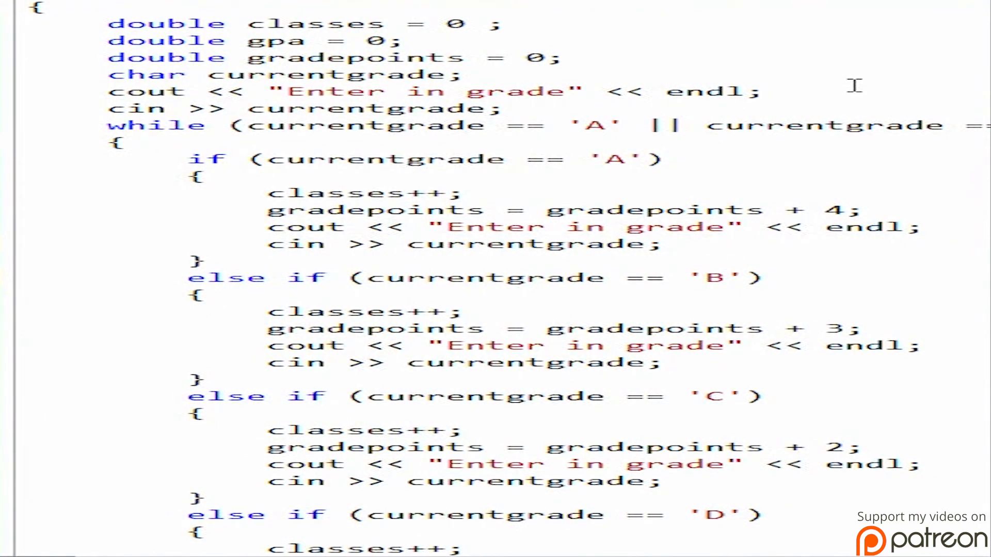